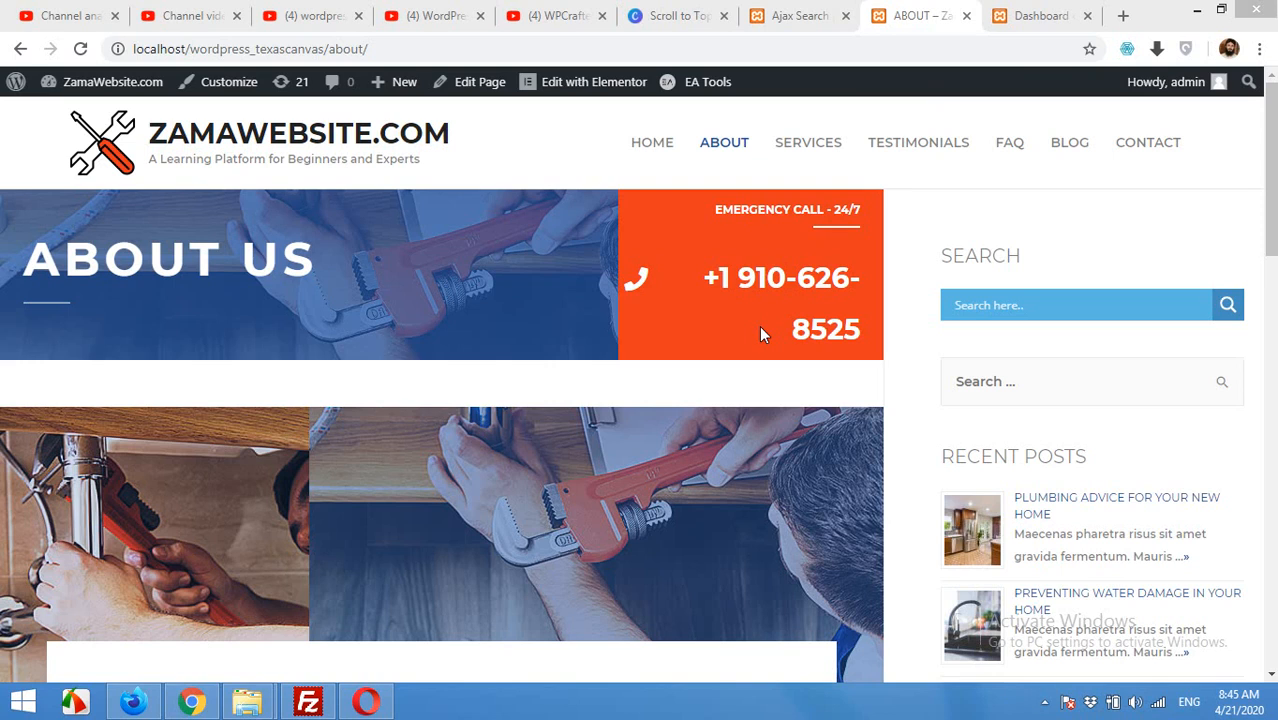
{"action": "mouse_move", "coordinate": [824, 318]}
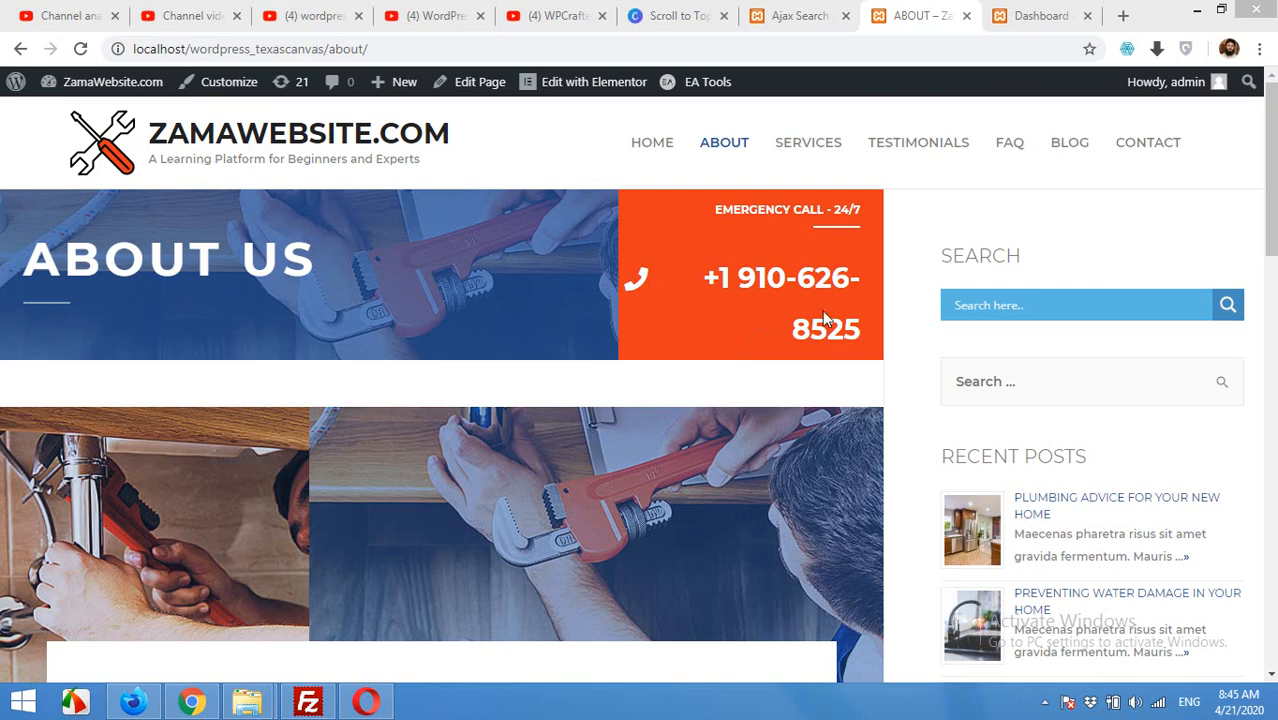
Run a live sidebar search for 'a' and open the Armani ARM-TP-A023 T-shirt result
{"action": "left_click", "coordinate": [1076, 304]}
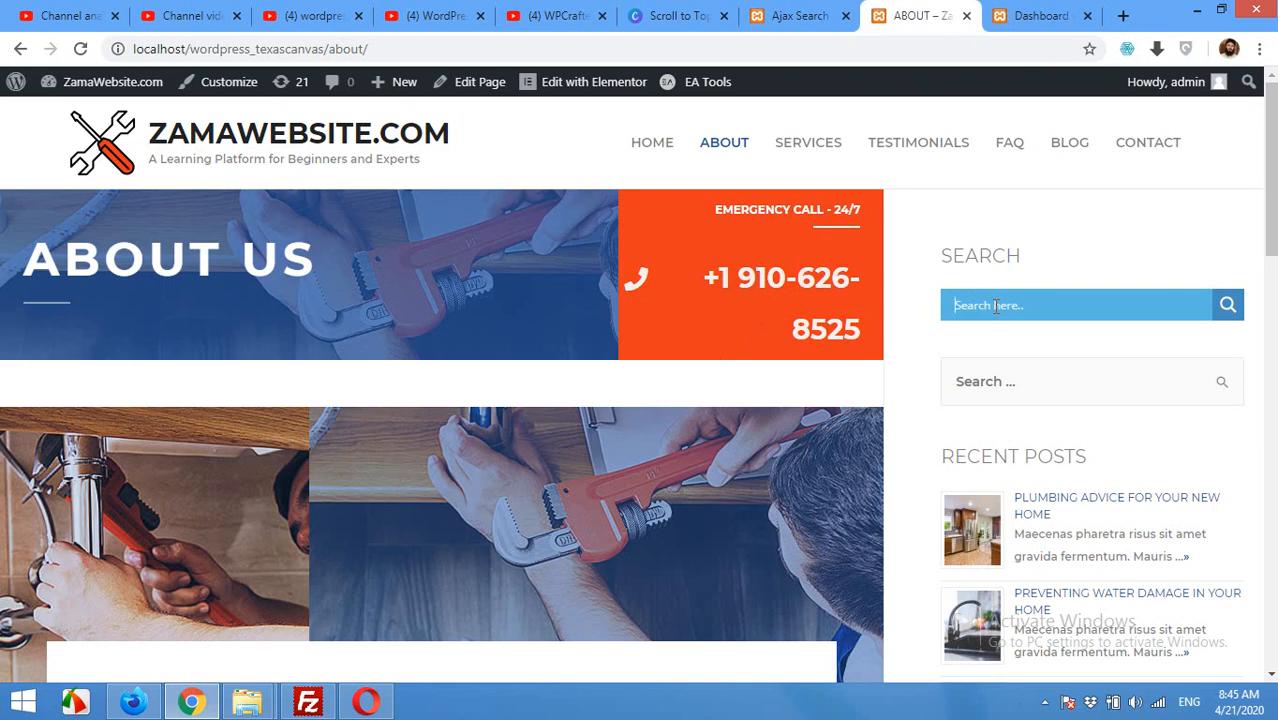
{"action": "type", "text": "a"}
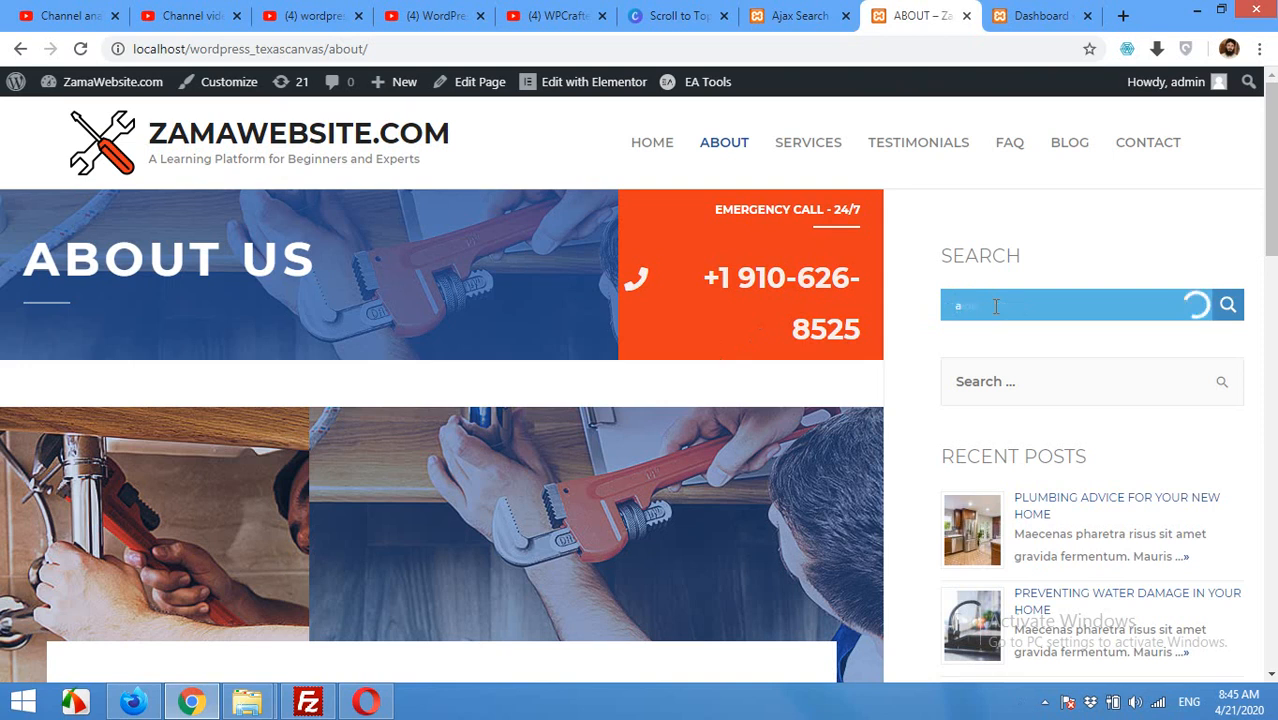
{"action": "type", "text": "a"}
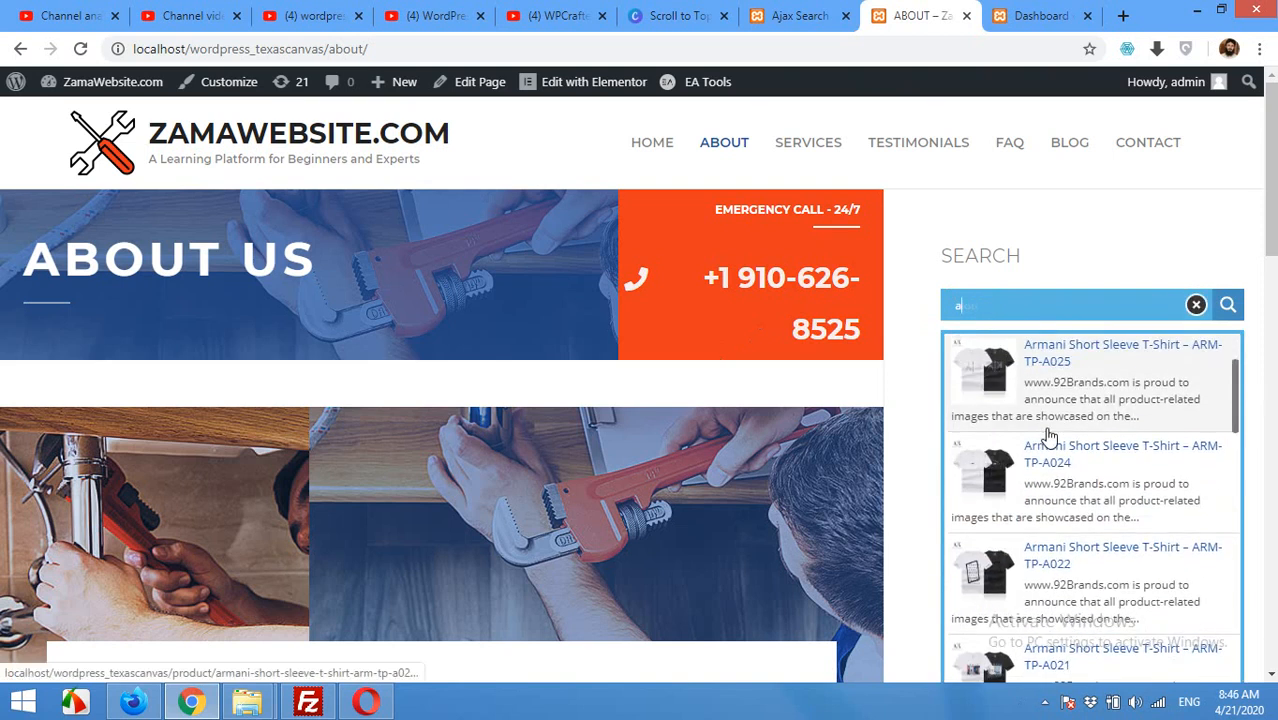
{"action": "scroll", "scroll_direction": "down", "scroll_amount": 3}
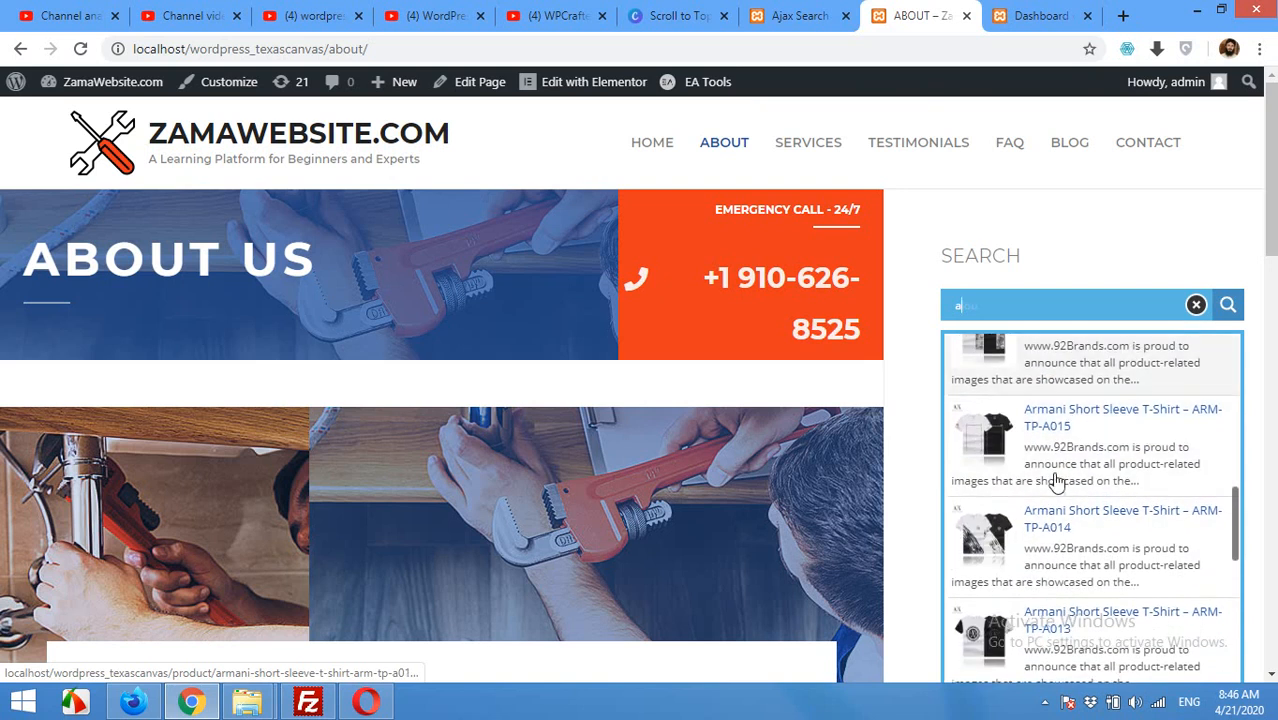
{"action": "scroll", "scroll_direction": "down", "scroll_amount": 3}
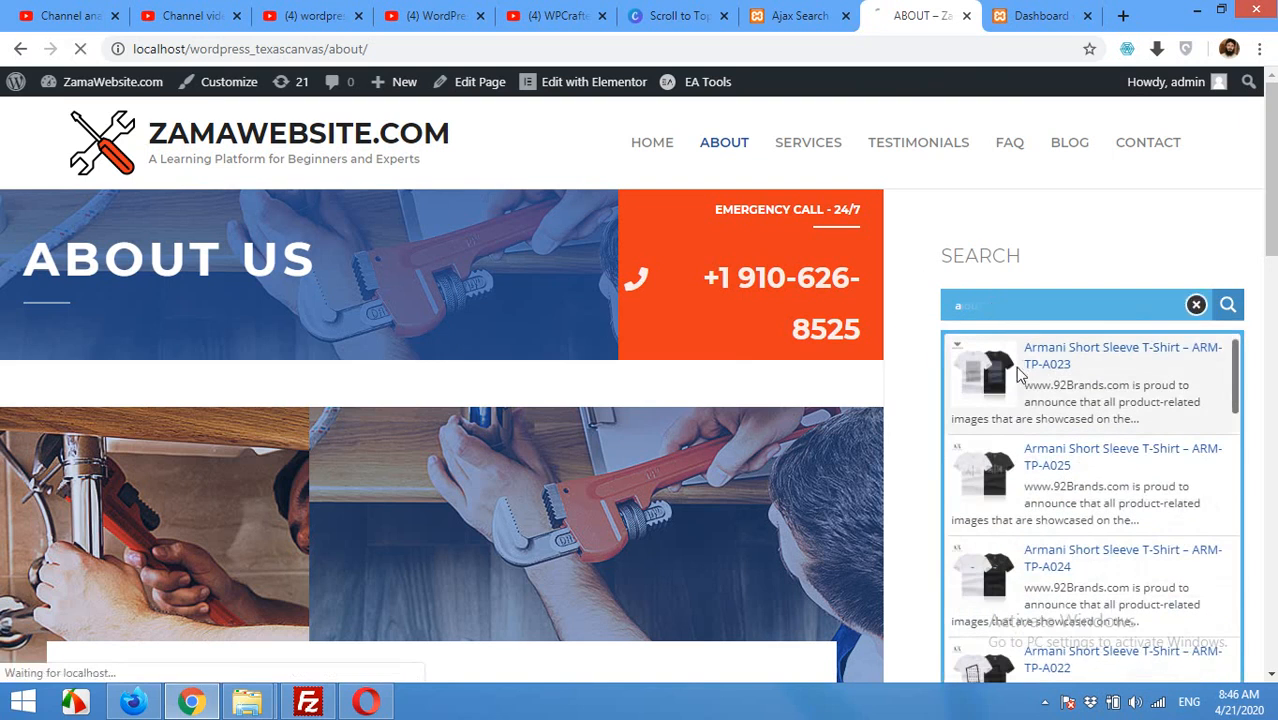
{"action": "left_click", "coordinate": [1122, 356]}
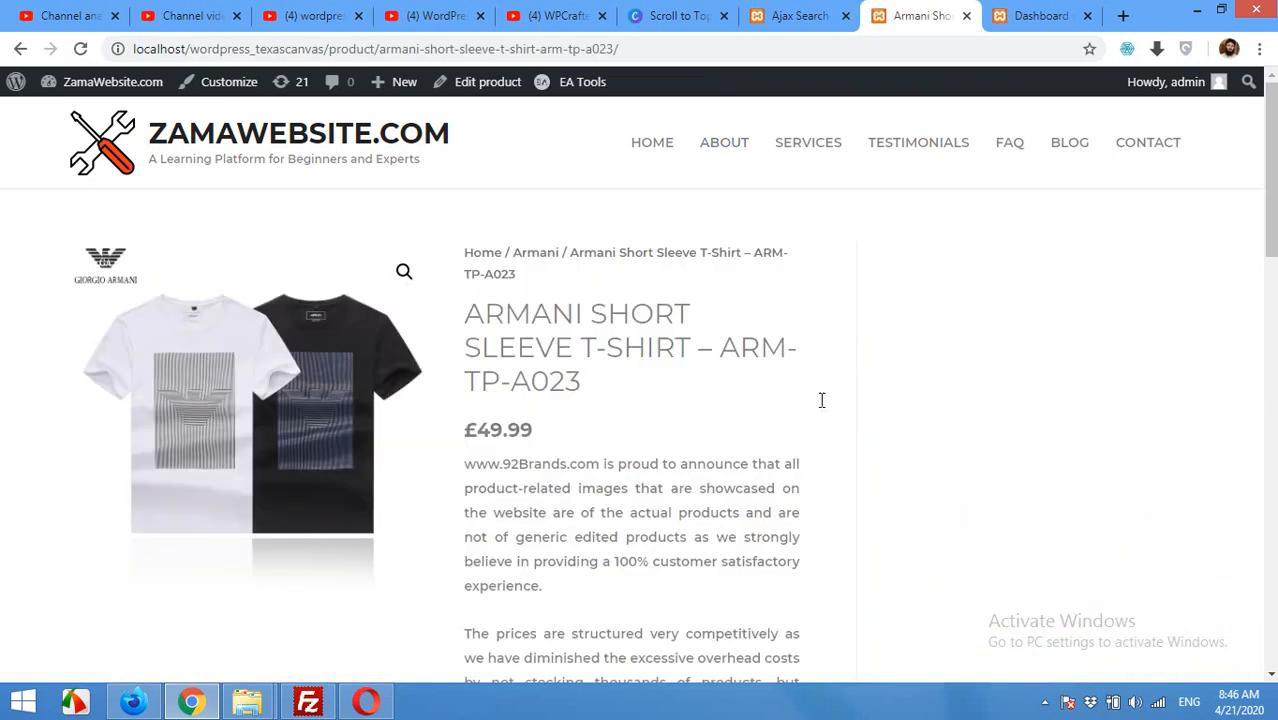
{"action": "mouse_move", "coordinate": [926, 460]}
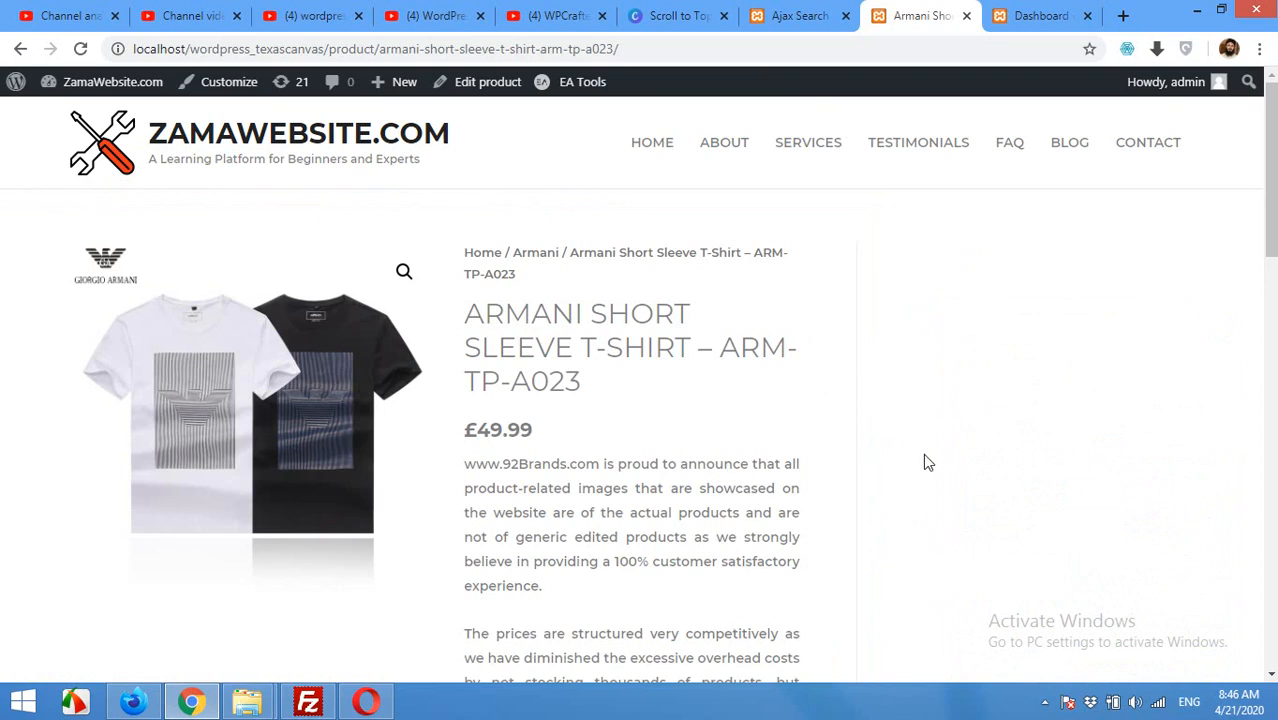
{"action": "mouse_move", "coordinate": [770, 360]}
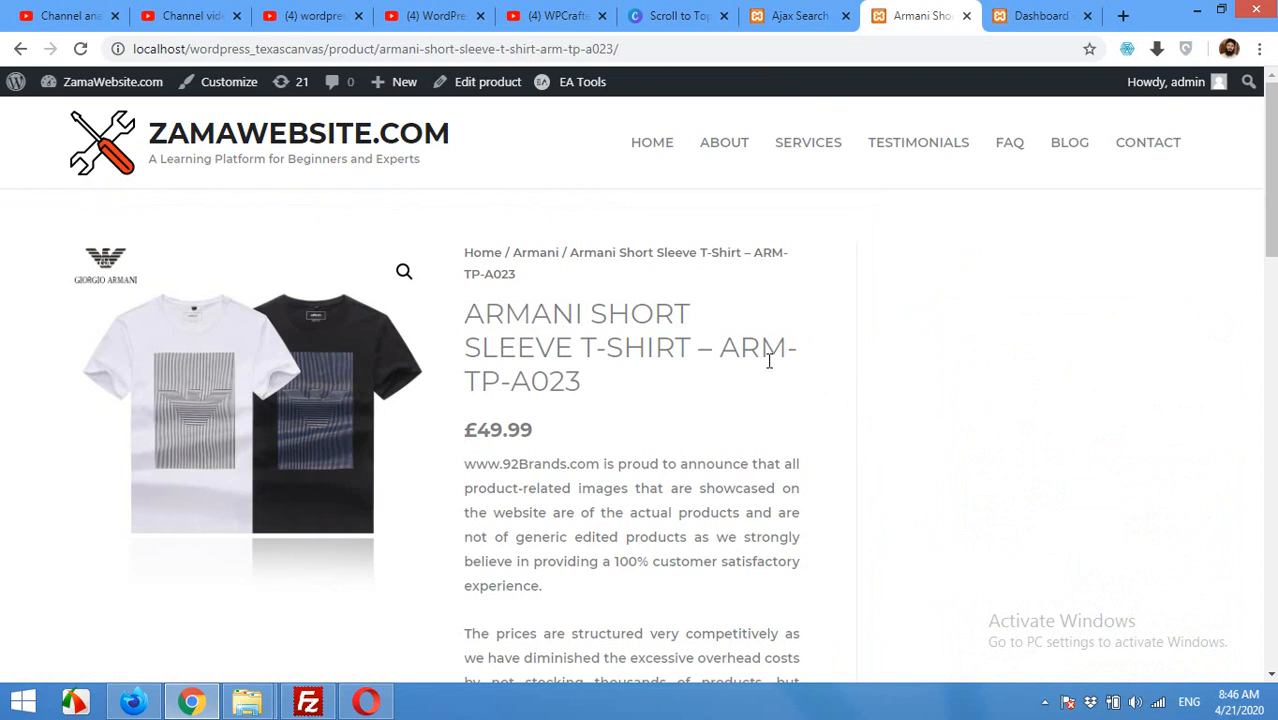
{"action": "mouse_move", "coordinate": [948, 88]}
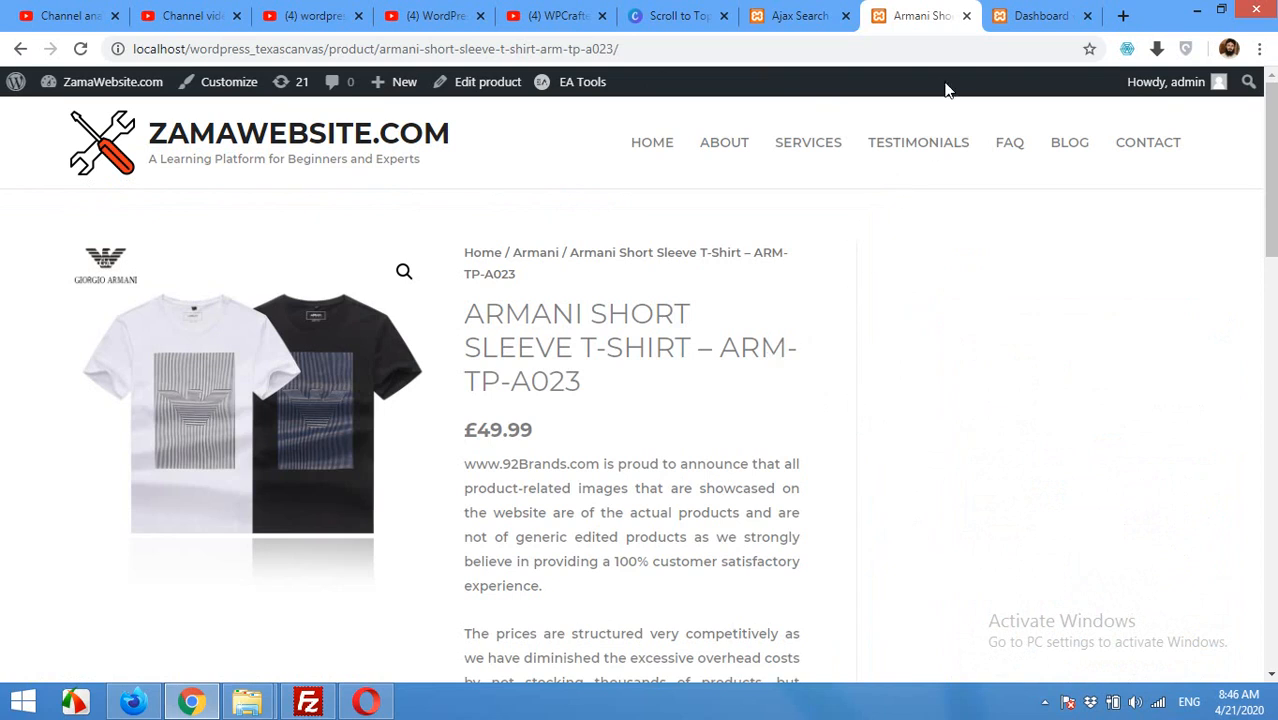
From Plugins > Add New, find Ajax Search Lite, update it and activate it
{"action": "left_click", "coordinate": [1040, 16]}
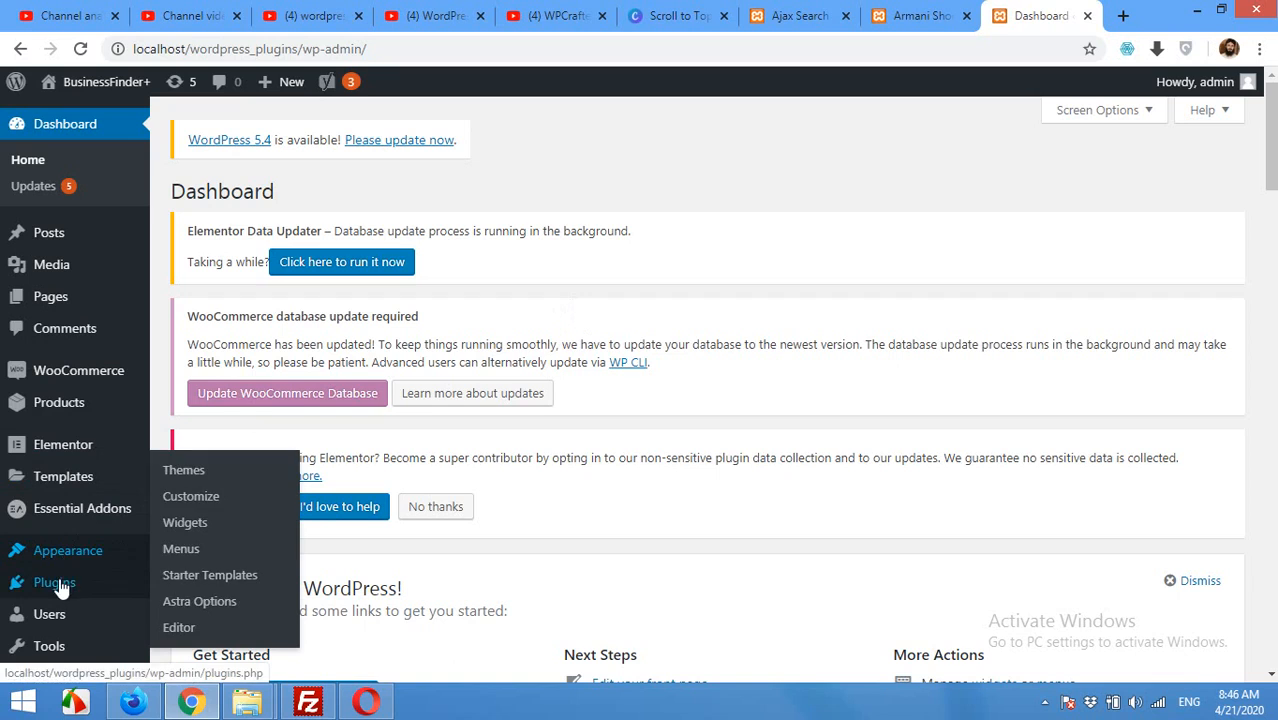
{"action": "left_click", "coordinate": [54, 580]}
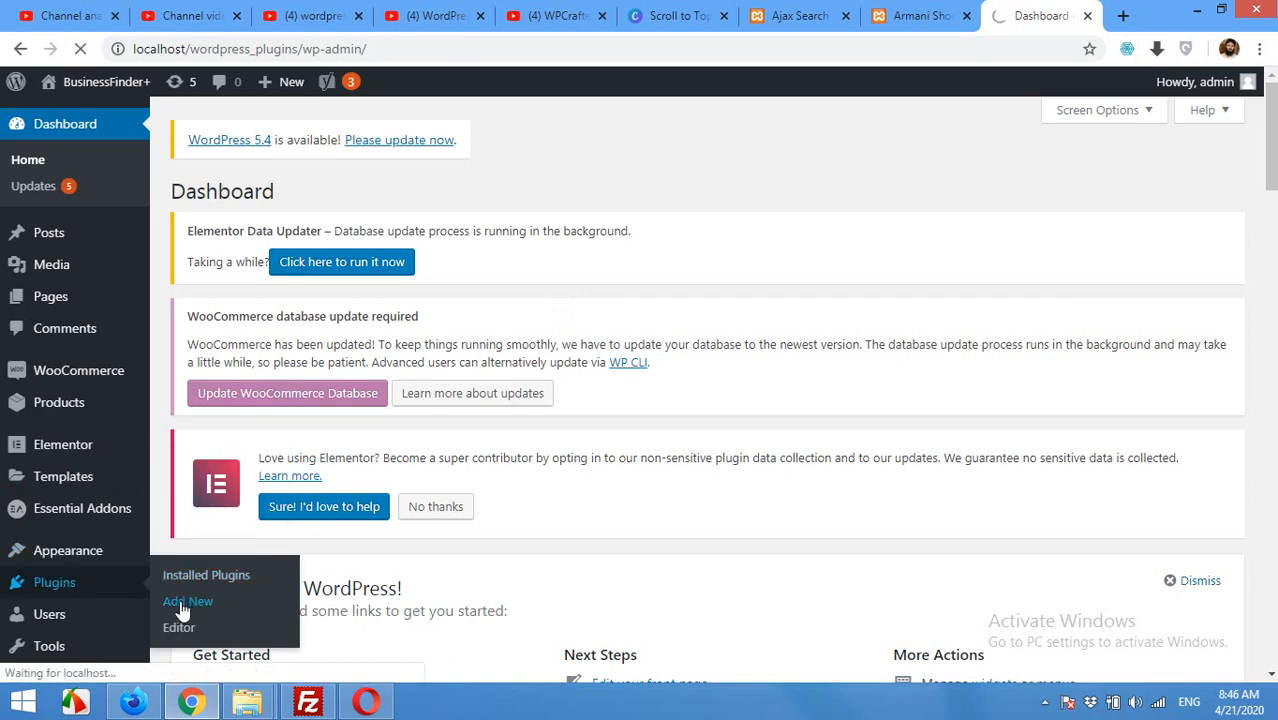
{"action": "left_click", "coordinate": [188, 600]}
{"action": "type", "text": "ajax search"}
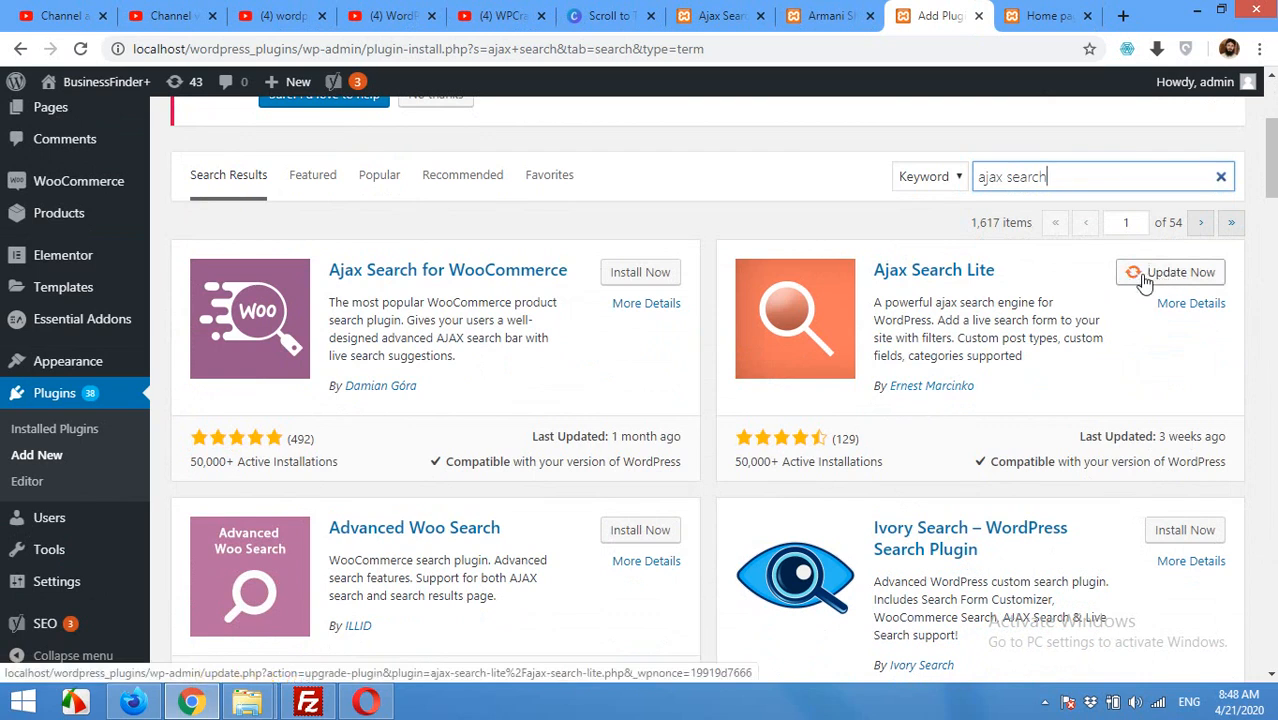
{"action": "left_click", "coordinate": [1180, 272]}
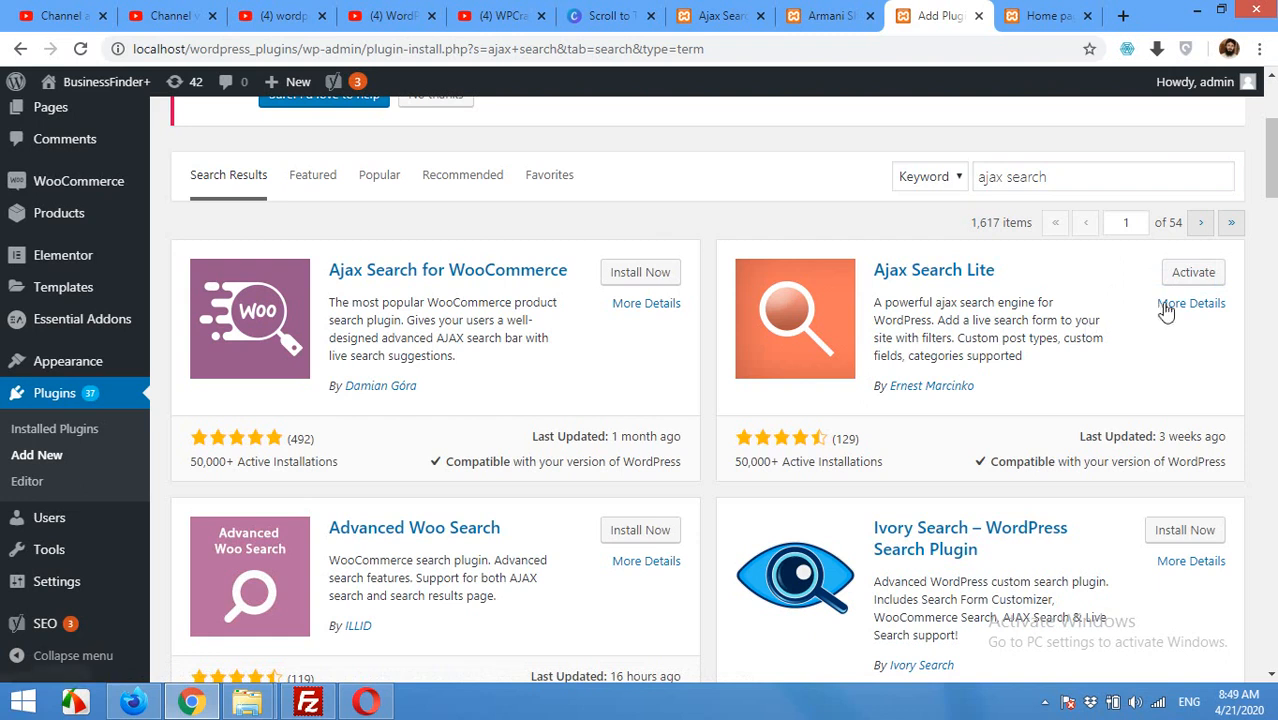
{"action": "left_click", "coordinate": [1192, 272]}
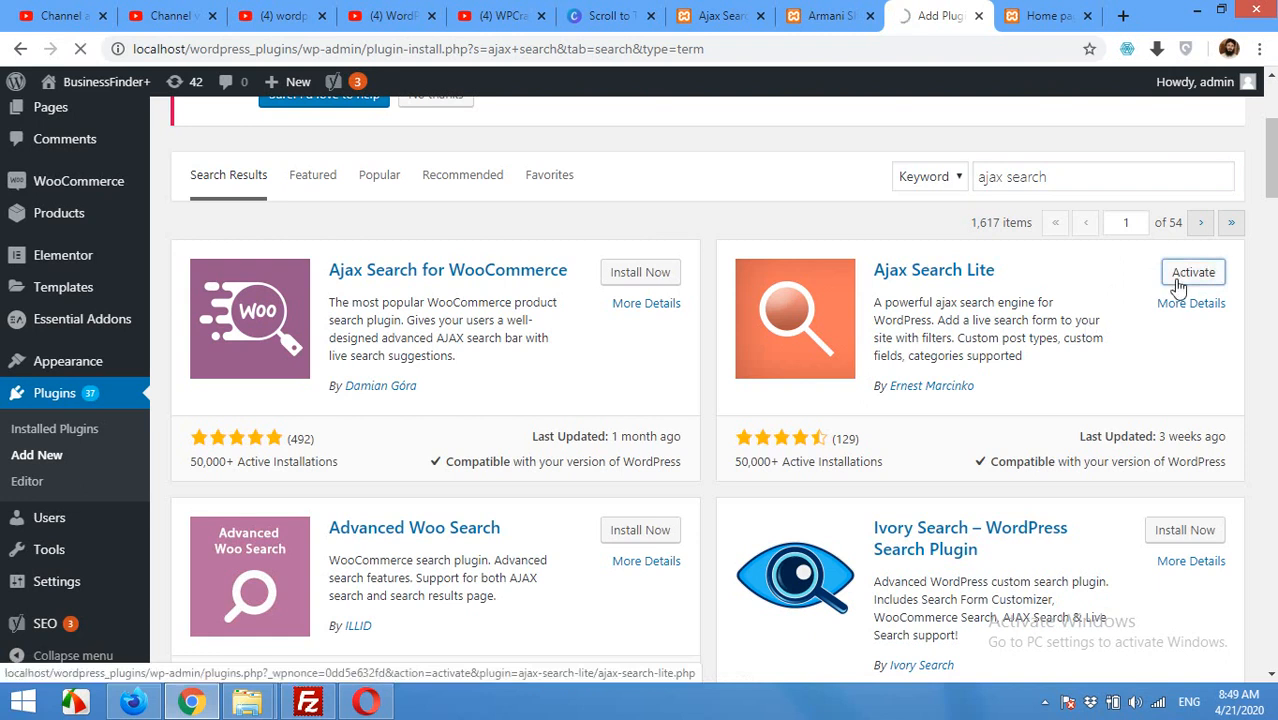
{"action": "left_click", "coordinate": [1192, 272]}
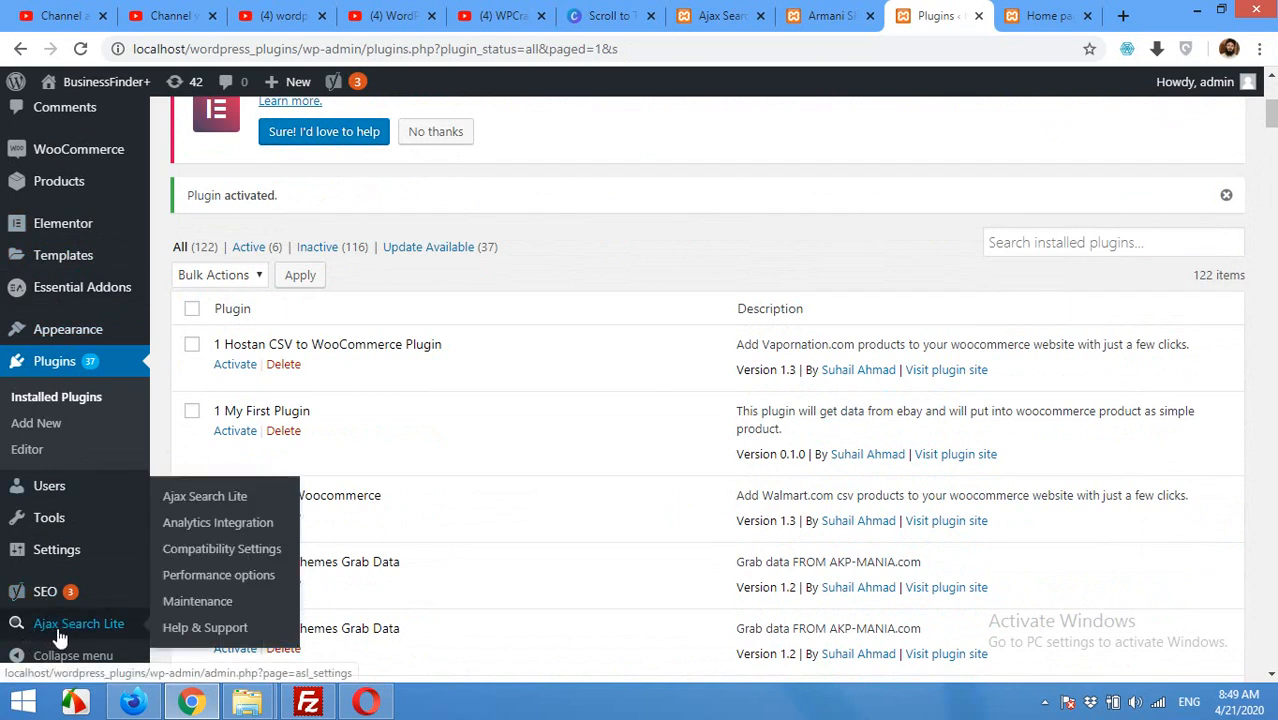
Open the Ajax Search Lite settings page and copy its search shortcode
{"action": "left_click", "coordinate": [204, 496]}
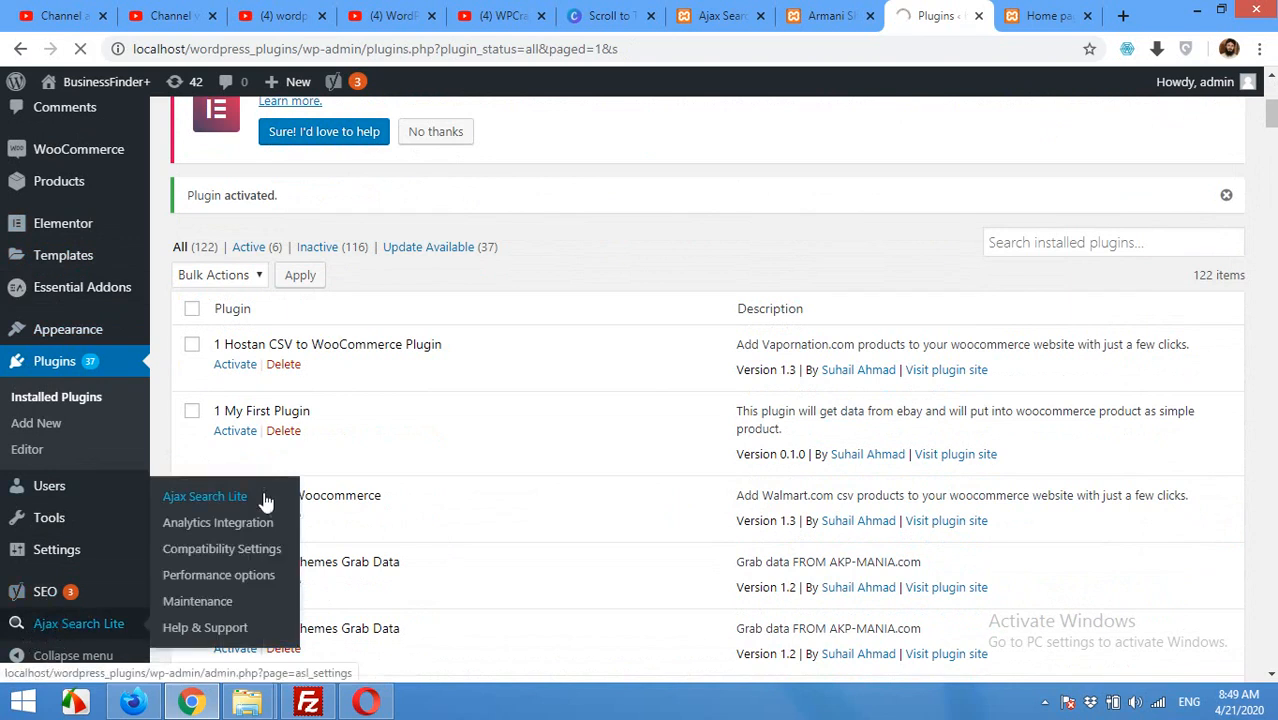
{"action": "left_click", "coordinate": [204, 496]}
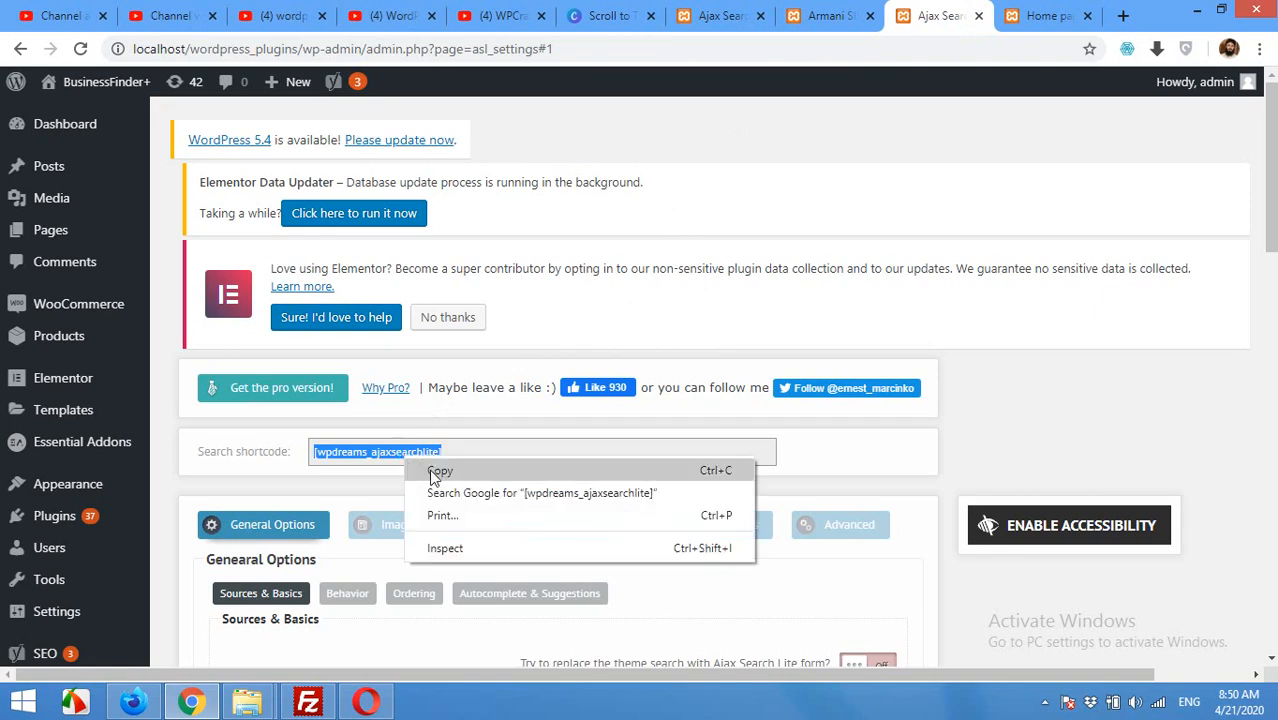
{"action": "left_click", "coordinate": [452, 452]}
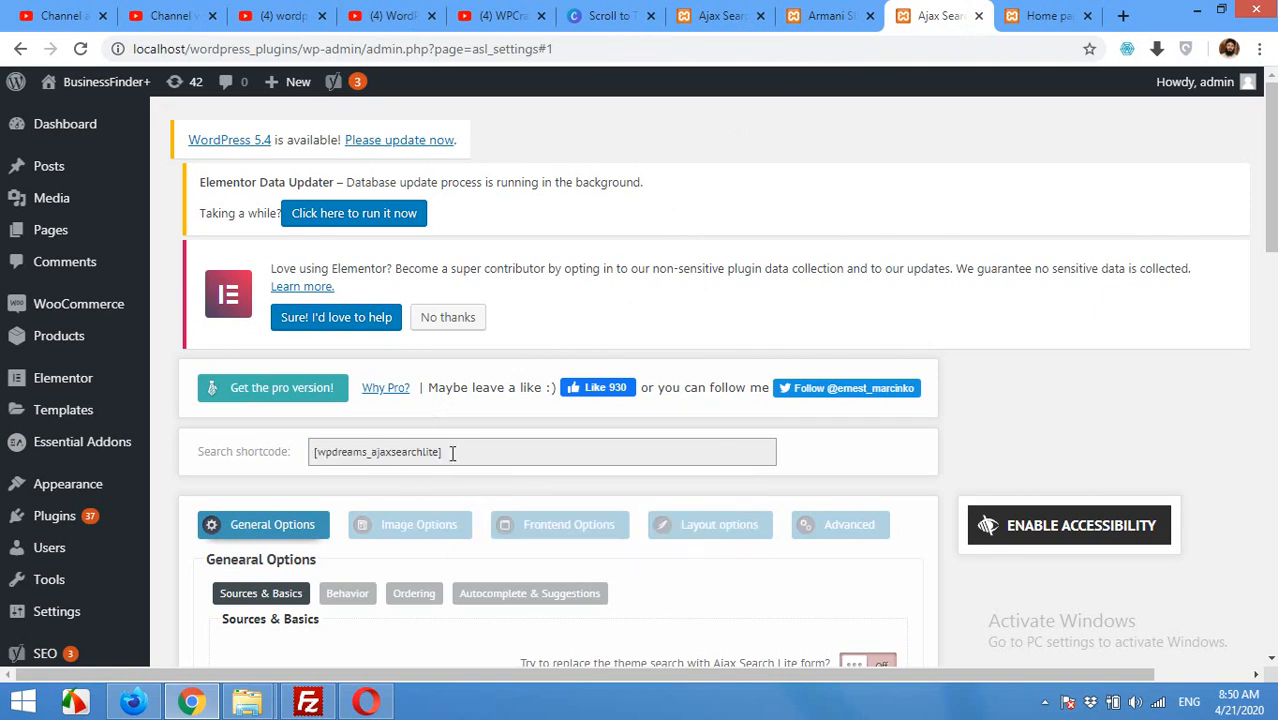
{"action": "mouse_move", "coordinate": [360, 404]}
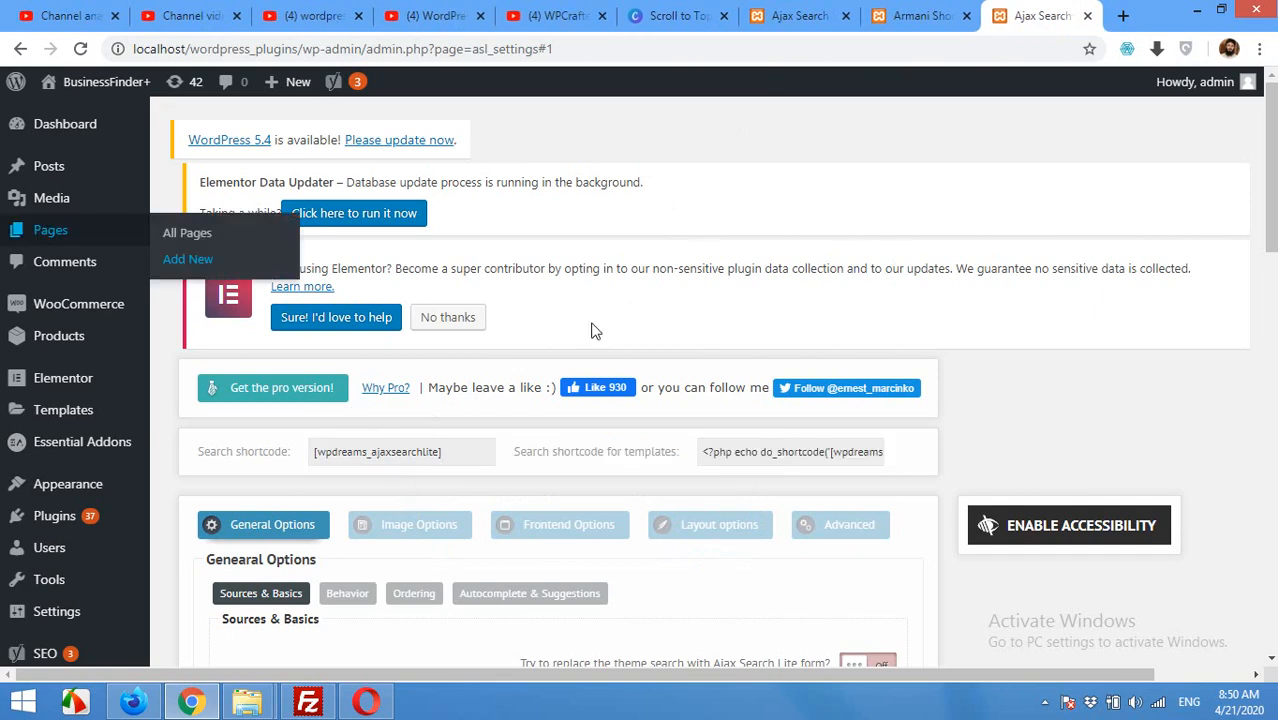
{"action": "mouse_move", "coordinate": [50, 236]}
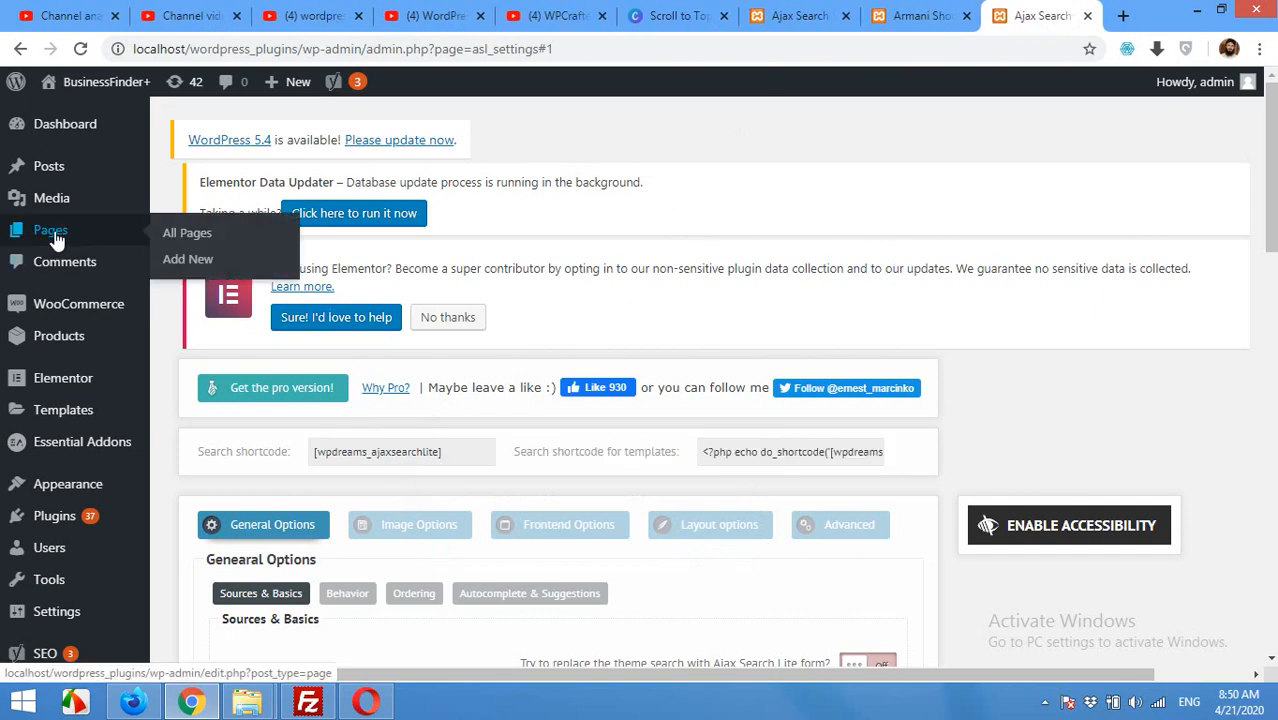
{"action": "mouse_move", "coordinate": [188, 260]}
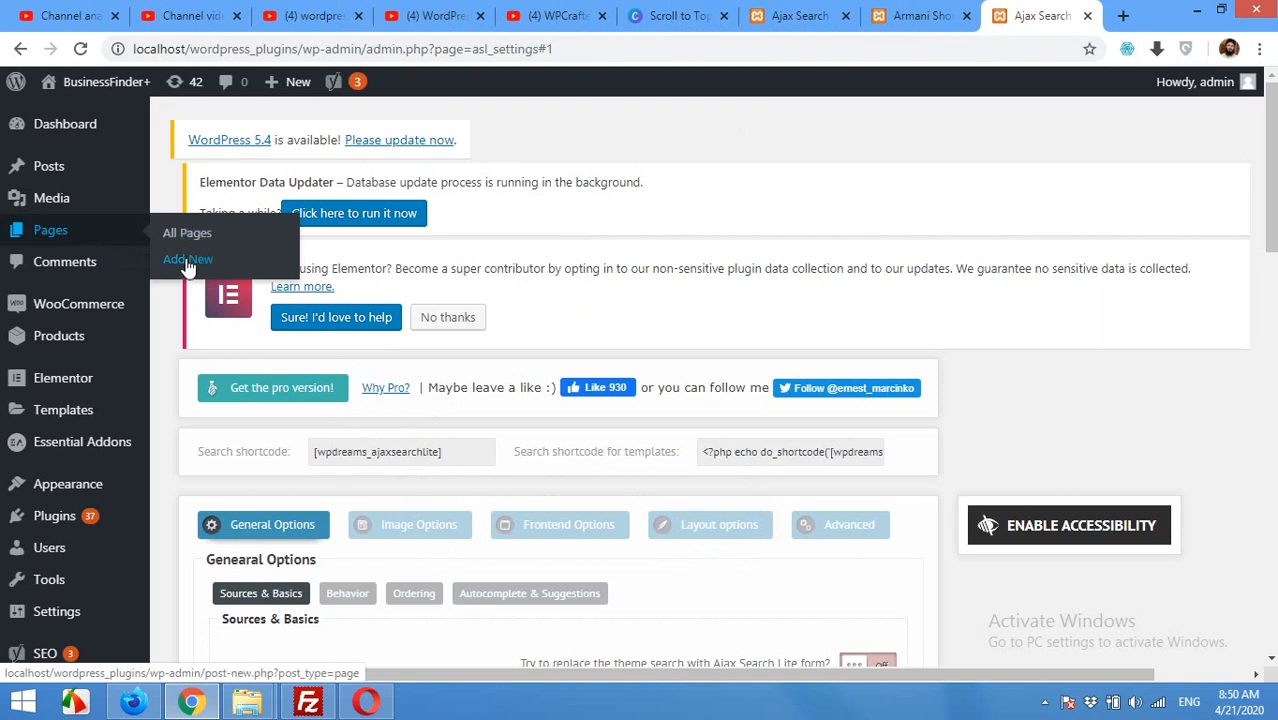
Create a new page titled 'search page sample' and paste the search shortcode into a block
{"action": "left_click", "coordinate": [188, 260]}
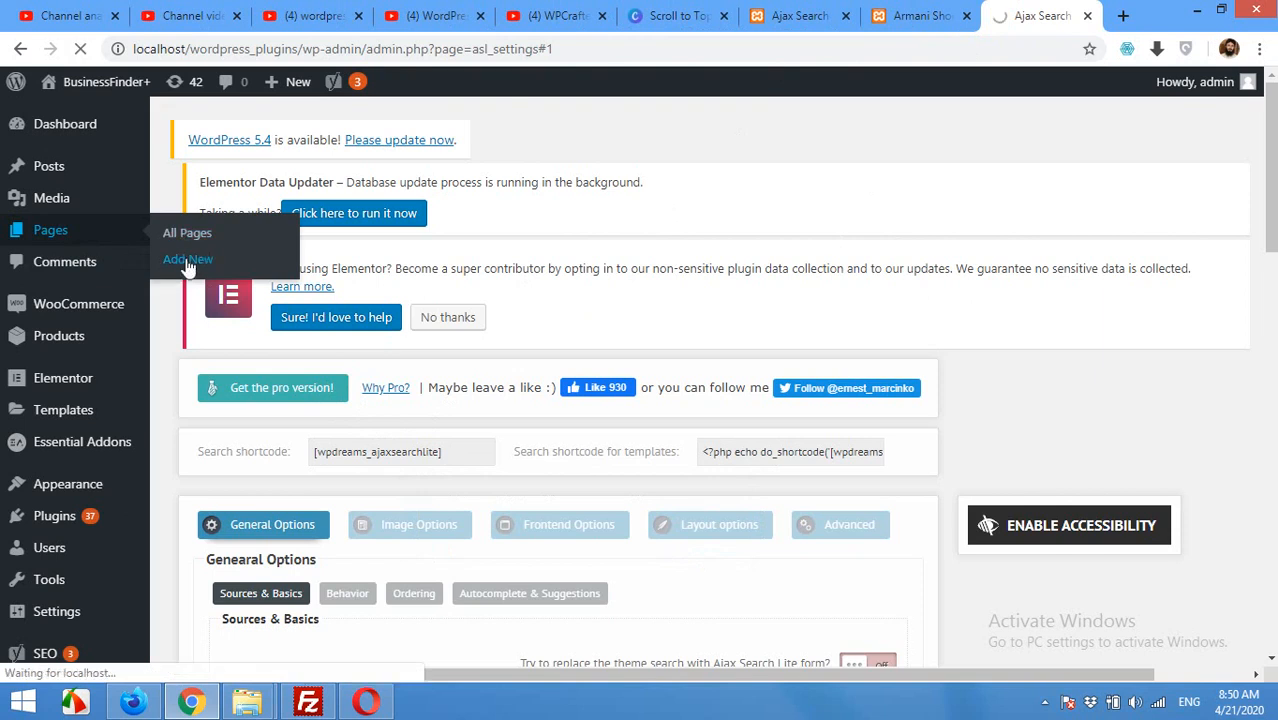
{"action": "left_click", "coordinate": [188, 260]}
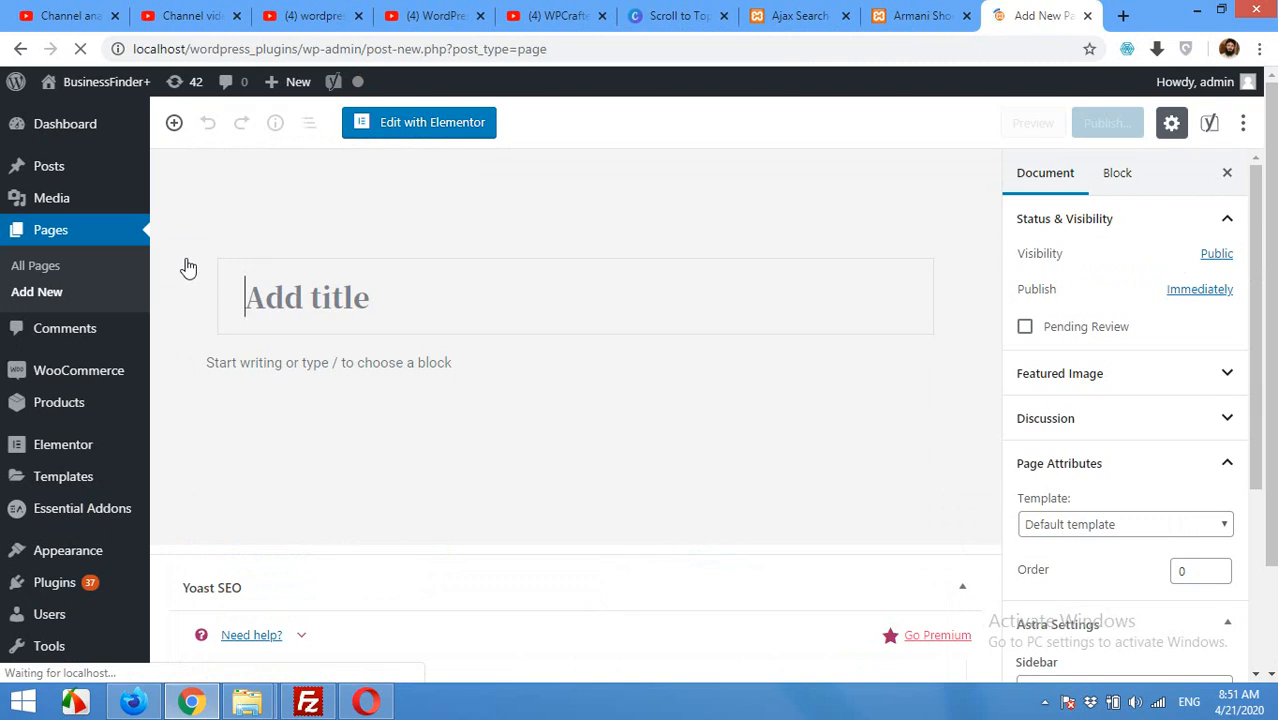
{"action": "type", "text": "search p"}
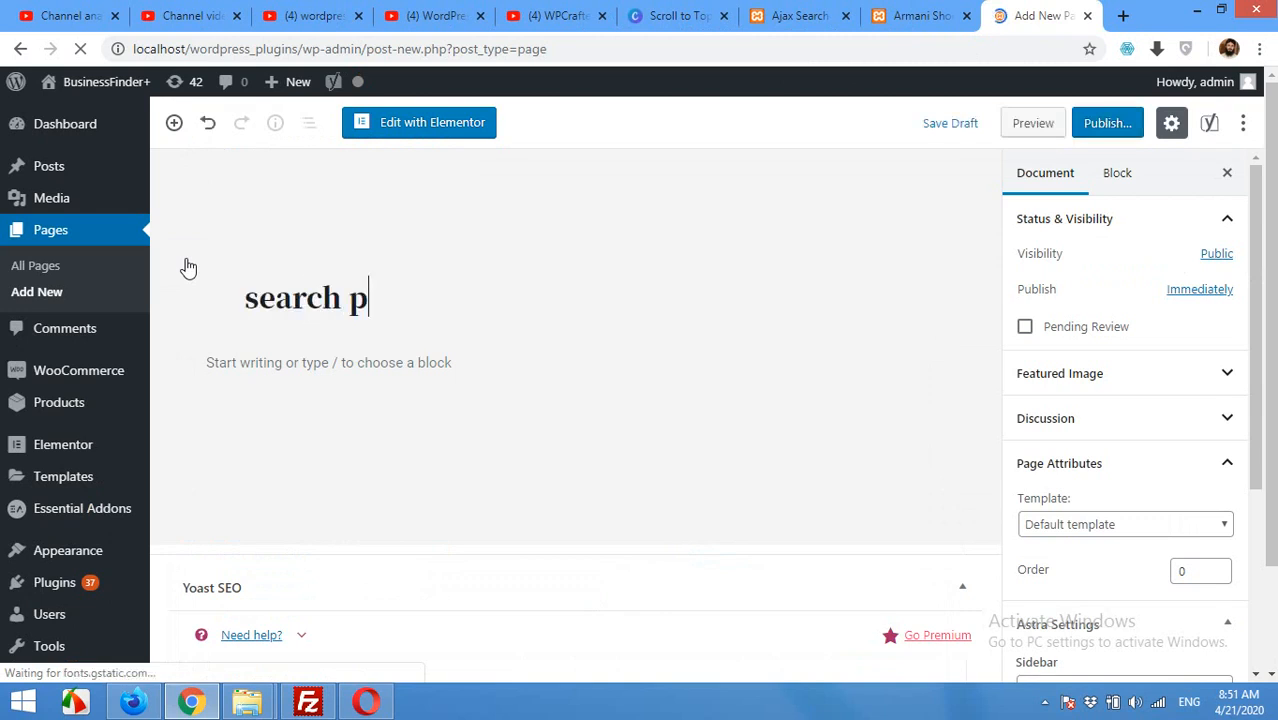
{"action": "type", "text": "age sample"}
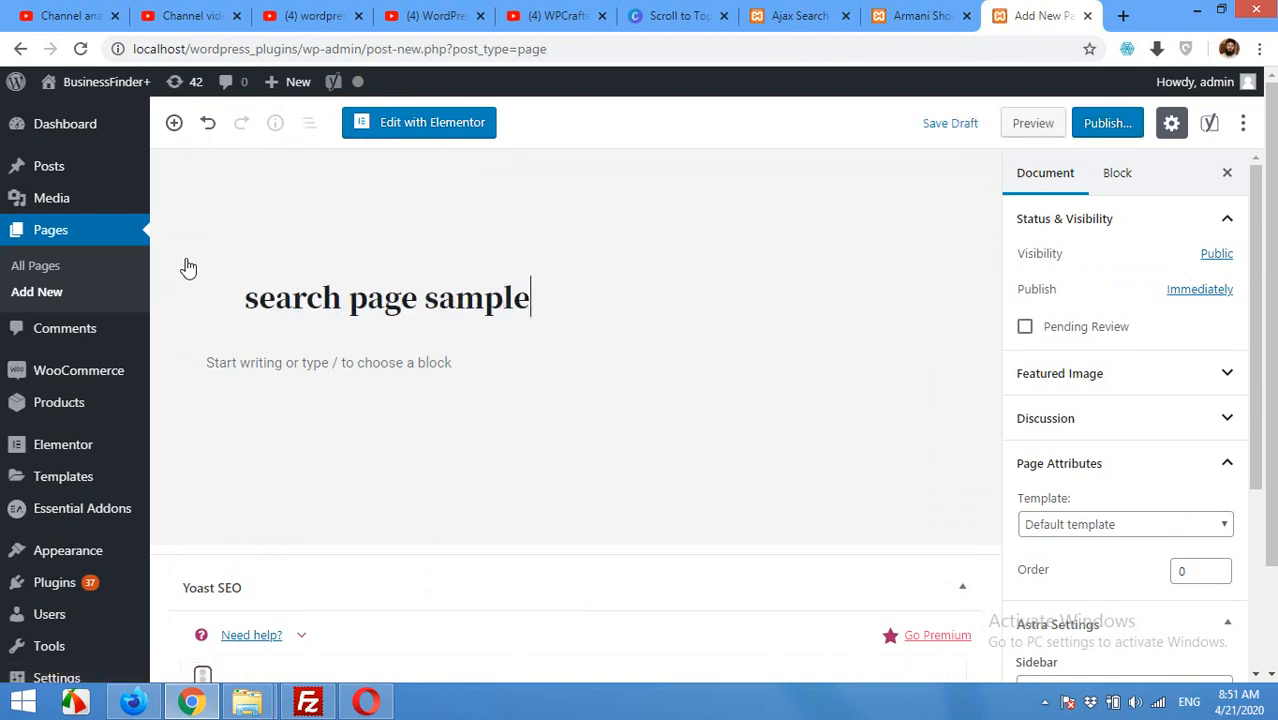
{"action": "left_click", "coordinate": [328, 362]}
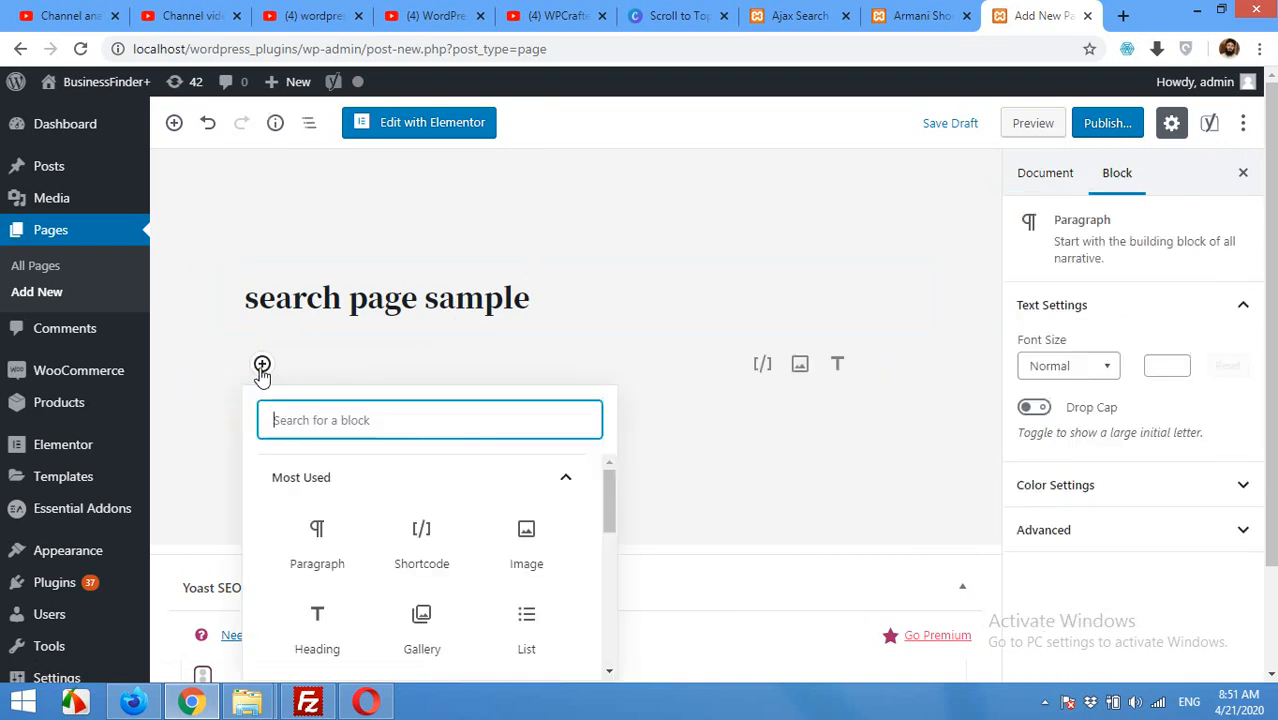
{"action": "mouse_move", "coordinate": [420, 544]}
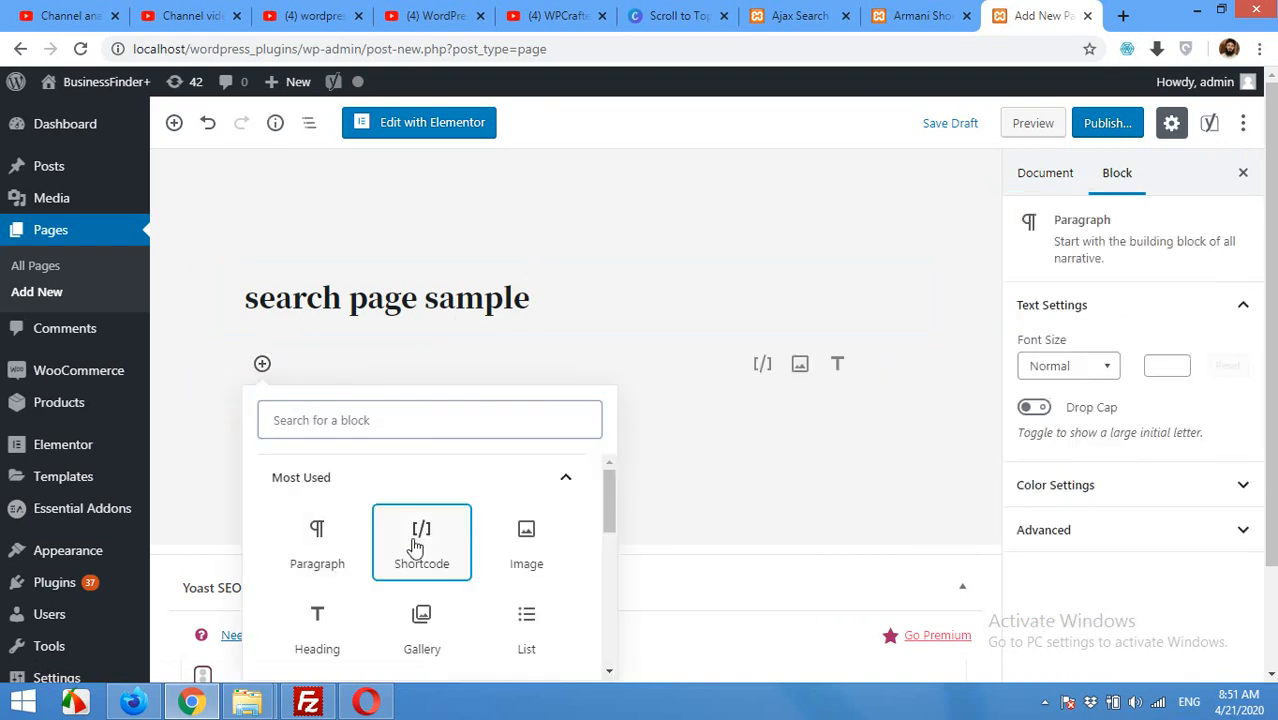
{"action": "left_click", "coordinate": [420, 544]}
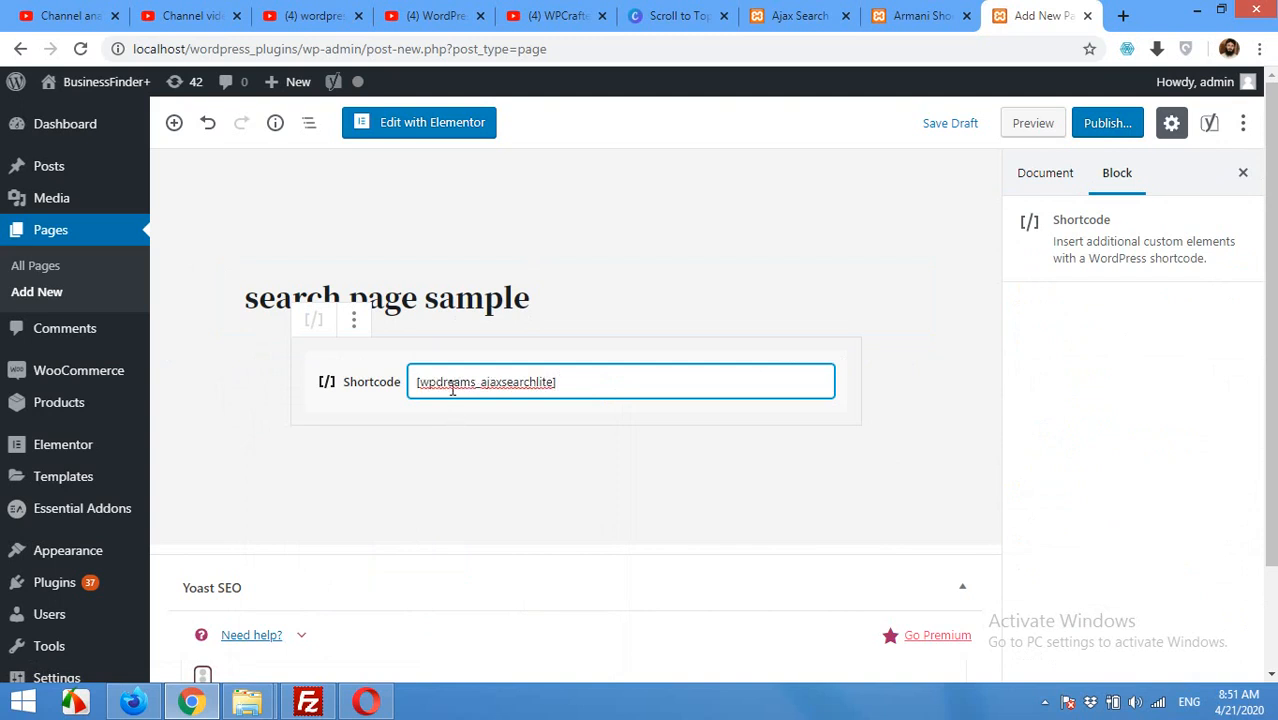
Publish the page and bring up the link options on View Page
{"action": "left_click", "coordinate": [1106, 122]}
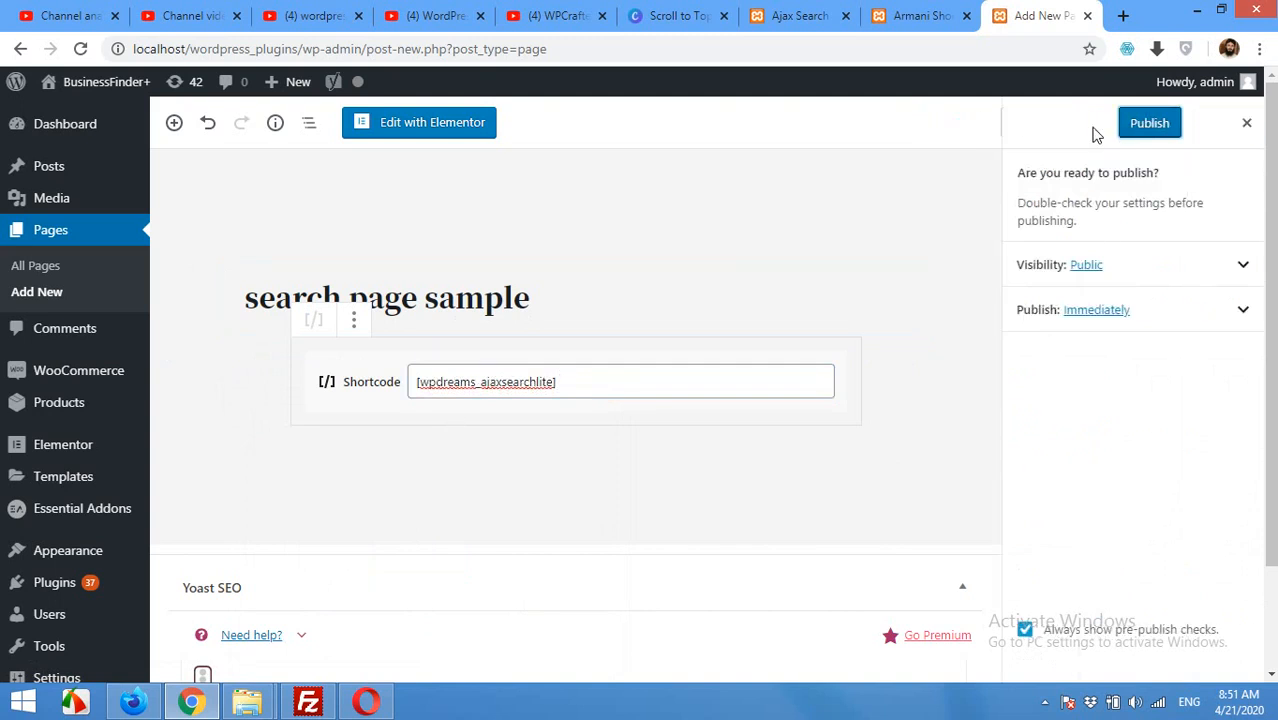
{"action": "left_click", "coordinate": [1148, 122]}
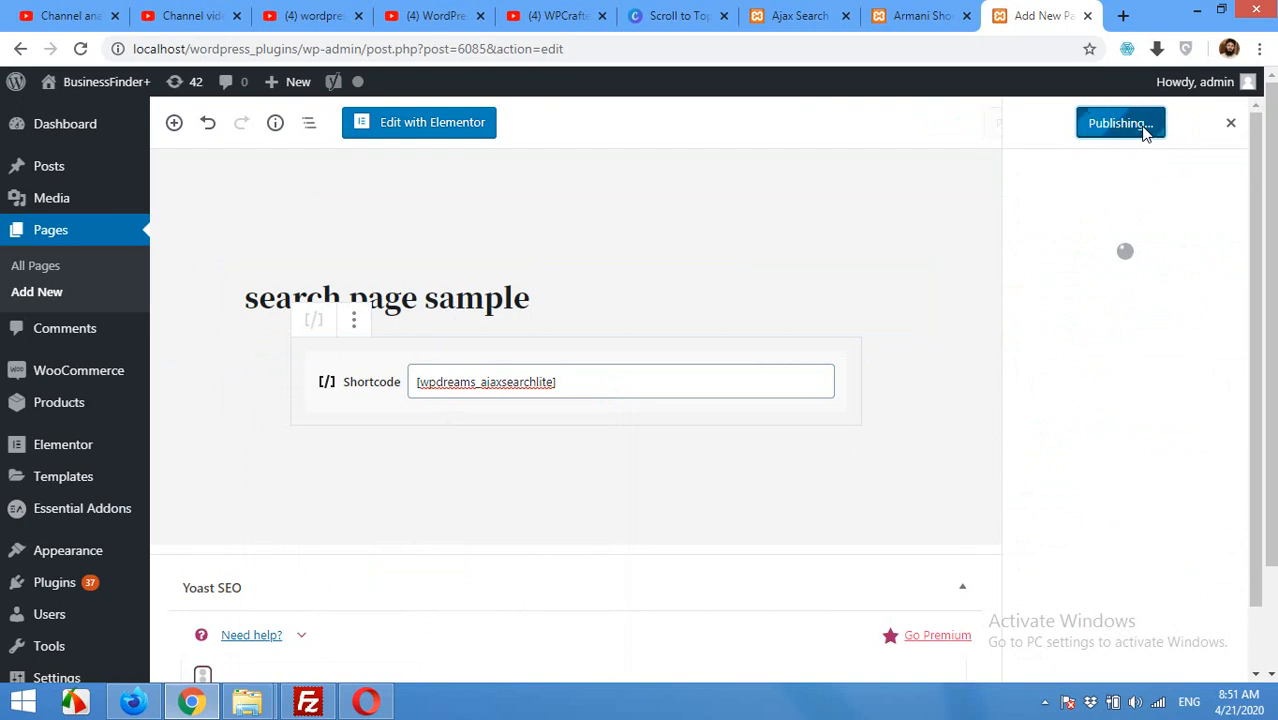
{"action": "right_click", "coordinate": [280, 176]}
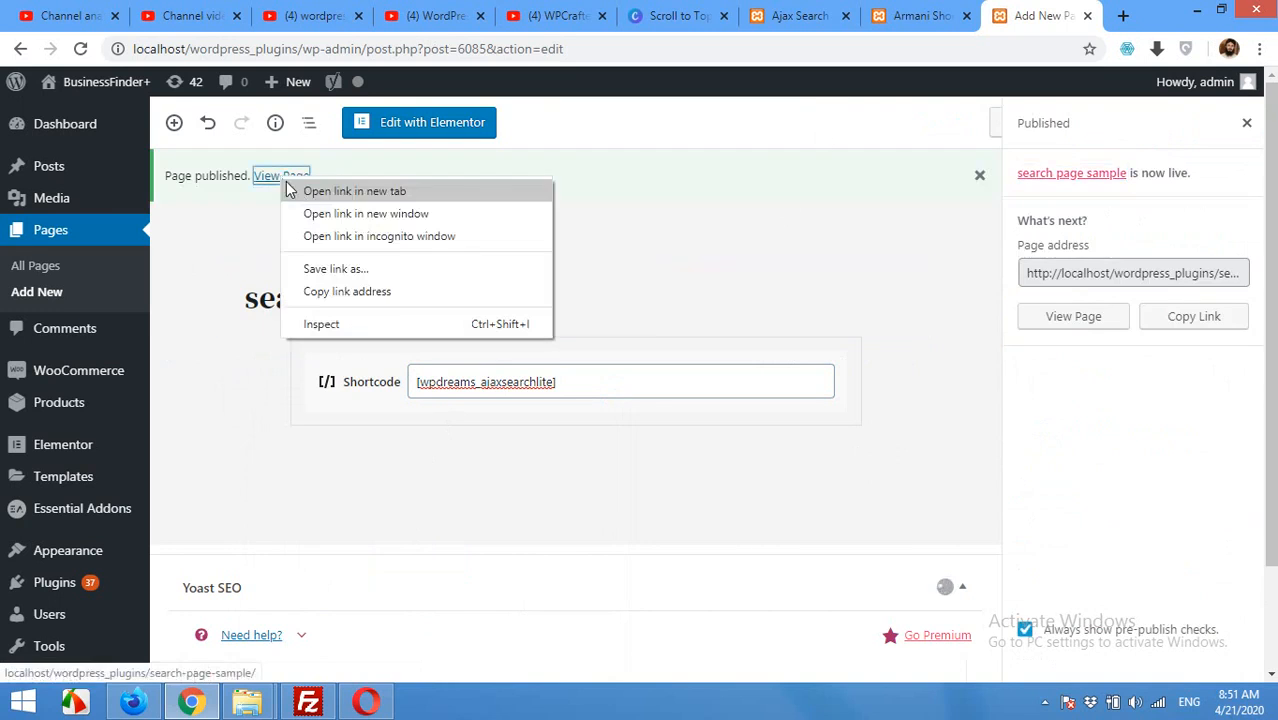
Open the published page in a new tab and run a test search for 'a'
{"action": "left_click", "coordinate": [354, 192]}
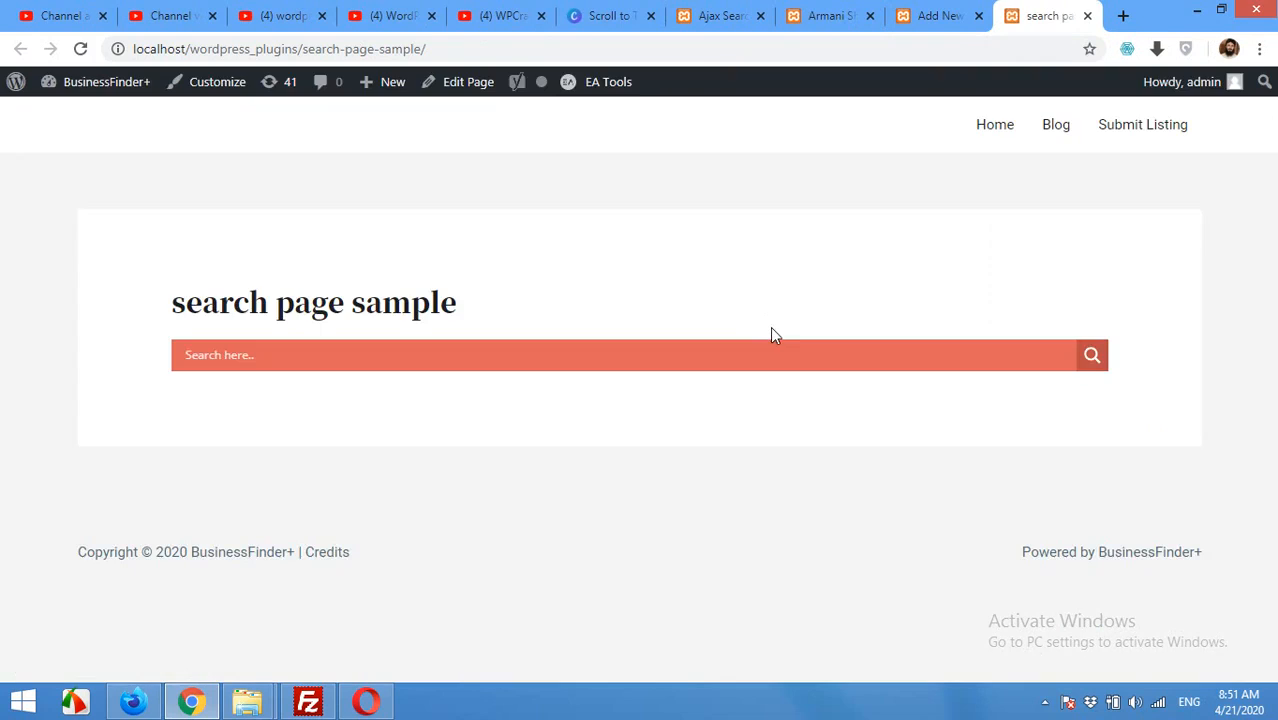
{"action": "mouse_move", "coordinate": [520, 340]}
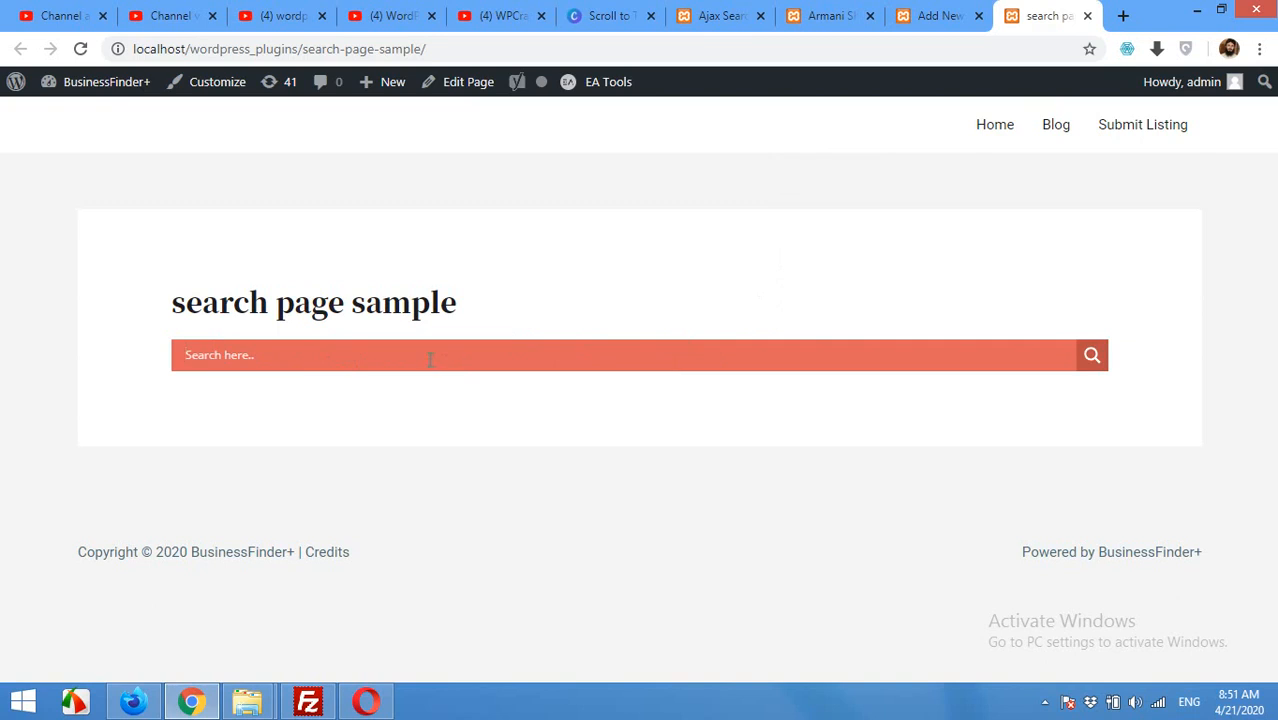
{"action": "type", "text": "aja"}
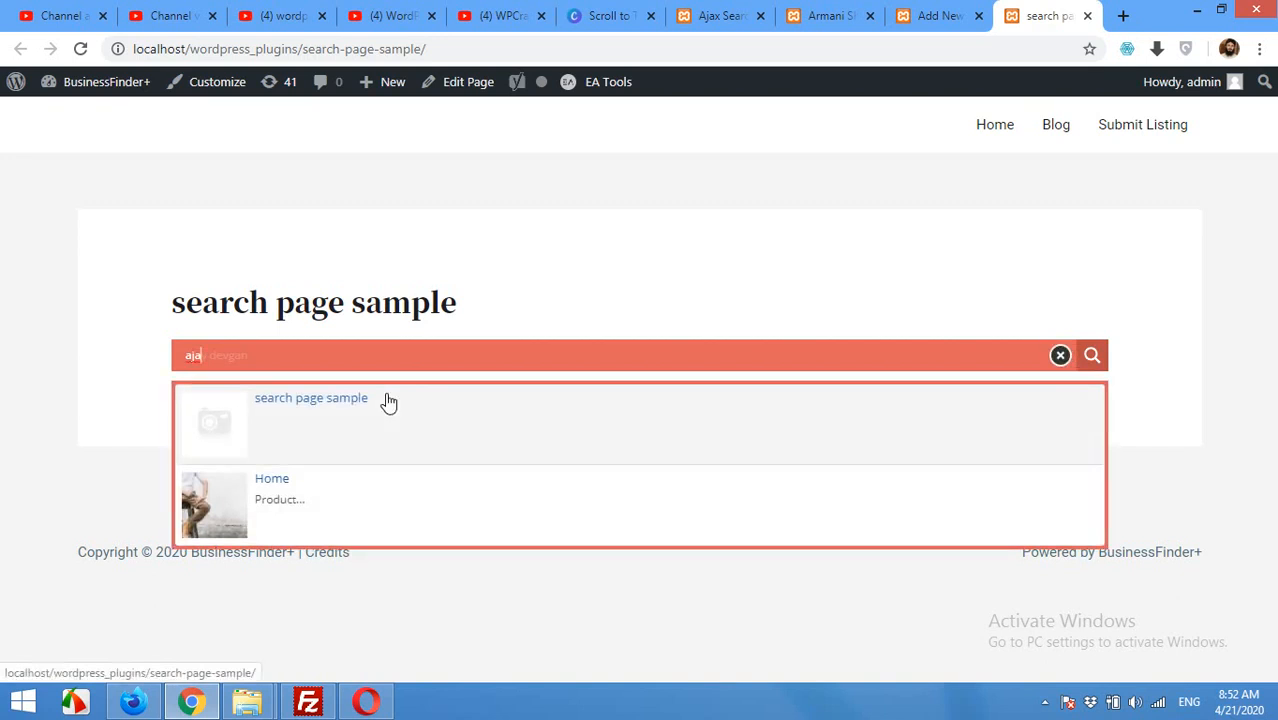
{"action": "mouse_move", "coordinate": [344, 500]}
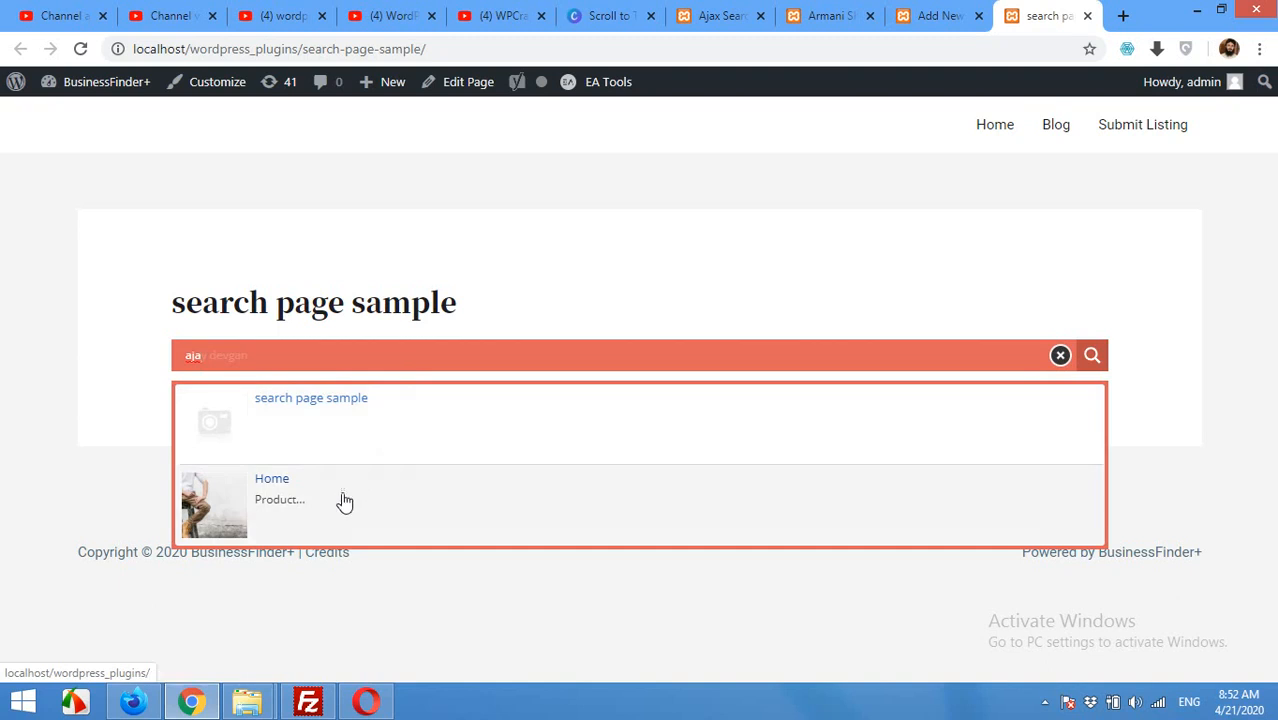
{"action": "mouse_move", "coordinate": [284, 418]}
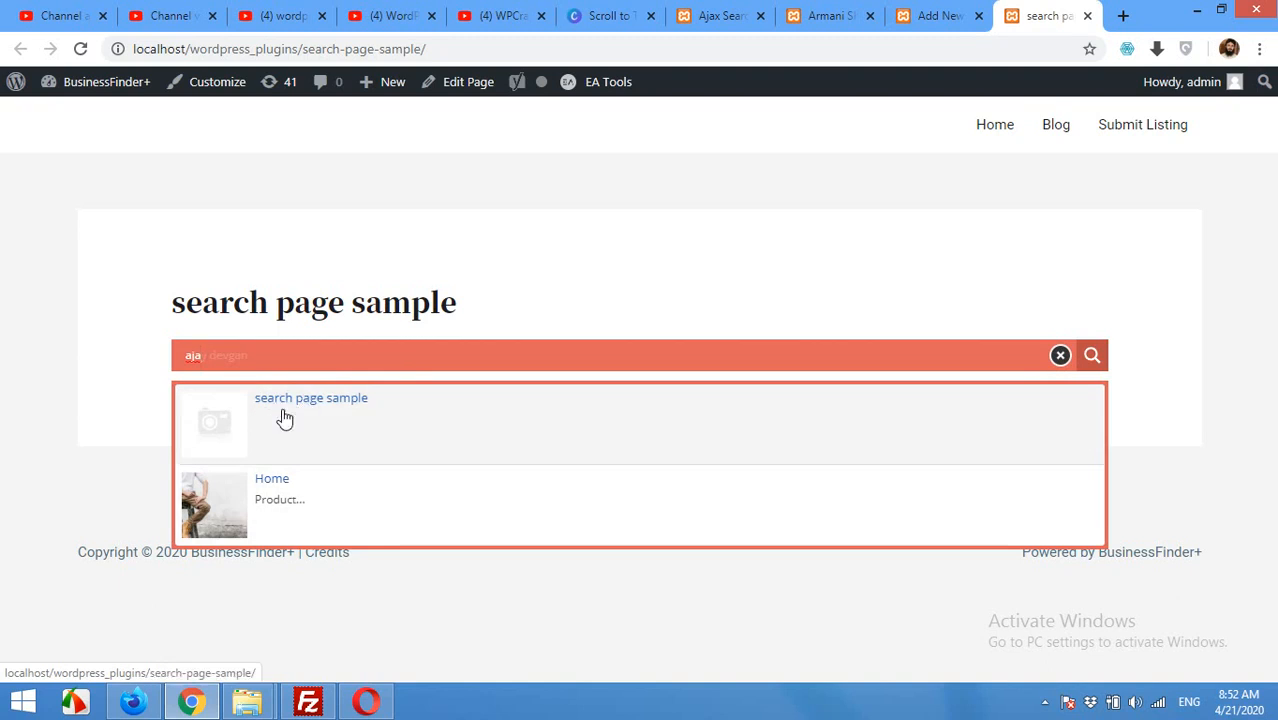
{"action": "mouse_move", "coordinate": [310, 436]}
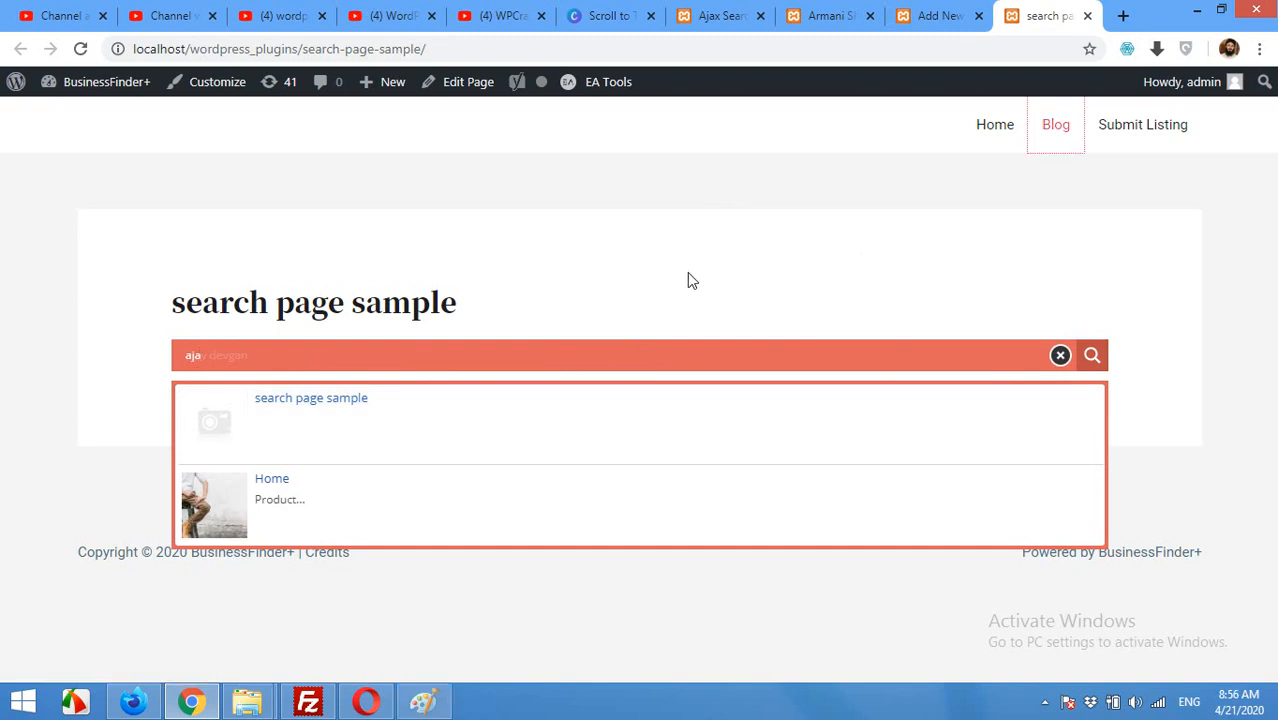
{"action": "mouse_move", "coordinate": [820, 236]}
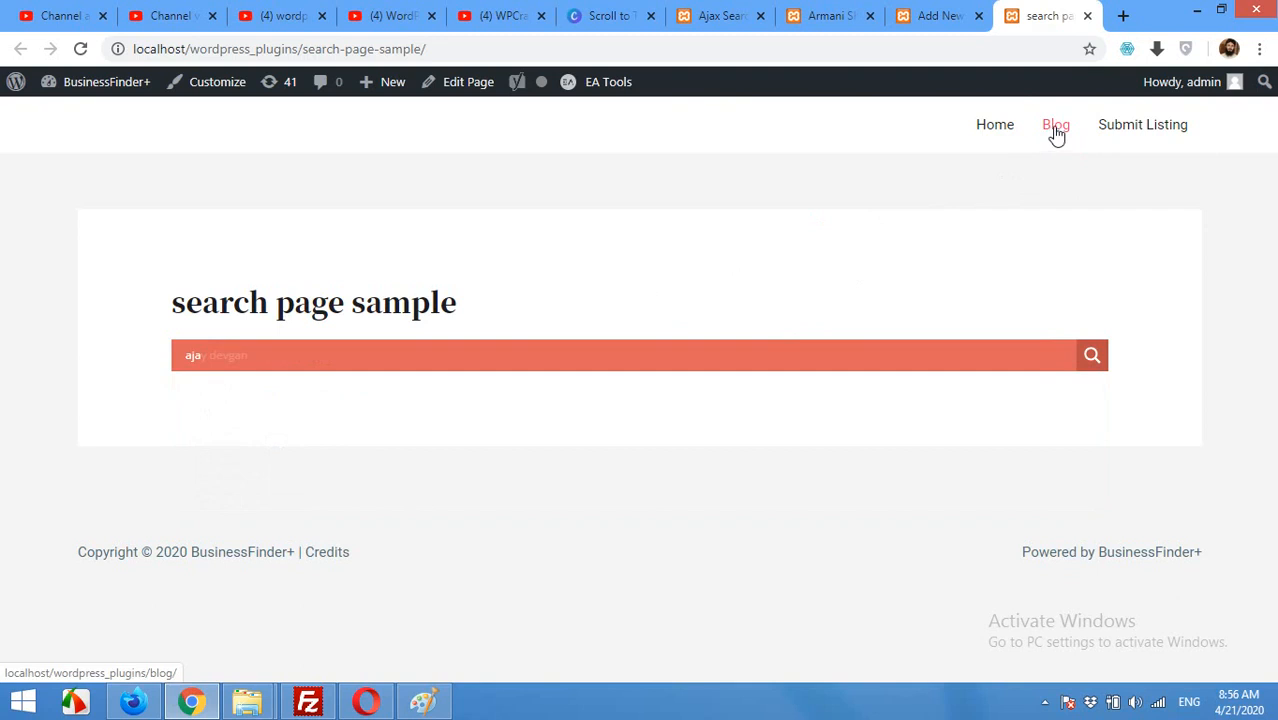
Visit the blog page to view its sidebar search, then return to the page editor tab
{"action": "left_click", "coordinate": [1056, 124]}
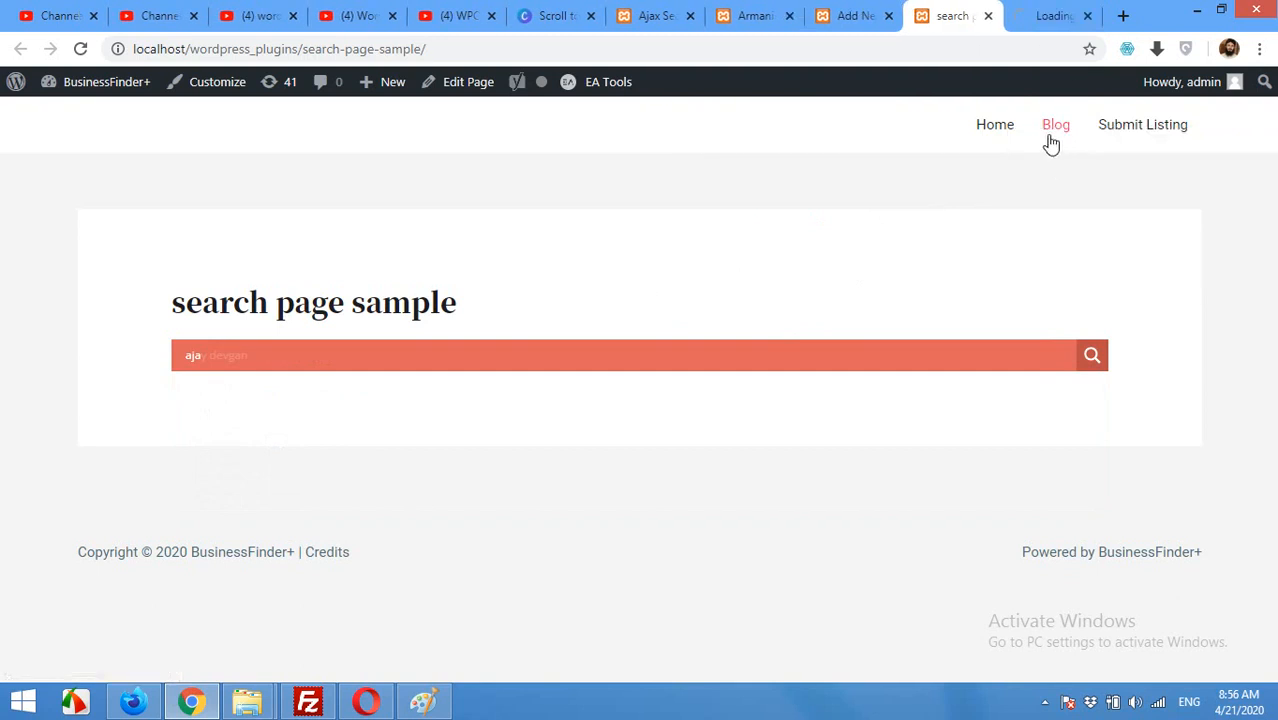
{"action": "left_click", "coordinate": [1056, 124]}
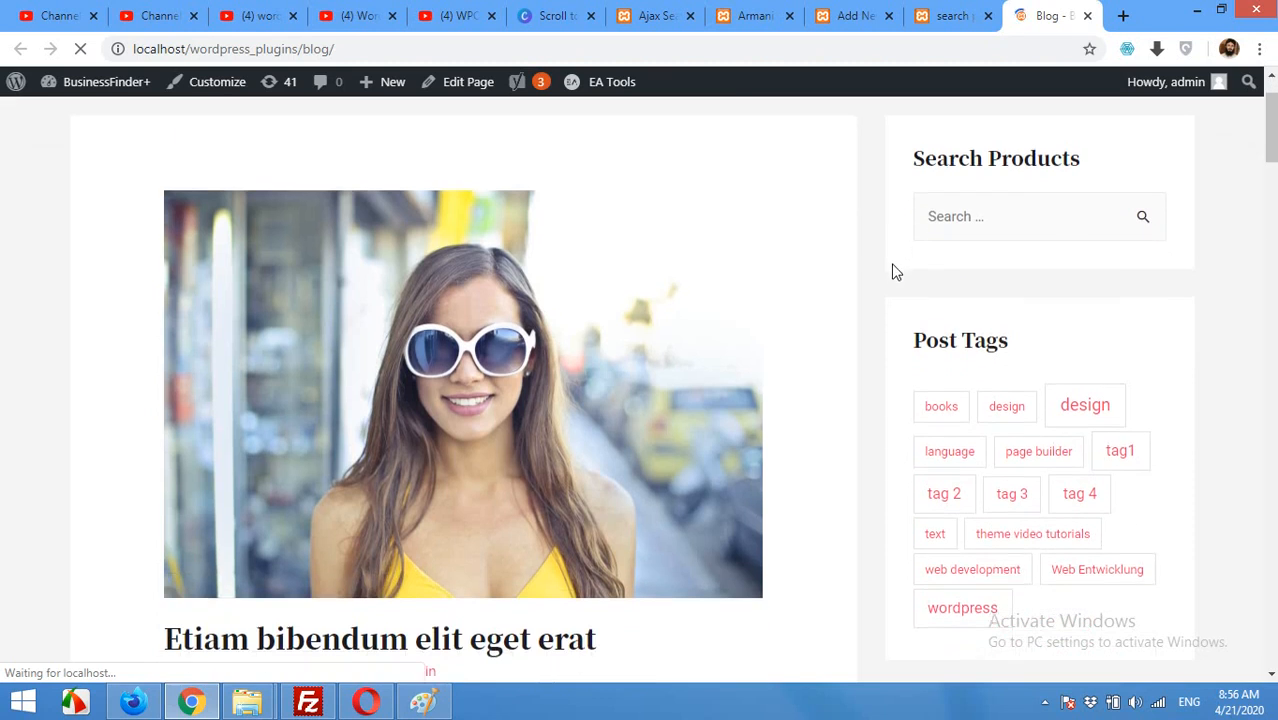
{"action": "left_click", "coordinate": [1020, 216]}
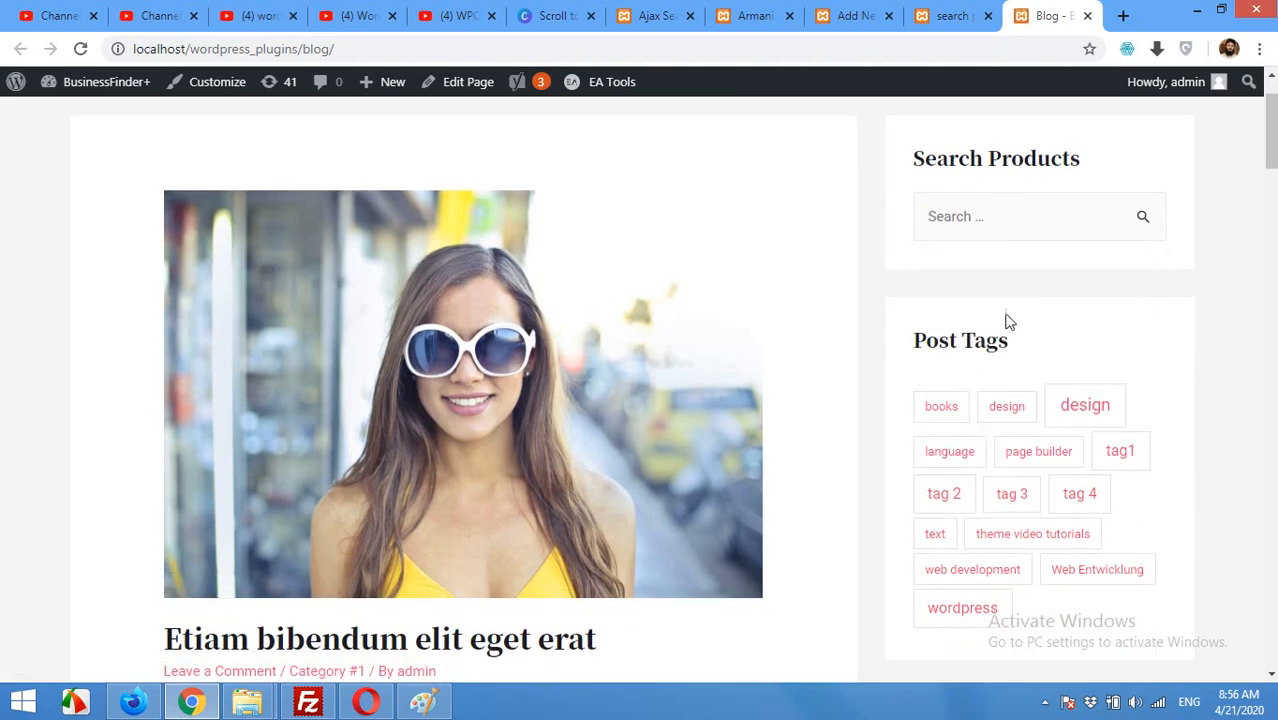
{"action": "scroll", "scroll_direction": "up", "scroll_amount": 3}
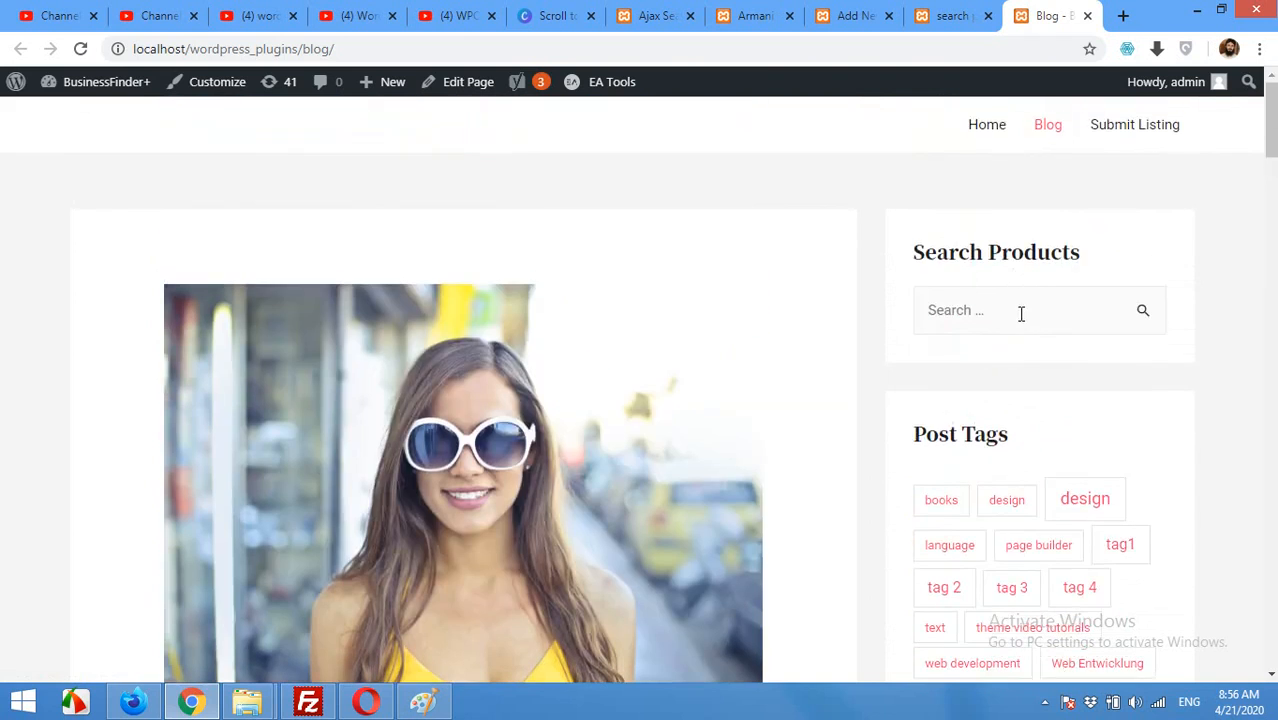
{"action": "mouse_move", "coordinate": [936, 334]}
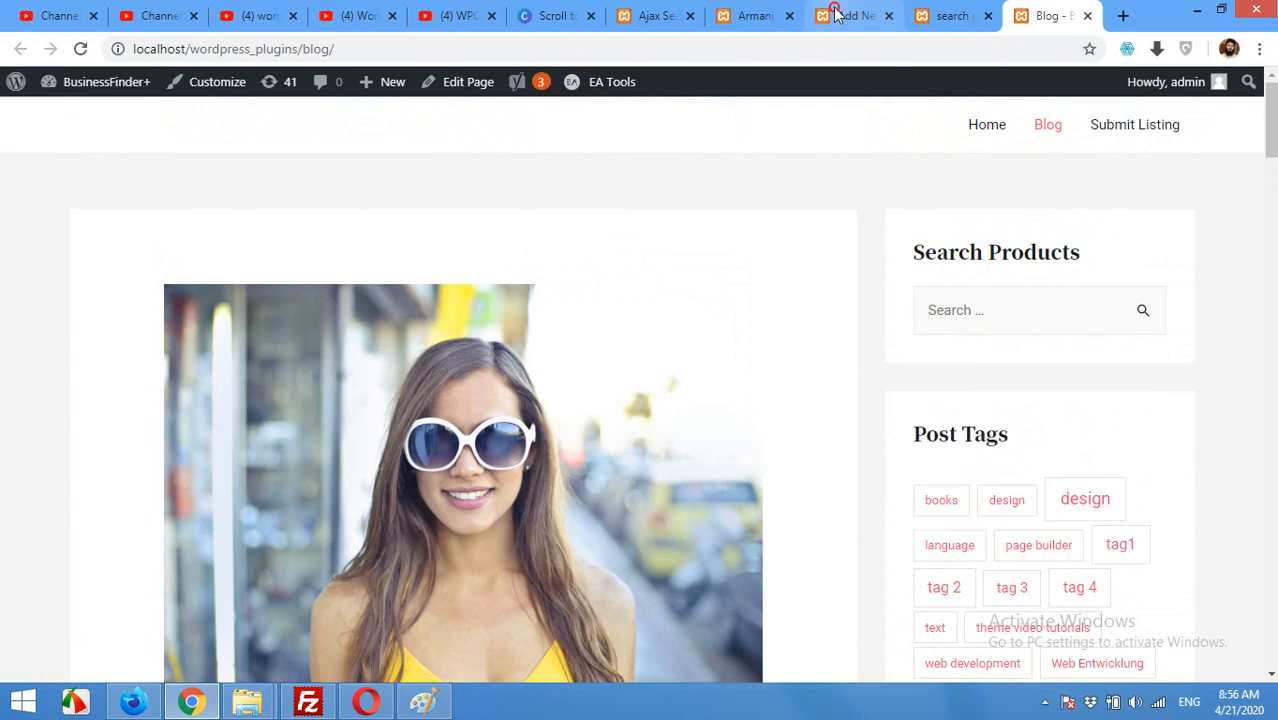
{"action": "left_click", "coordinate": [850, 16]}
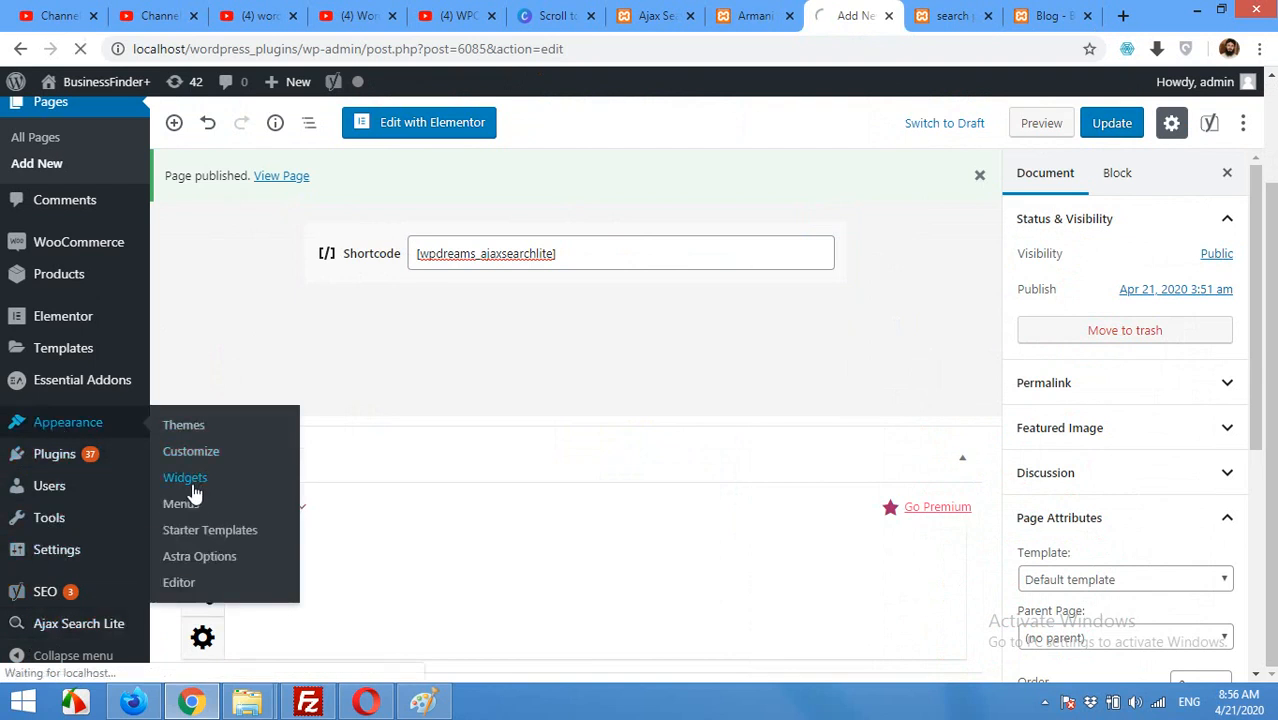
On the Widgets screen, drag Ajax Search Lite to the top of the Main Sidebar
{"action": "left_click", "coordinate": [184, 476]}
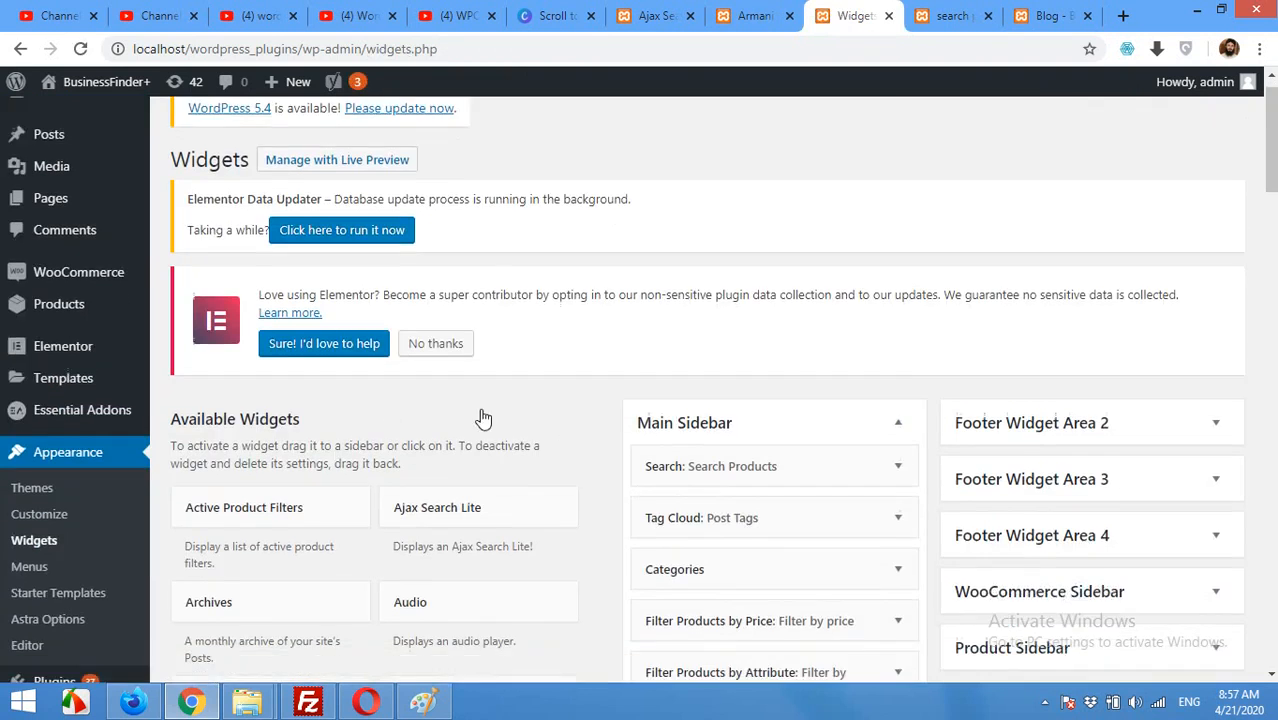
{"action": "scroll", "scroll_direction": "down", "scroll_amount": 3}
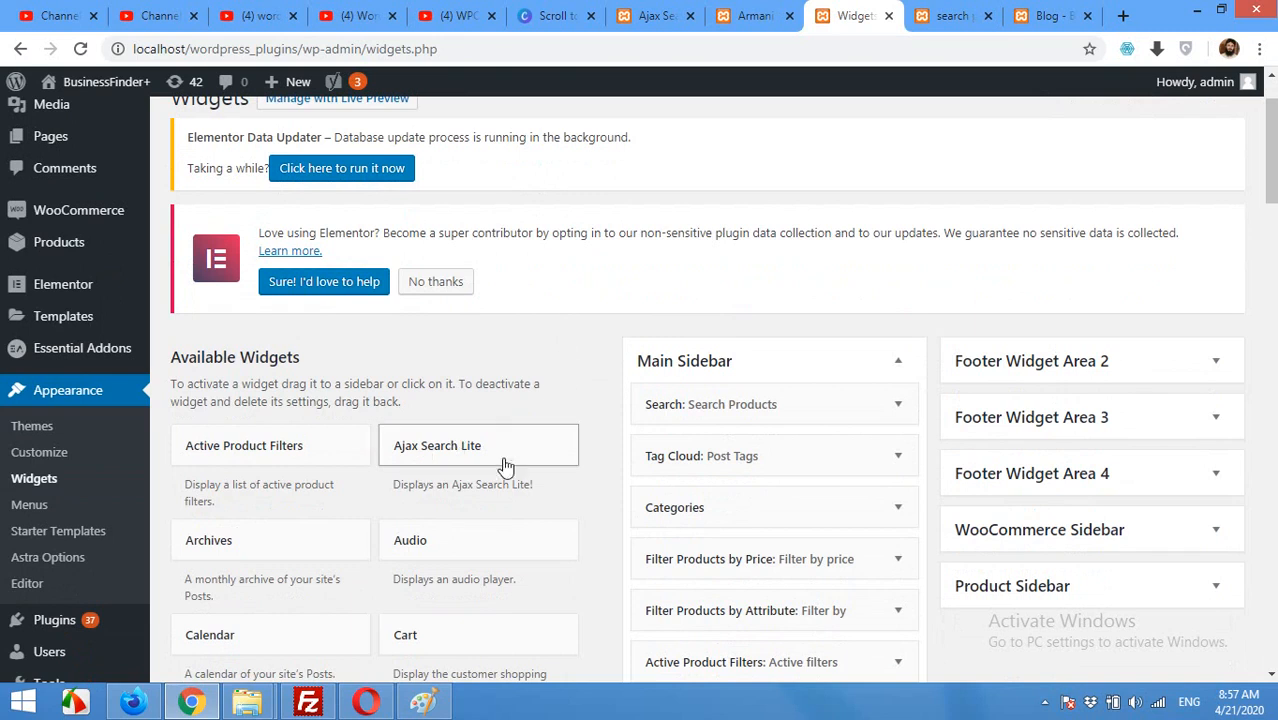
{"action": "mouse_move", "coordinate": [468, 462]}
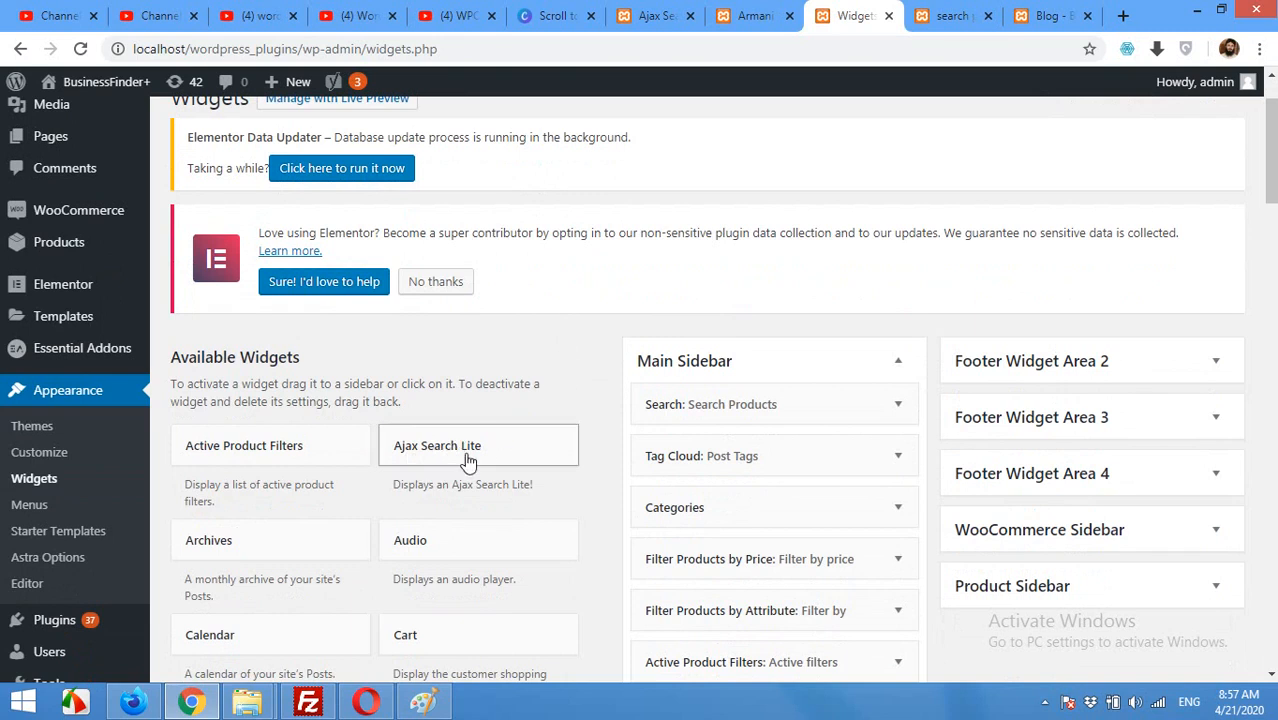
{"action": "mouse_move", "coordinate": [892, 456]}
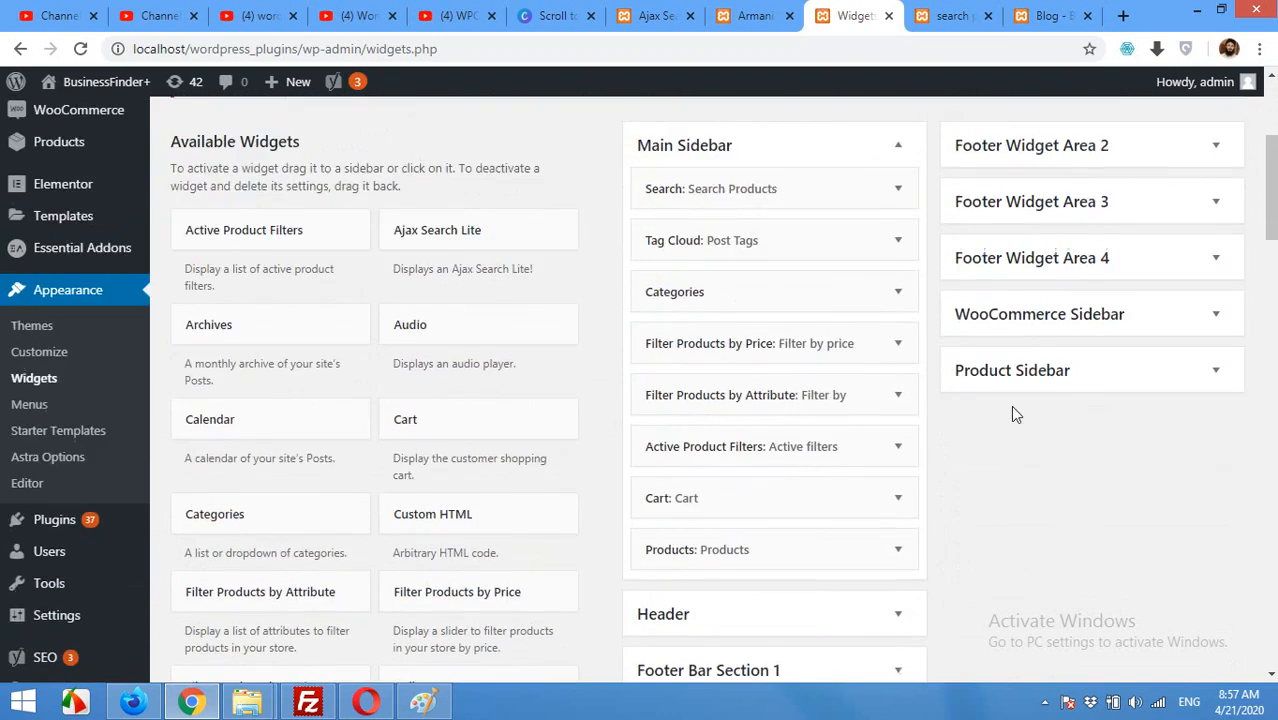
{"action": "left_click", "coordinate": [1048, 16]}
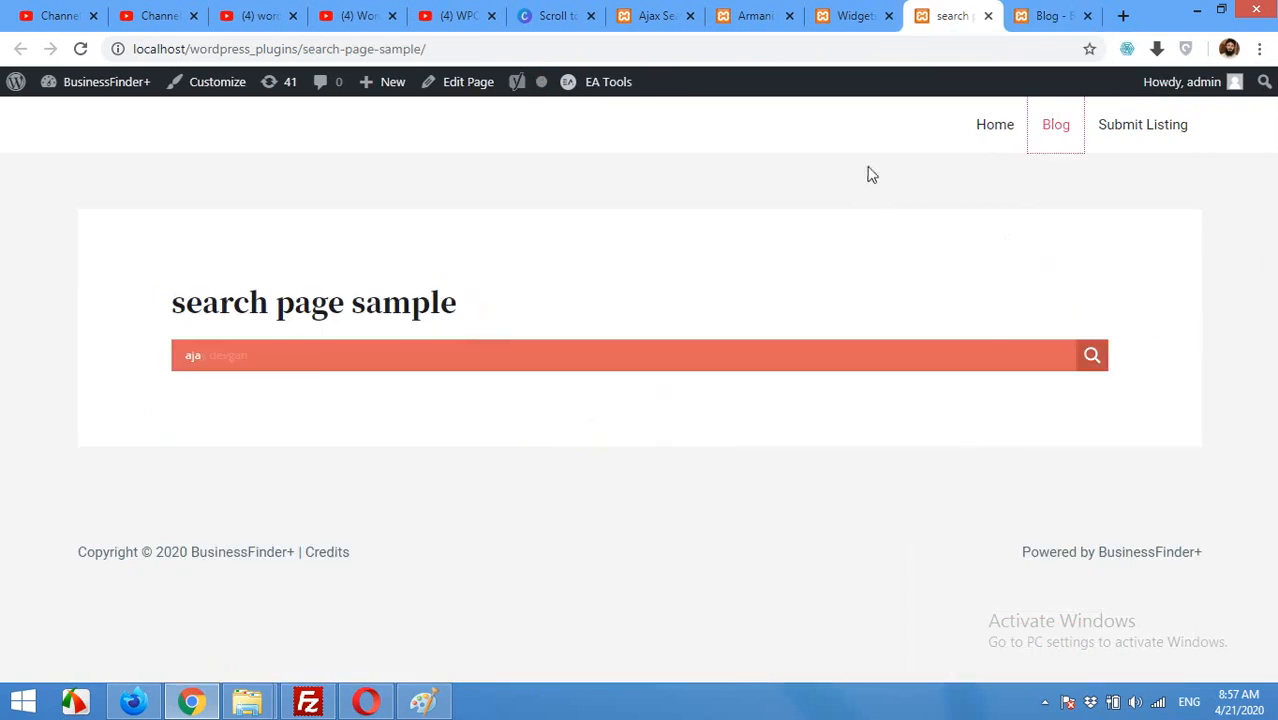
{"action": "left_click", "coordinate": [850, 16]}
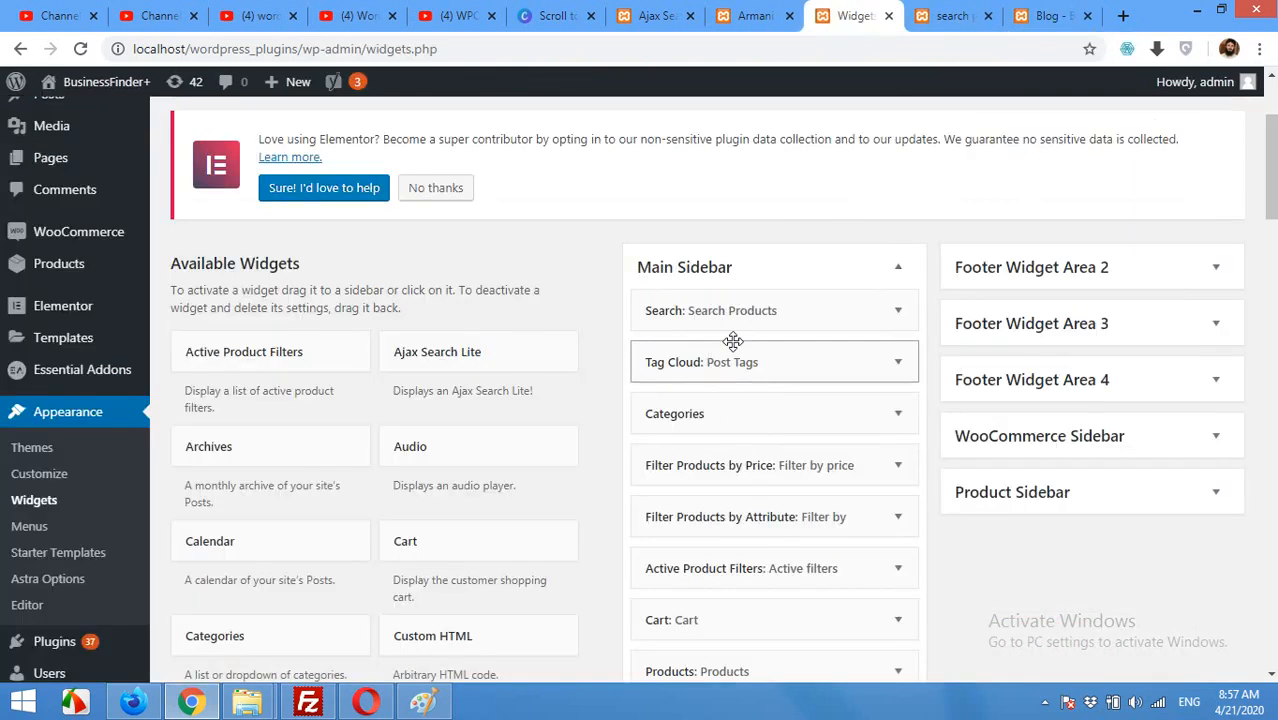
{"action": "scroll", "scroll_direction": "down", "scroll_amount": 3}
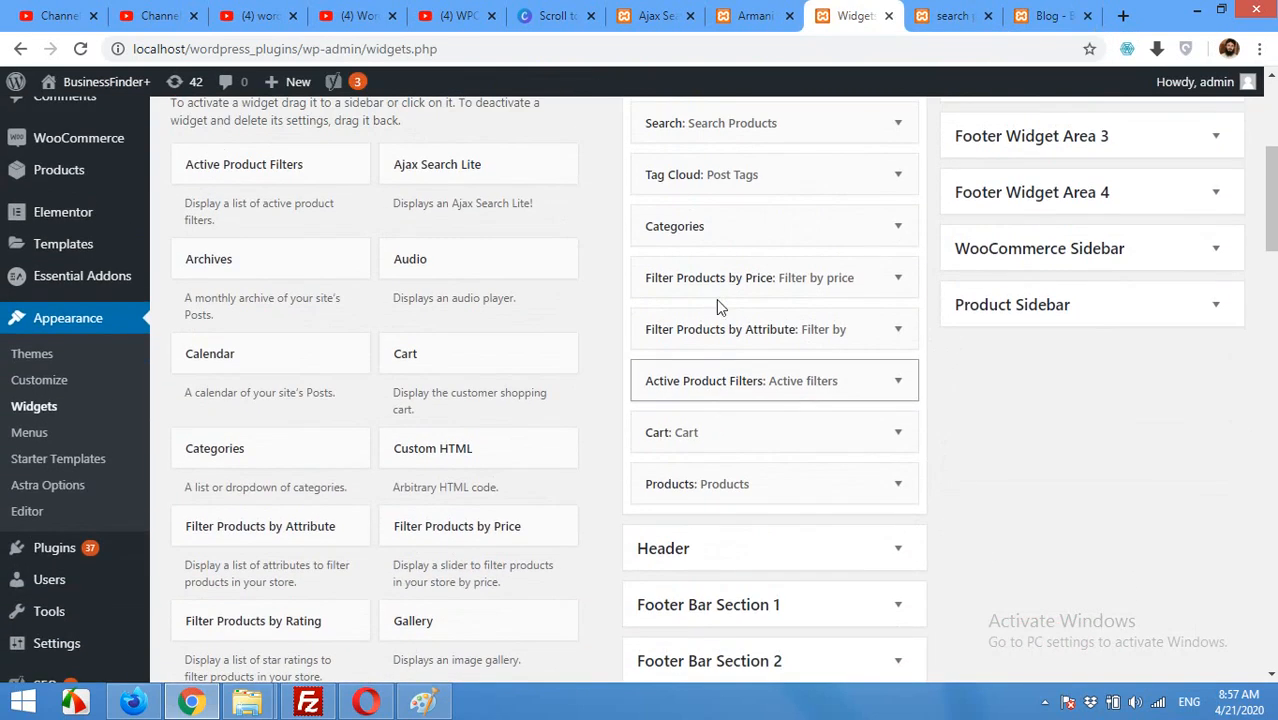
{"action": "scroll", "scroll_direction": "up", "scroll_amount": 3}
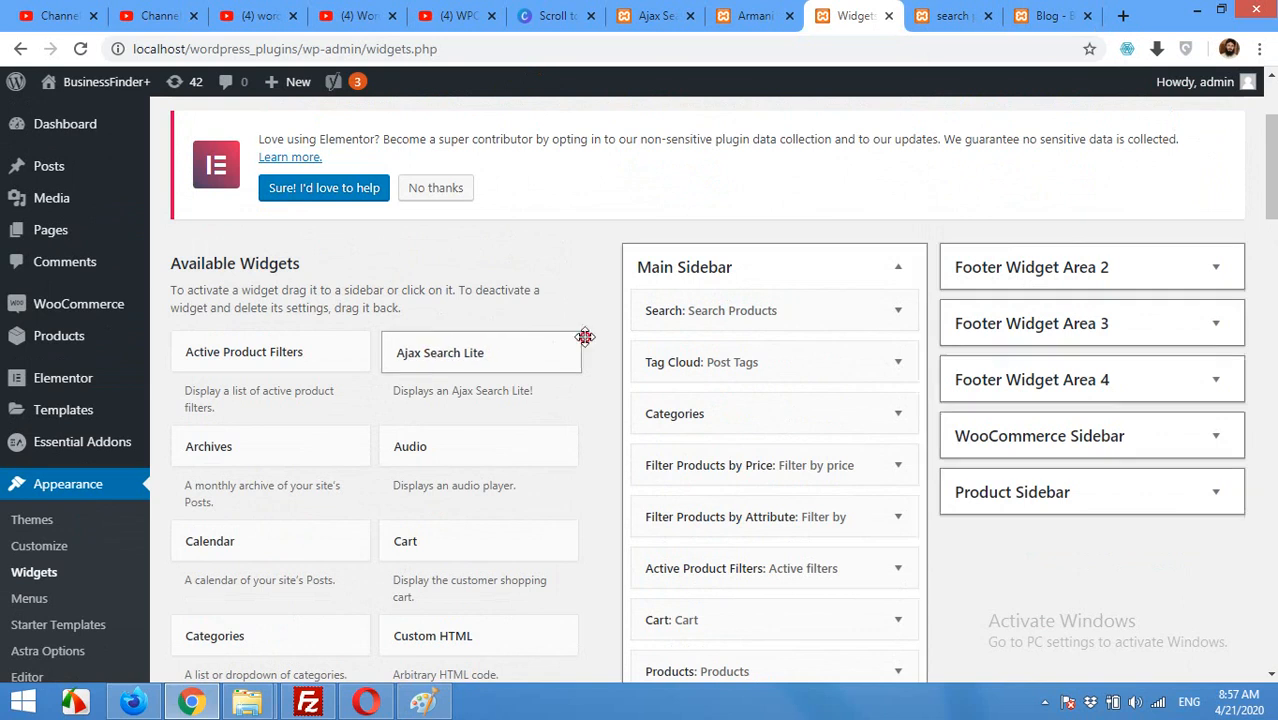
{"action": "left_click_drag", "start_coordinate": [480, 352], "coordinate": [752, 310]}
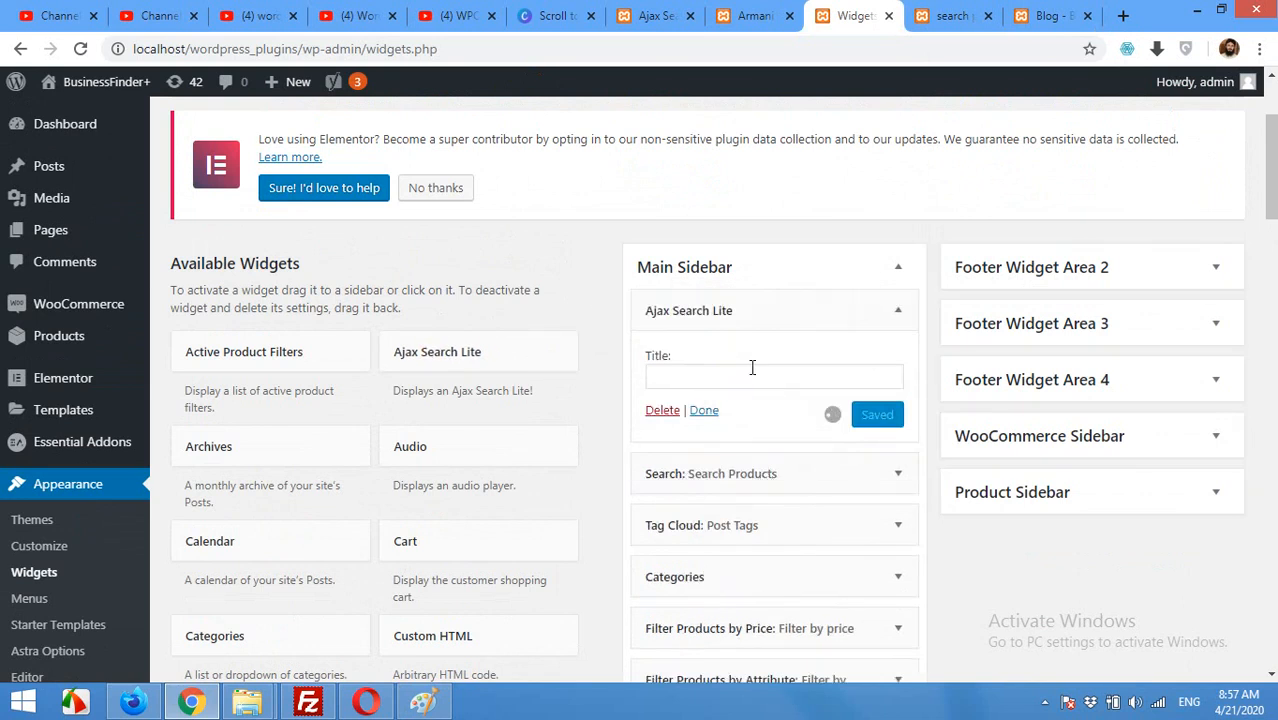
Title the widget 'Ajax Search', save it and switch to the blog page
{"action": "left_click", "coordinate": [774, 376]}
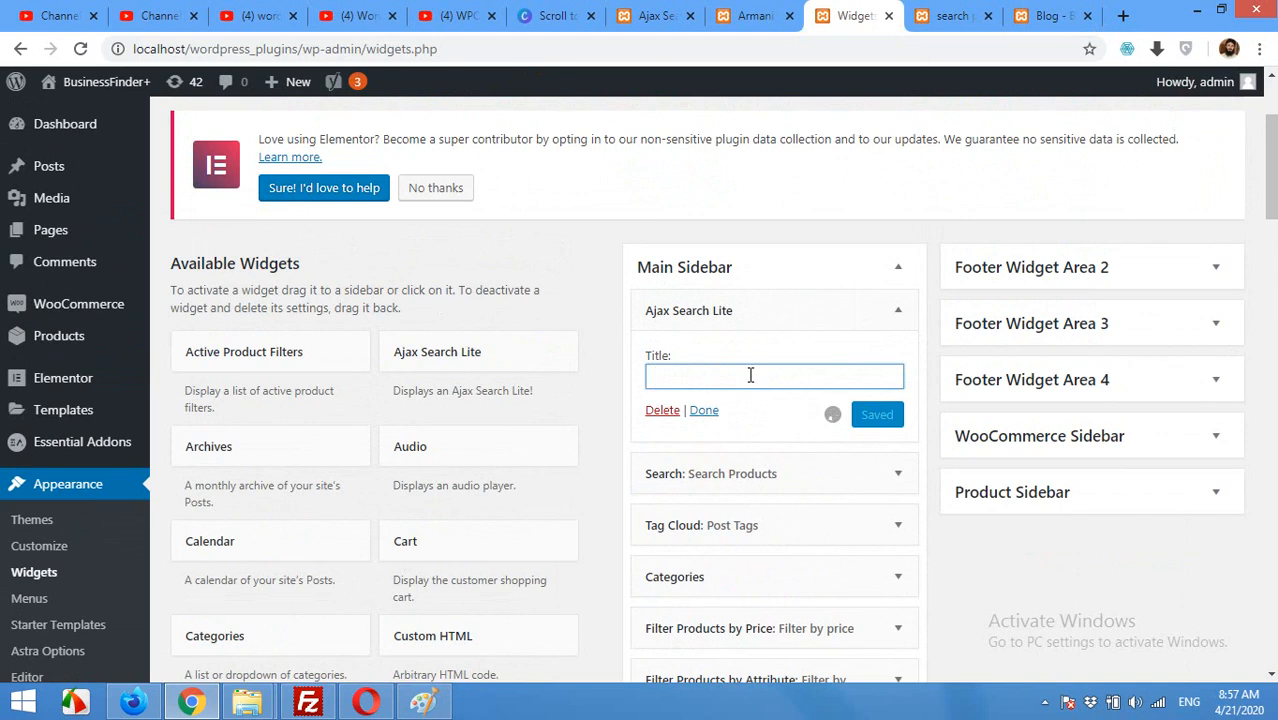
{"action": "type", "text": "Search"}
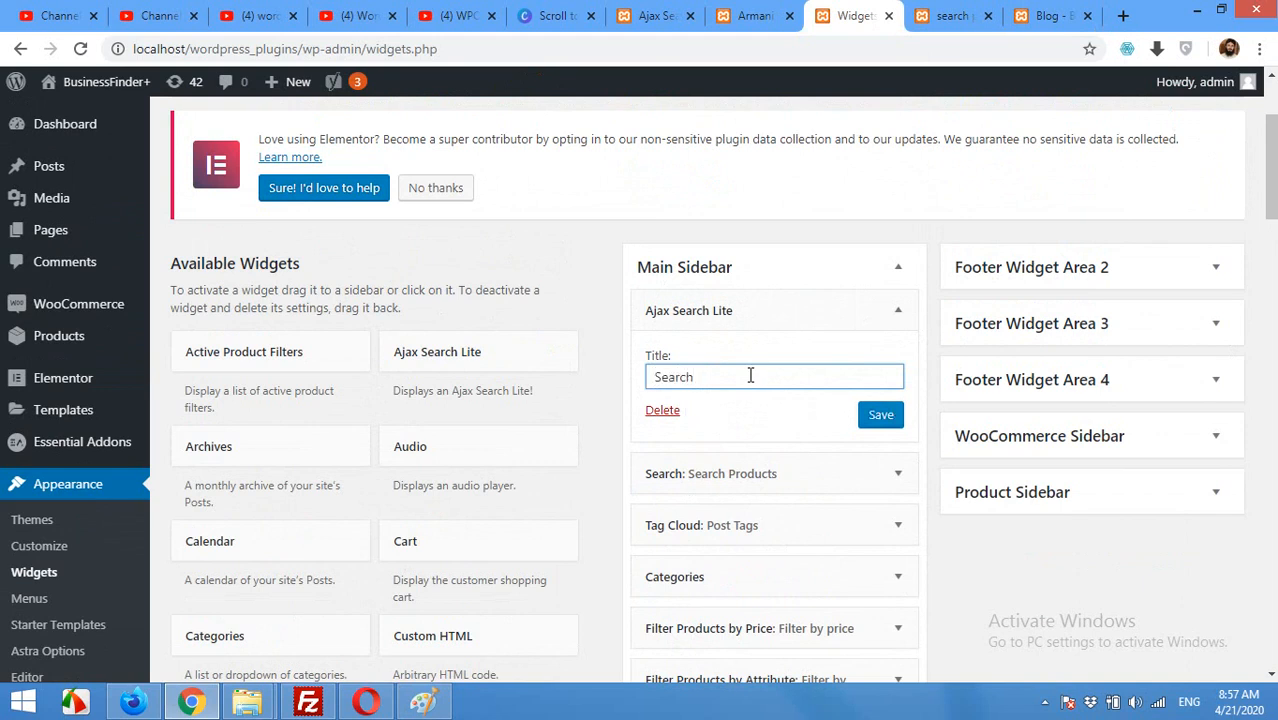
{"action": "triple_click", "coordinate": [776, 376]}
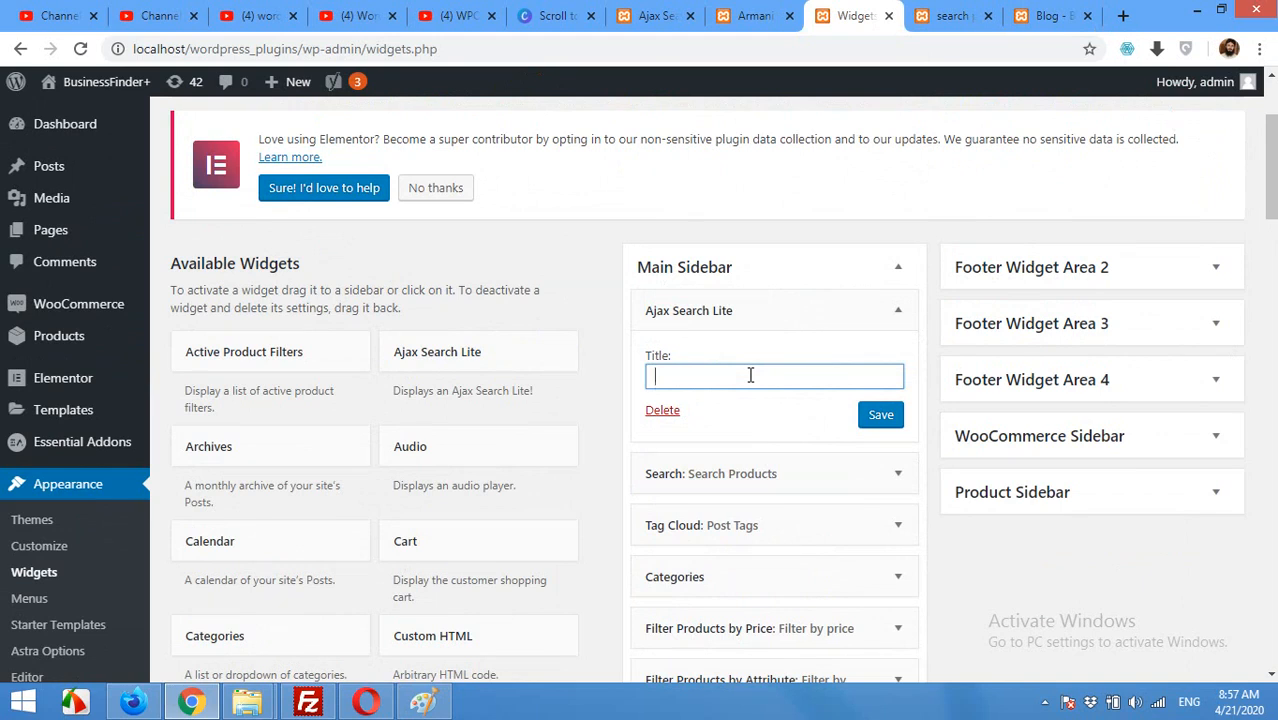
{"action": "type", "text": "Ajax"}
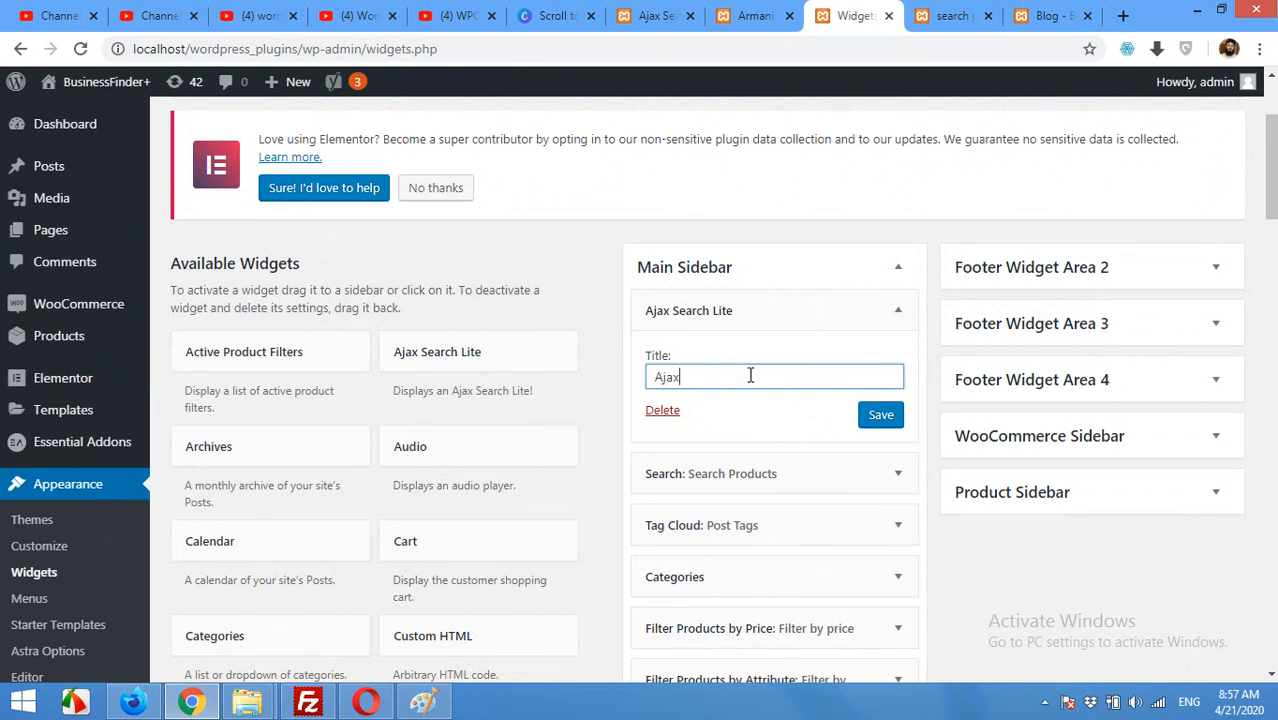
{"action": "type", "text": "Search"}
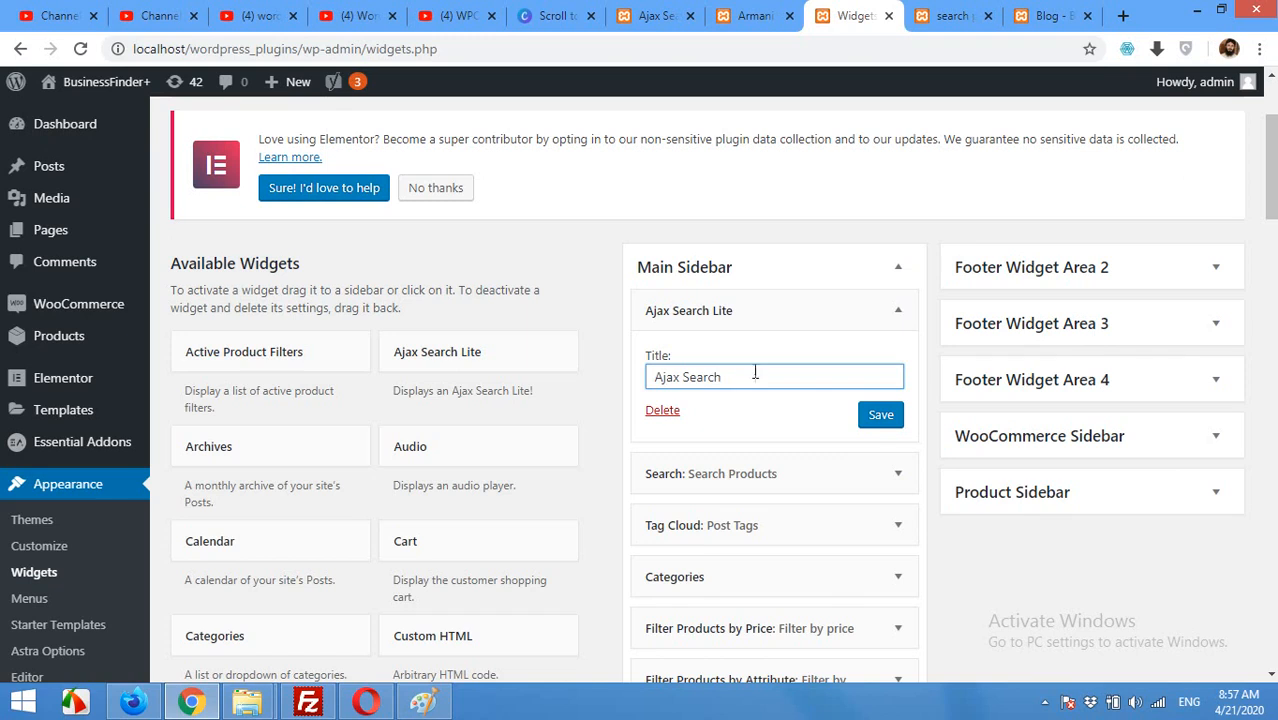
{"action": "left_click", "coordinate": [880, 414]}
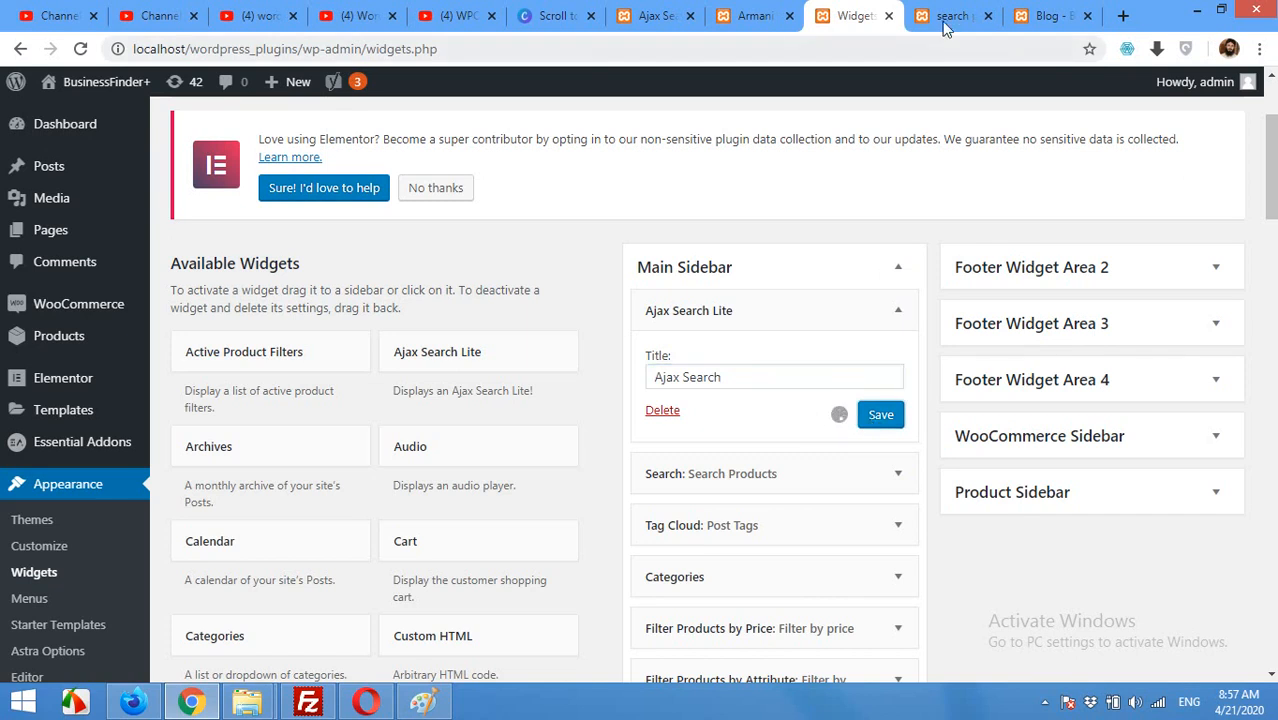
{"action": "left_click", "coordinate": [1044, 16]}
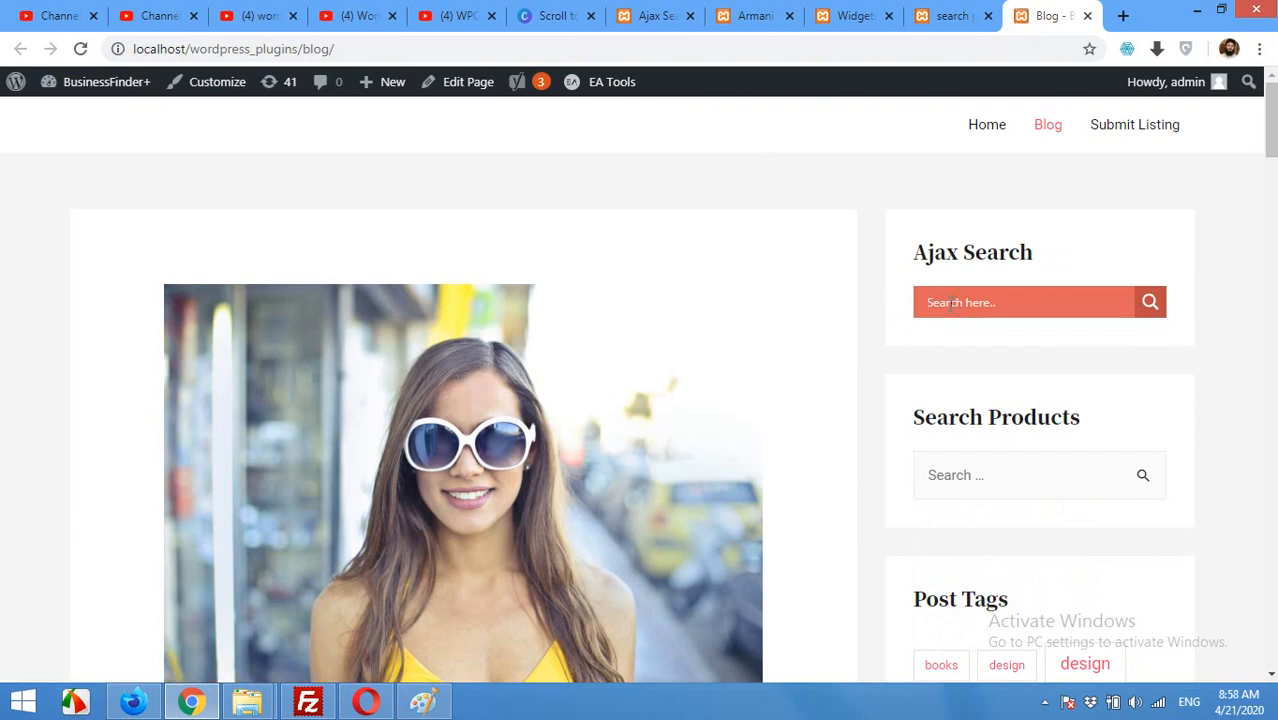
Search 'aja' in the blog sidebar widget to see page and product suggestions, then return to Widgets
{"action": "type", "text": "aja"}
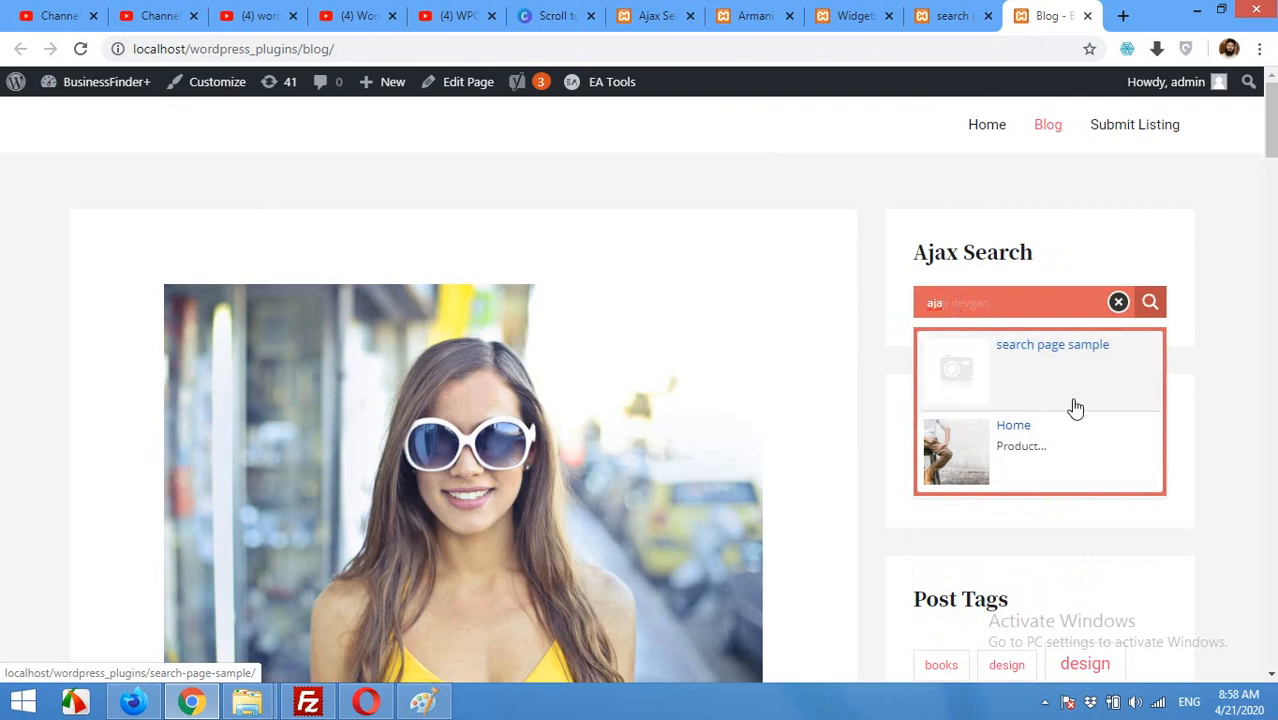
{"action": "mouse_move", "coordinate": [1000, 360]}
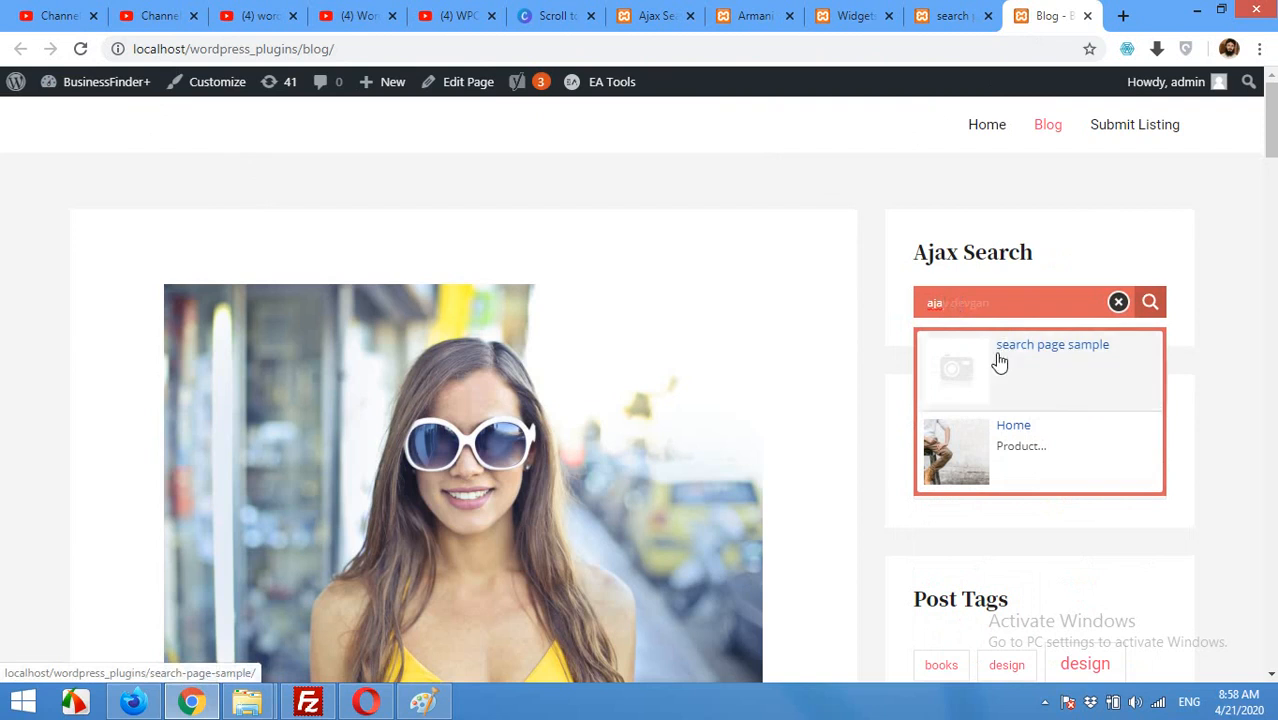
{"action": "mouse_move", "coordinate": [1016, 430]}
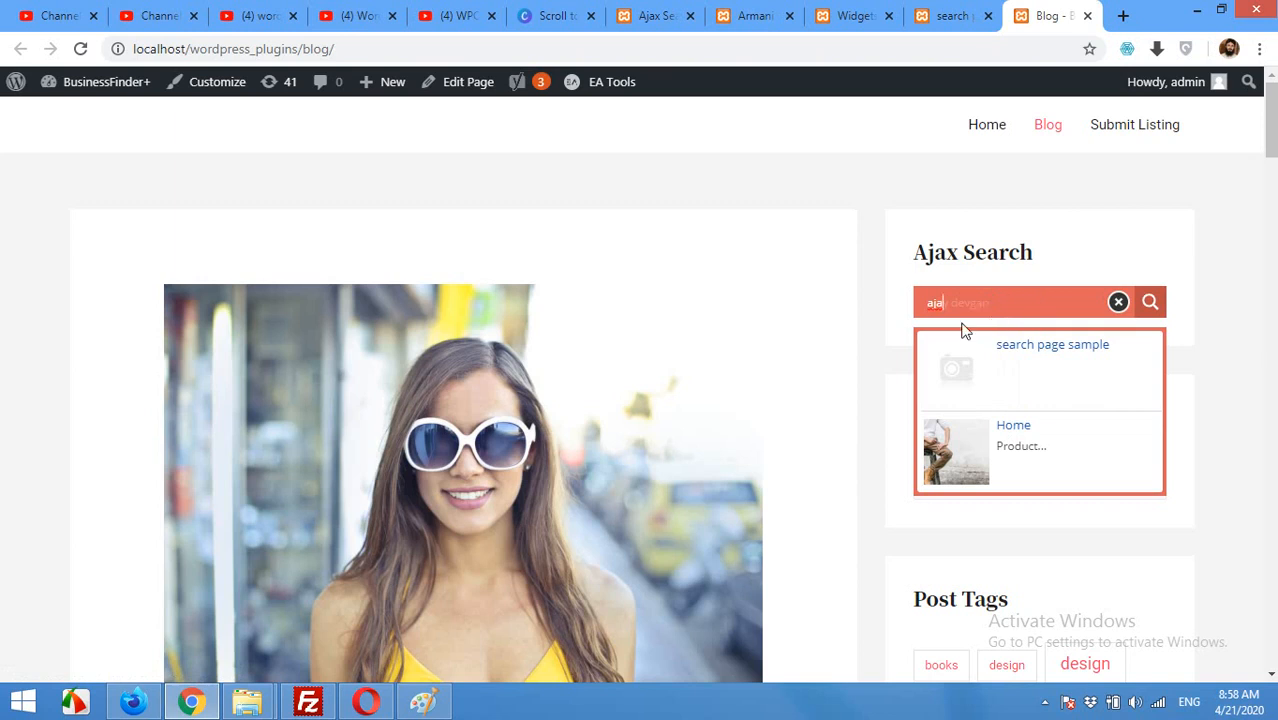
{"action": "mouse_move", "coordinate": [436, 276]}
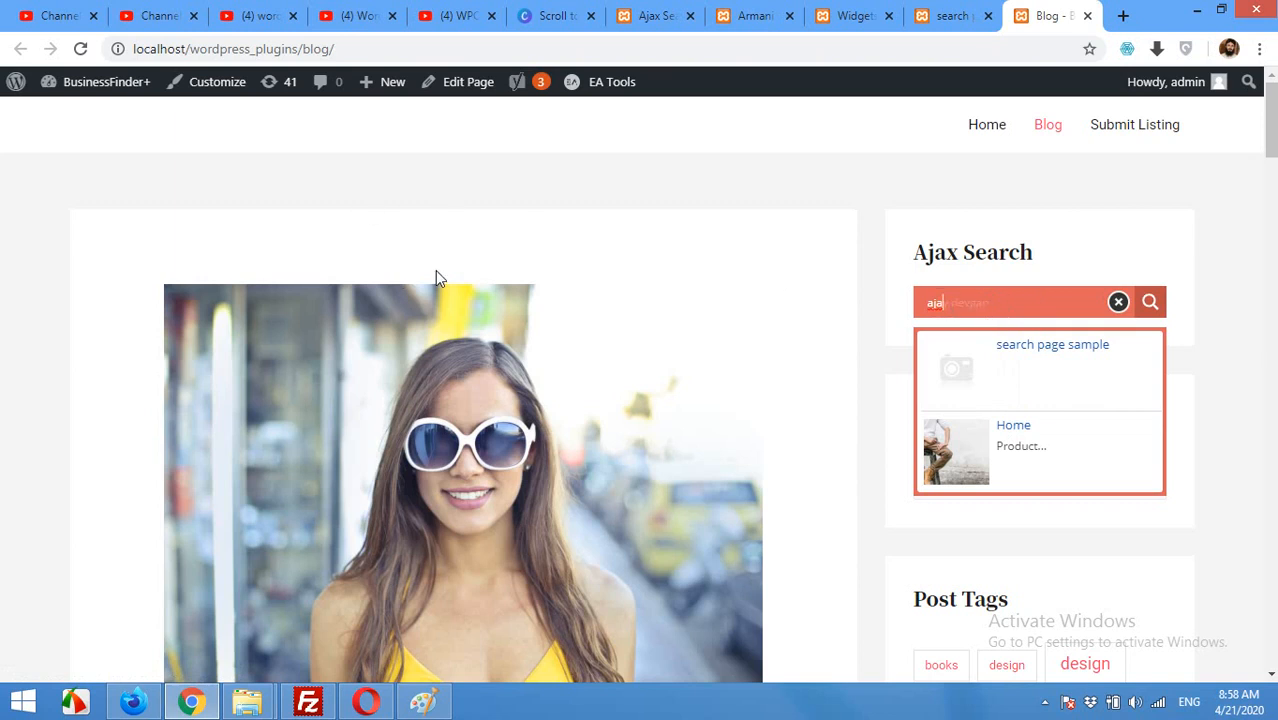
{"action": "left_click", "coordinate": [852, 16]}
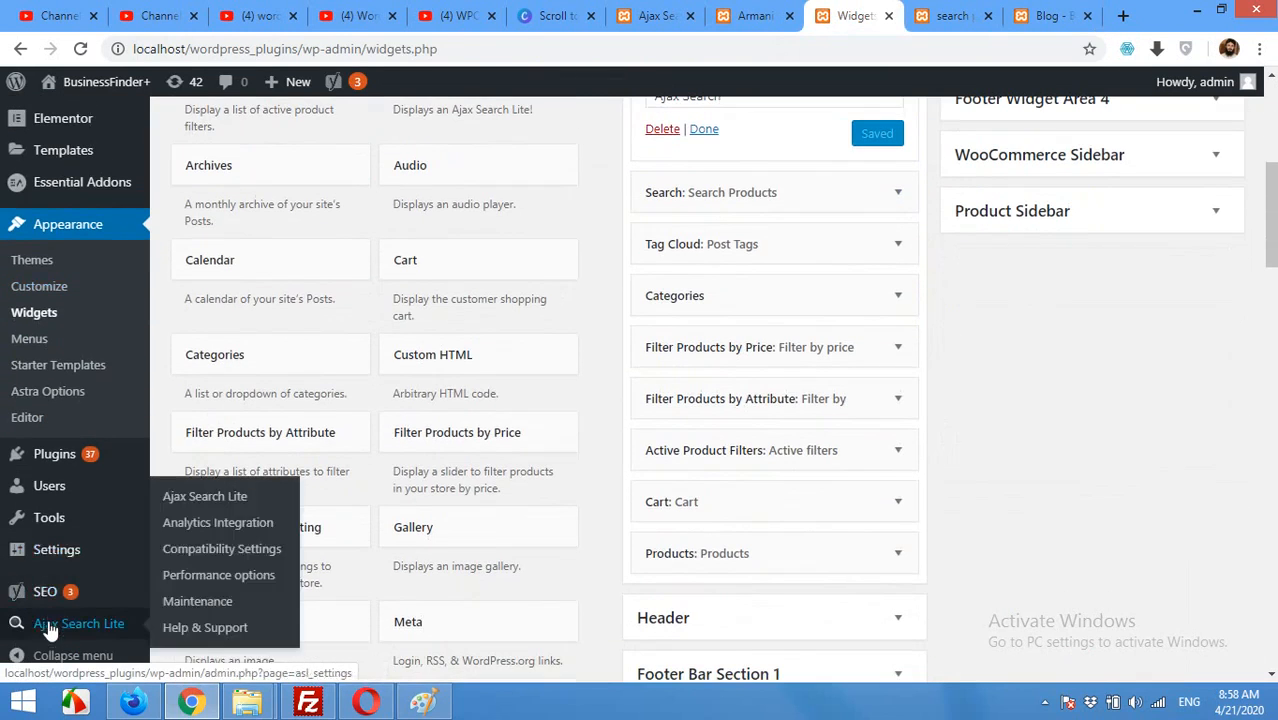
{"action": "mouse_move", "coordinate": [204, 496]}
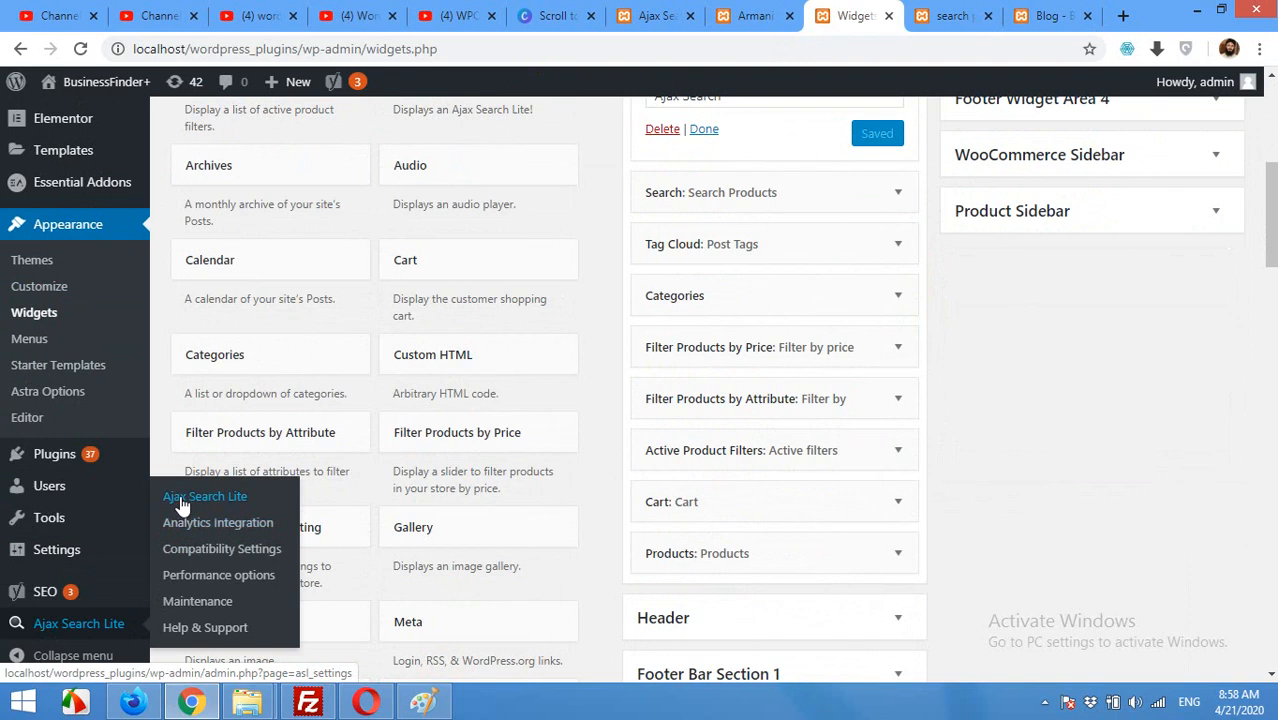
Open Ajax Search Lite's General Options and reach the Layout options panel
{"action": "left_click", "coordinate": [204, 496]}
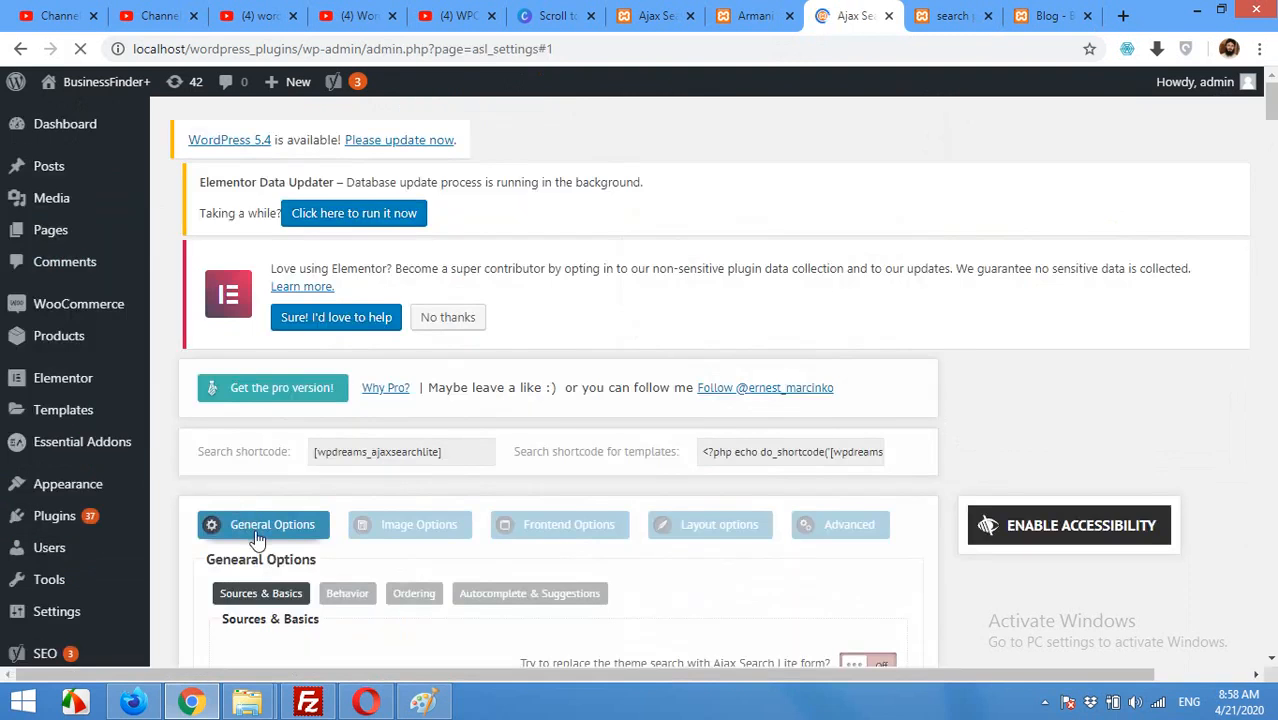
{"action": "scroll", "scroll_direction": "down", "scroll_amount": 3}
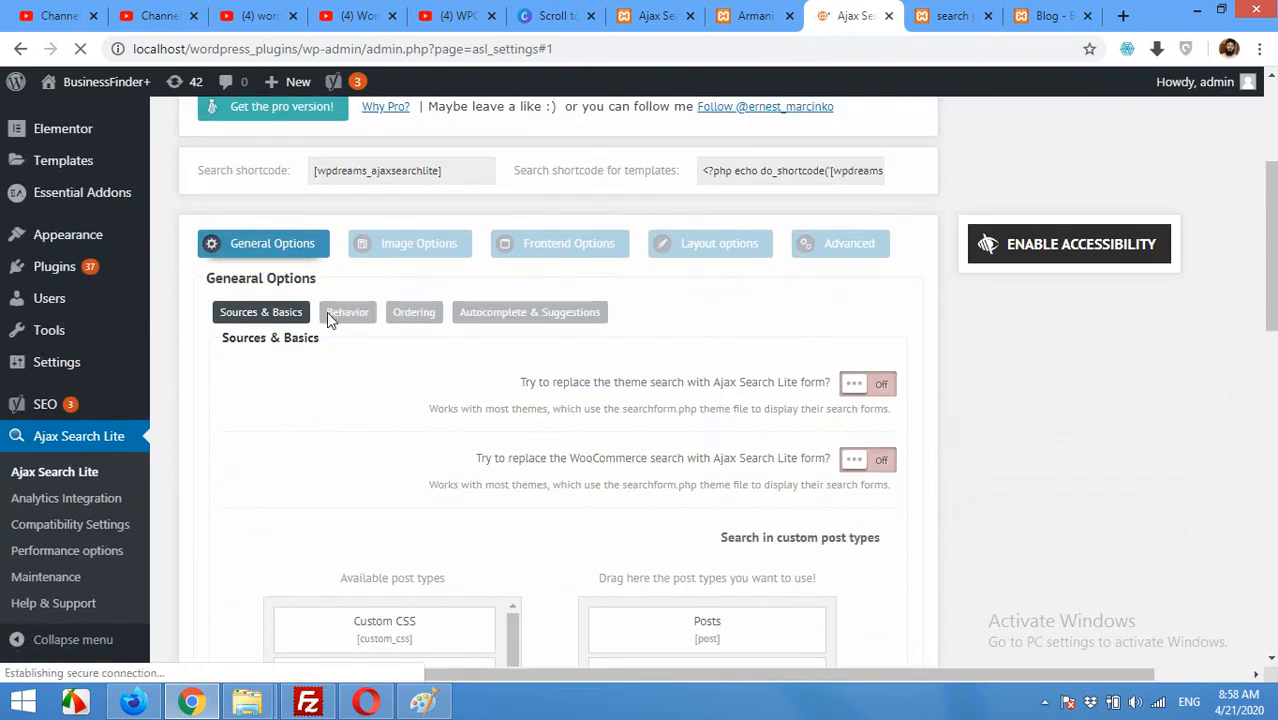
{"action": "left_click", "coordinate": [346, 312]}
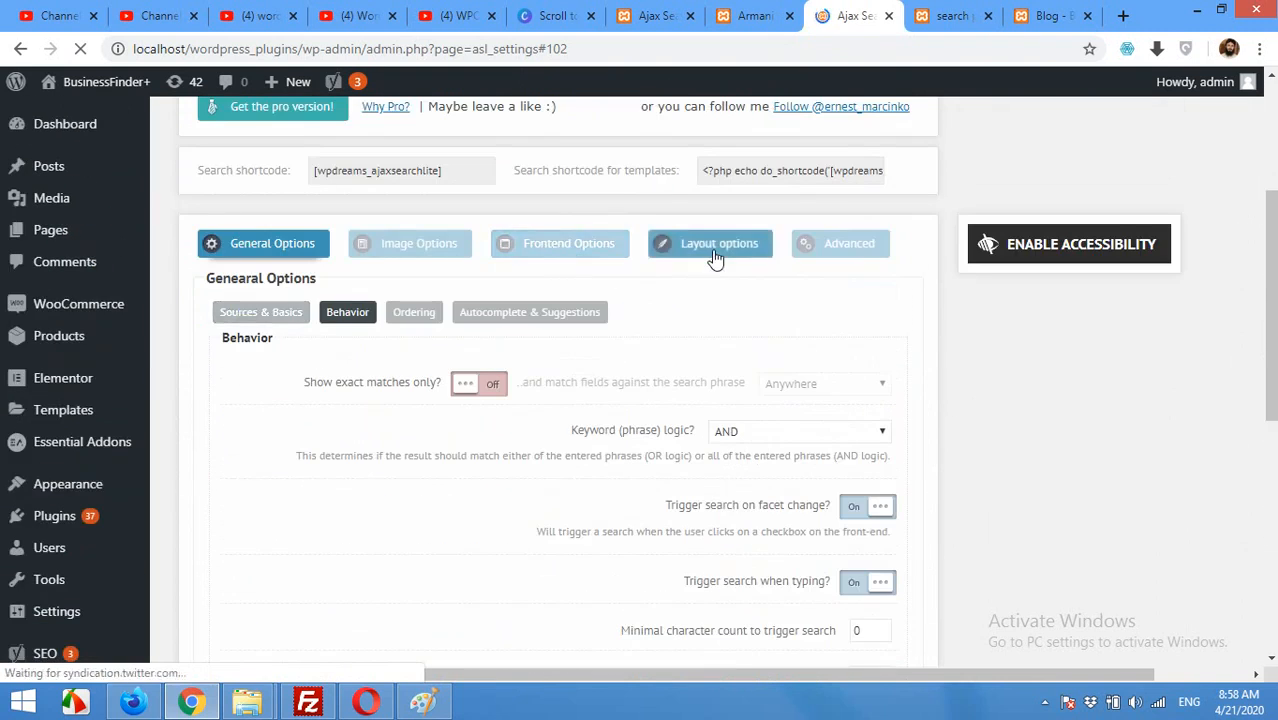
{"action": "left_click", "coordinate": [710, 244]}
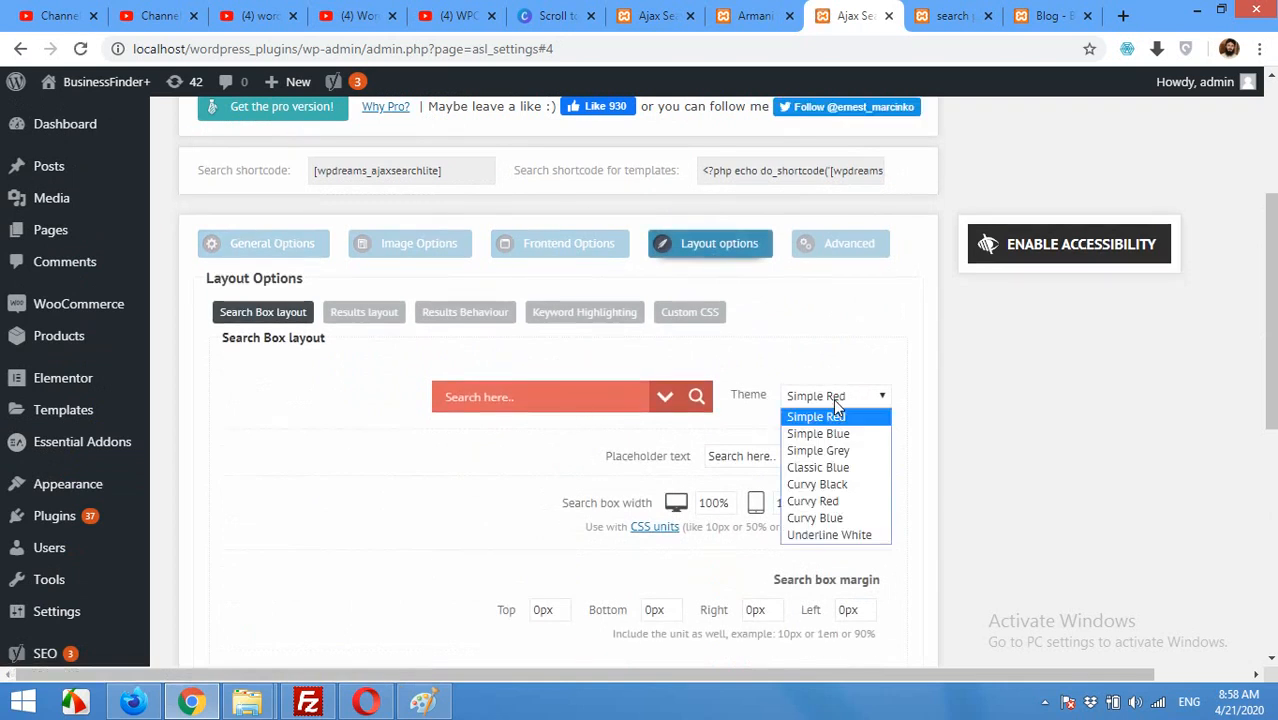
Preview Simple Blue, Simple Grey, Classic Blue and Curvy Black themes, comparing with the blog page
{"action": "left_click", "coordinate": [818, 432]}
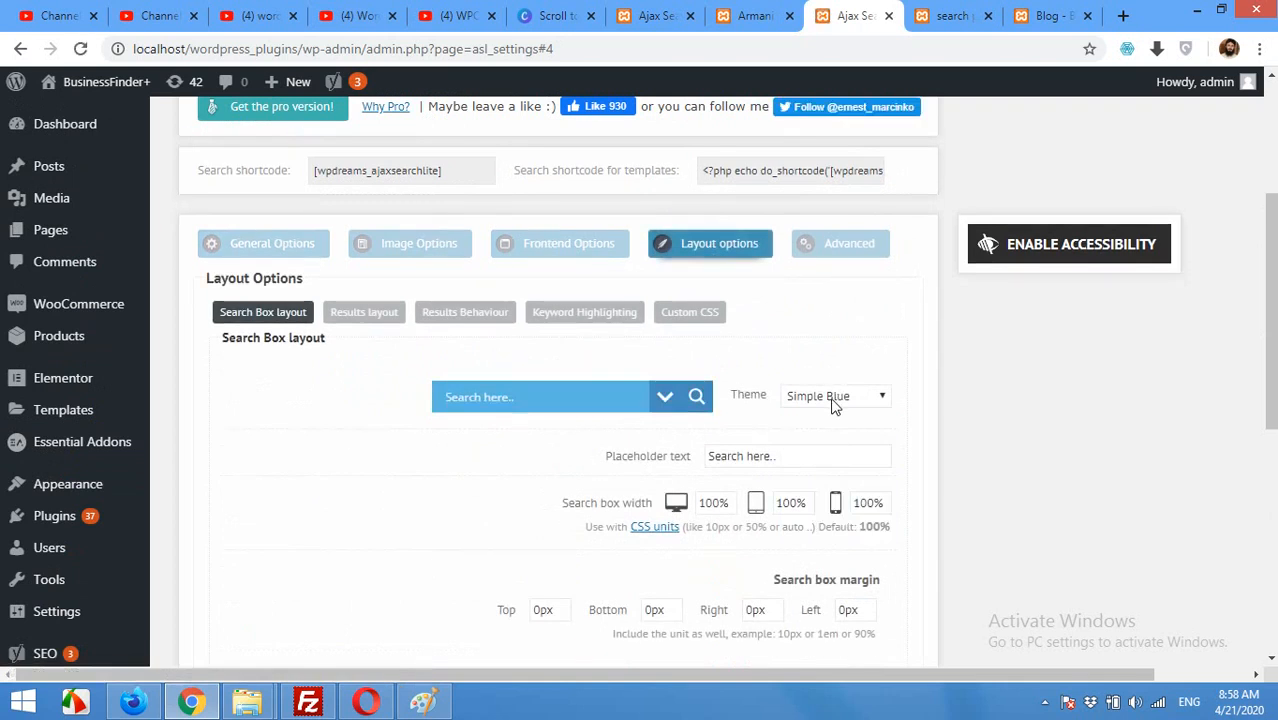
{"action": "left_click", "coordinate": [836, 396]}
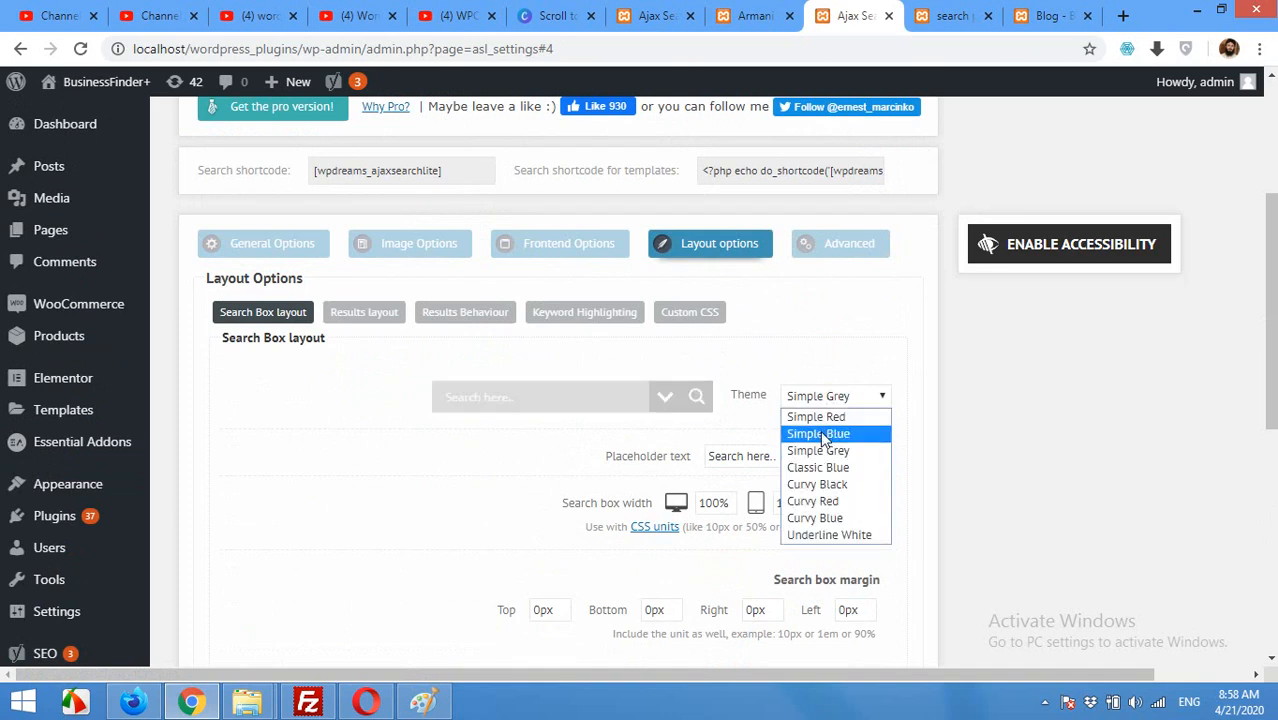
{"action": "left_click", "coordinate": [818, 468]}
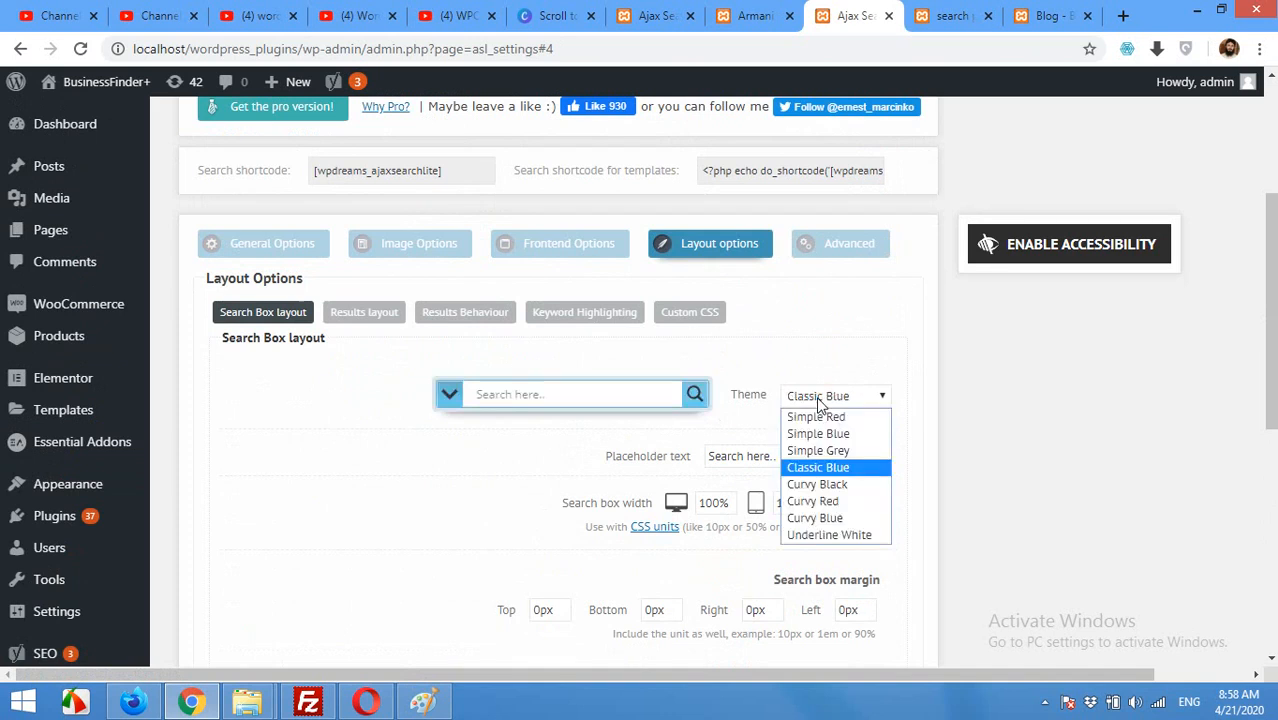
{"action": "left_click", "coordinate": [816, 484]}
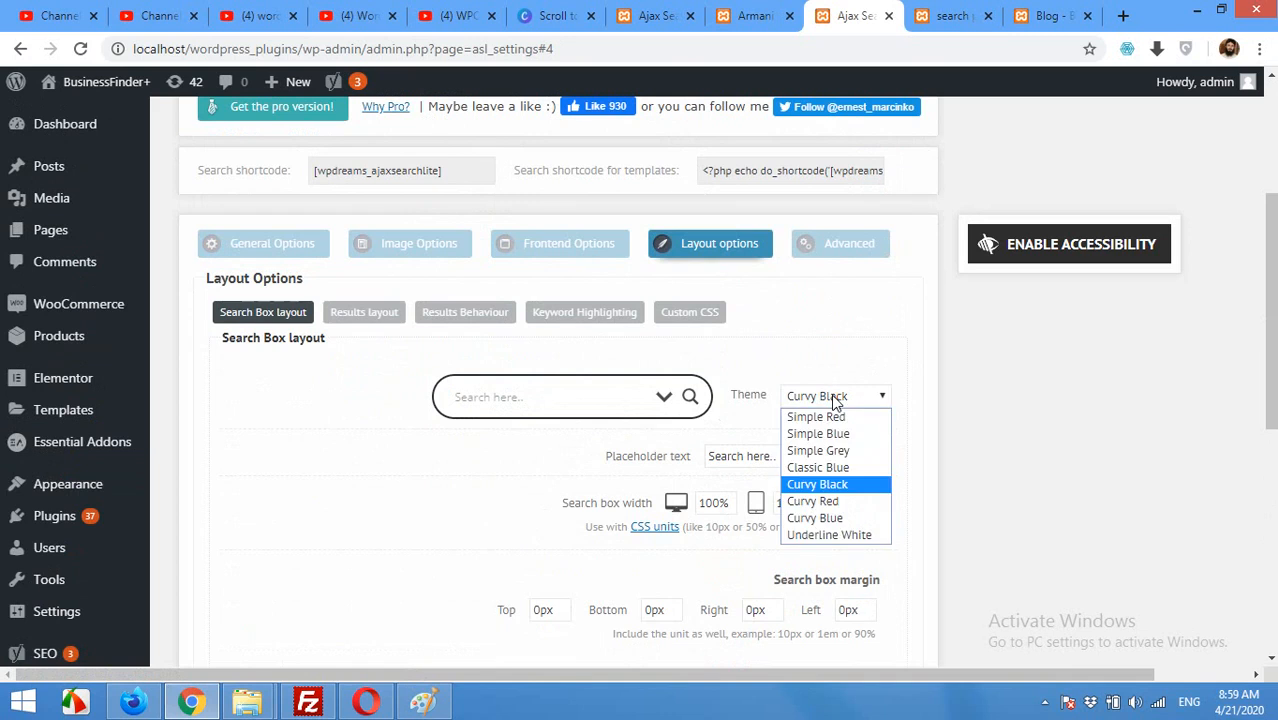
{"action": "left_click", "coordinate": [816, 484]}
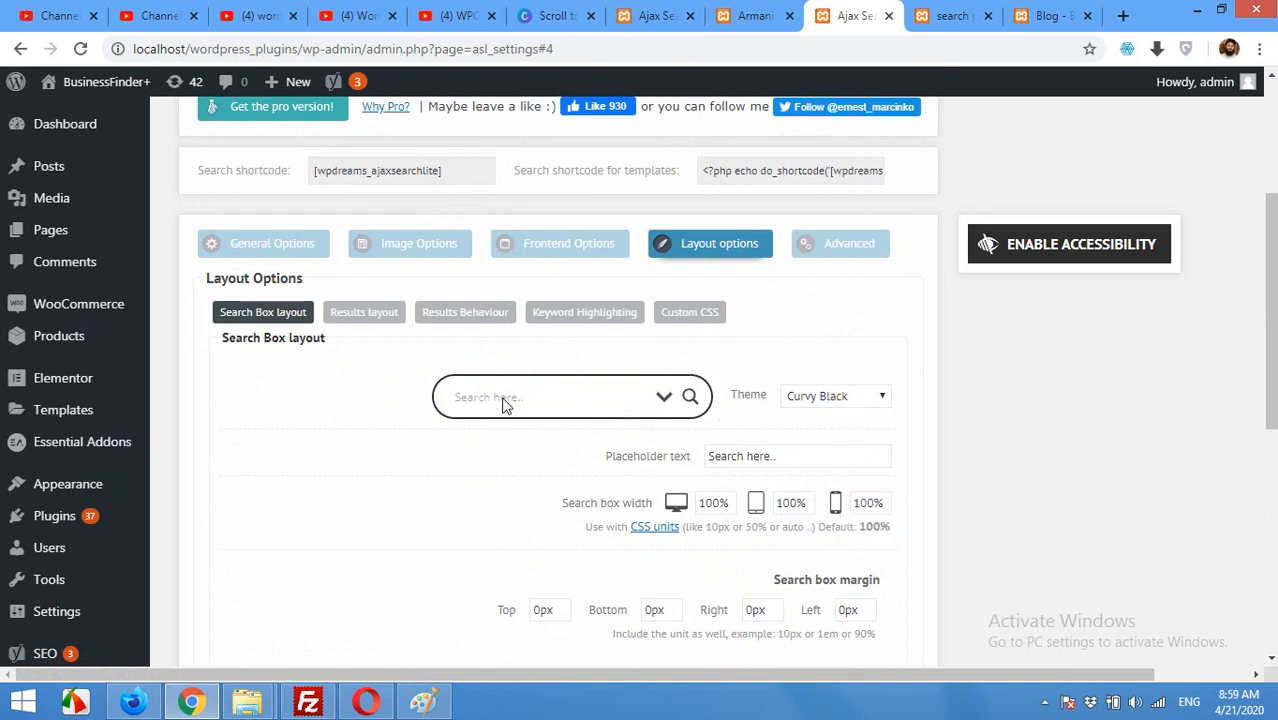
{"action": "left_click", "coordinate": [1044, 16]}
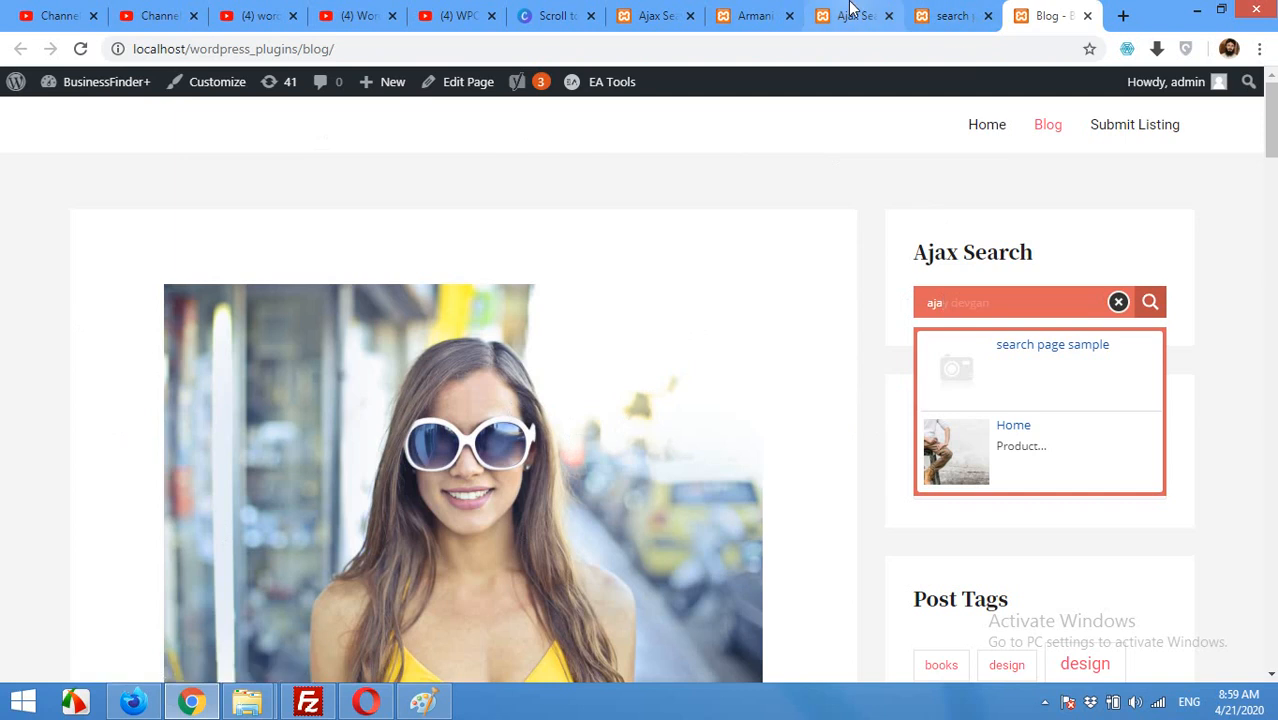
{"action": "left_click", "coordinate": [852, 16]}
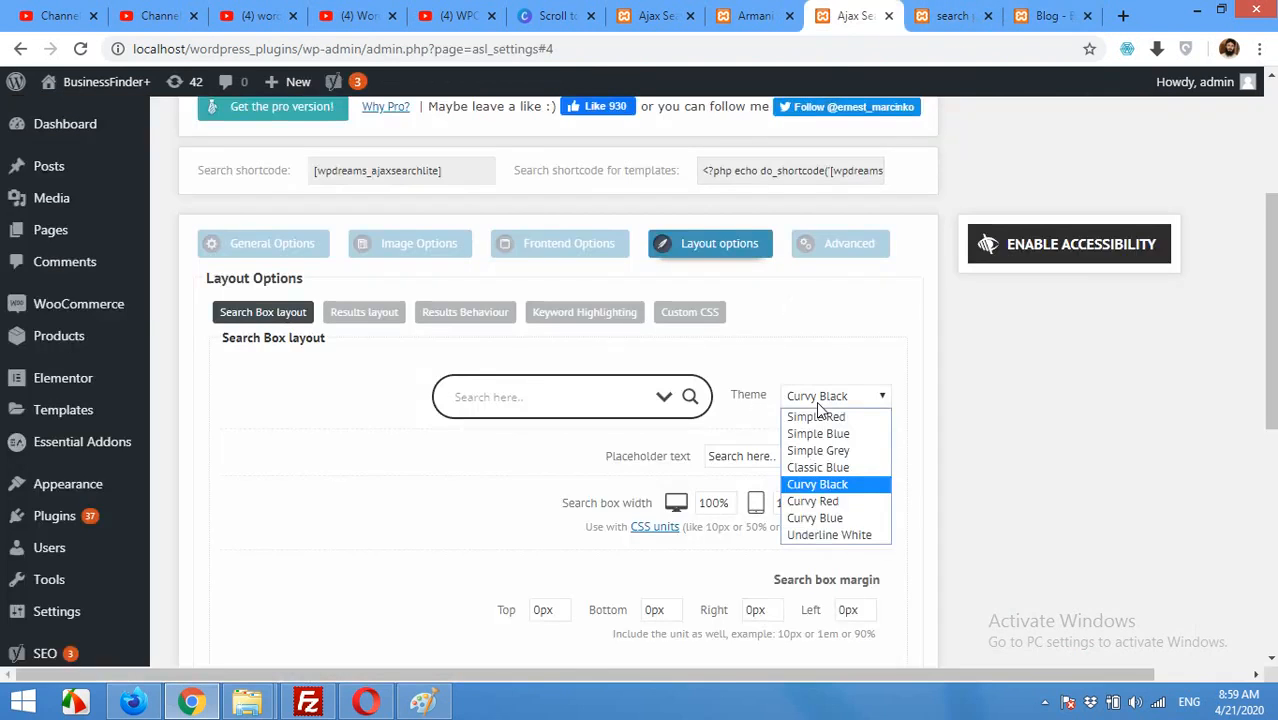
{"action": "mouse_move", "coordinate": [828, 534]}
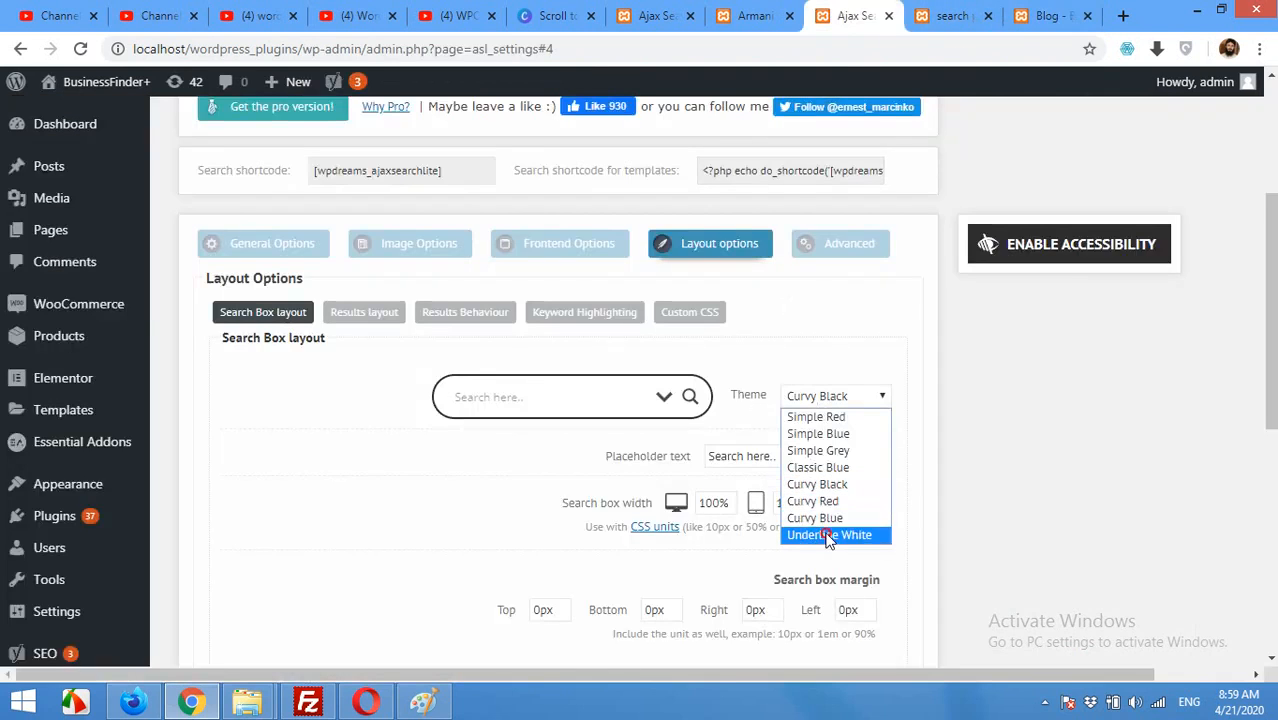
Set the search box theme to Underline White and save the options
{"action": "left_click", "coordinate": [830, 536]}
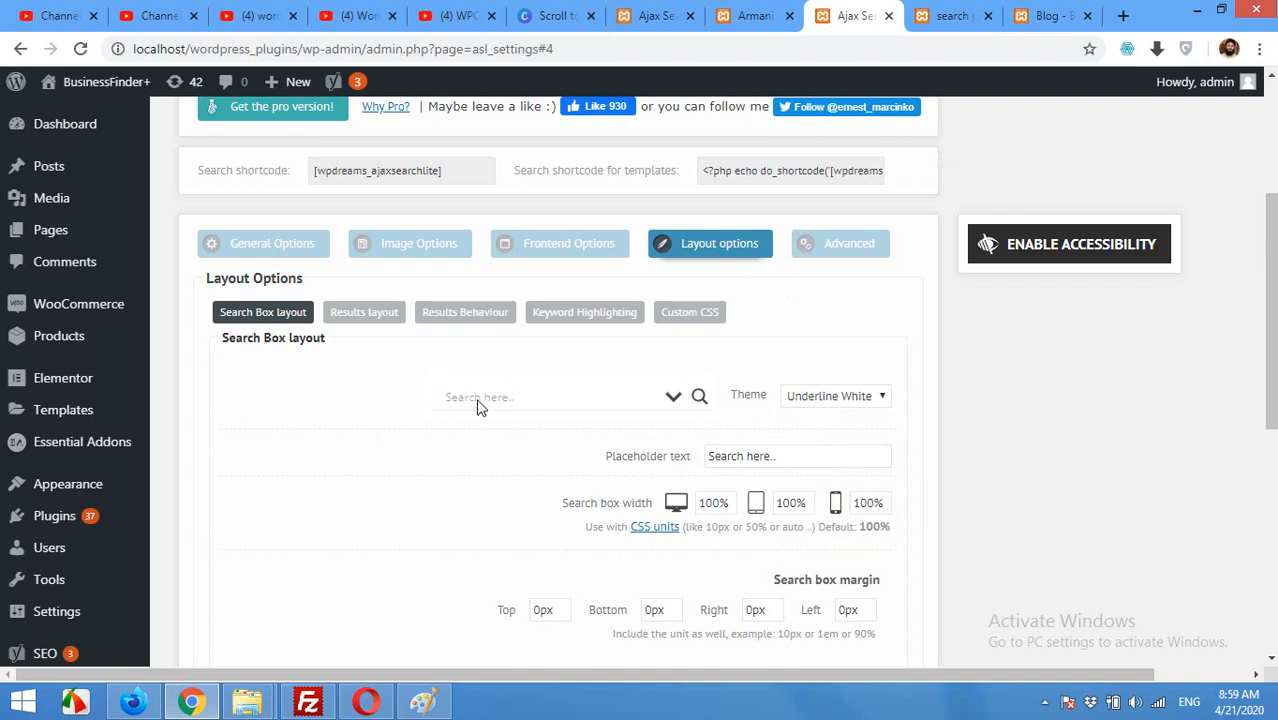
{"action": "scroll", "scroll_direction": "down", "scroll_amount": 3}
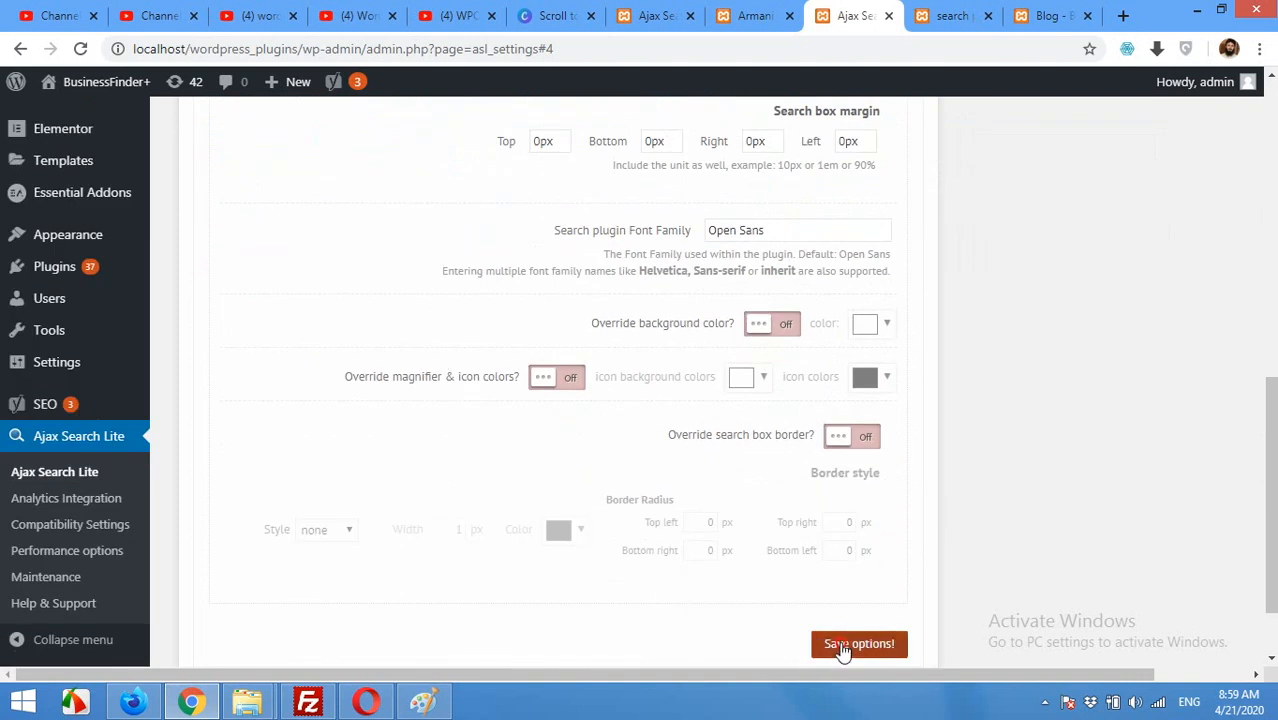
{"action": "left_click", "coordinate": [858, 644]}
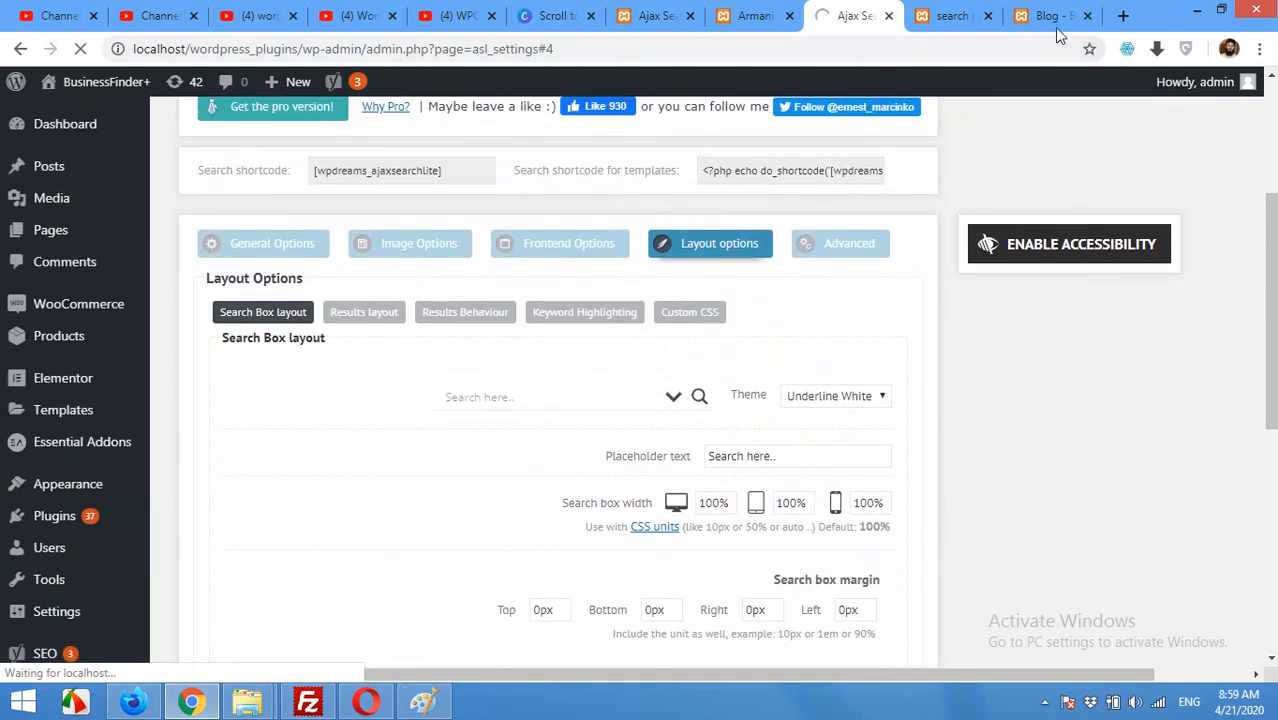
Reload the blog page and try the restyled sidebar search field
{"action": "left_click", "coordinate": [1046, 16]}
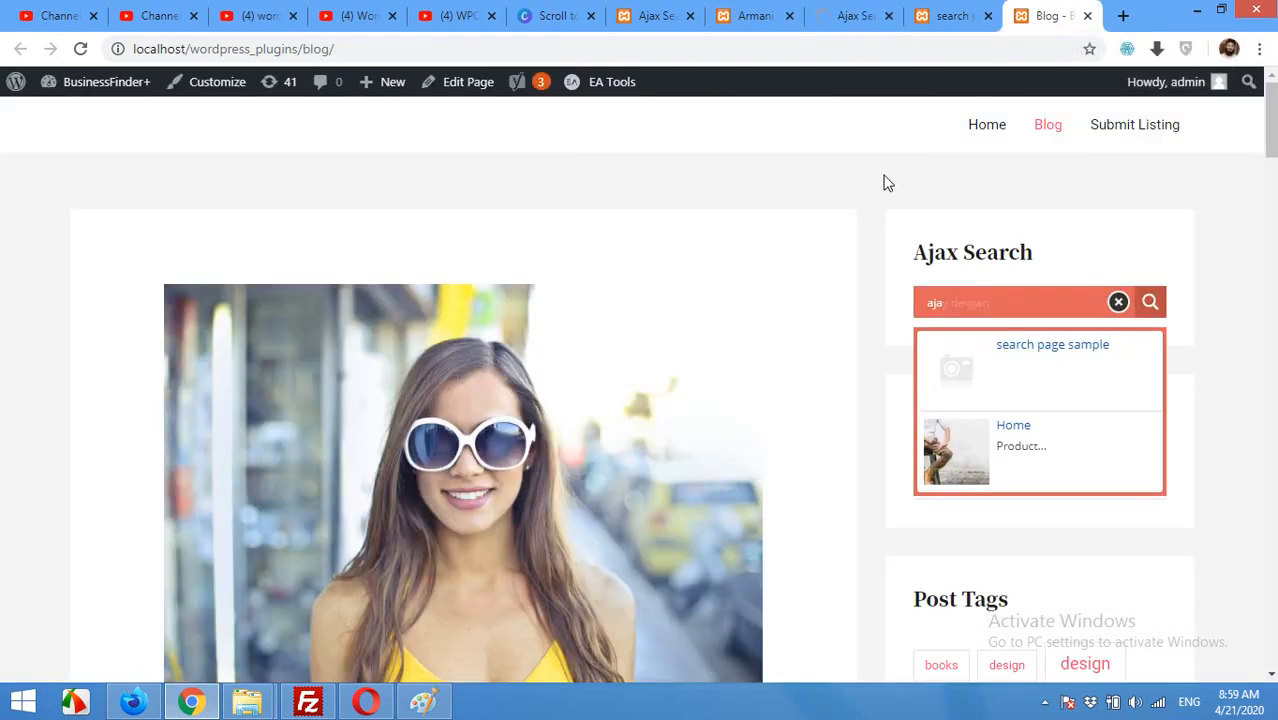
{"action": "mouse_move", "coordinate": [96, 78]}
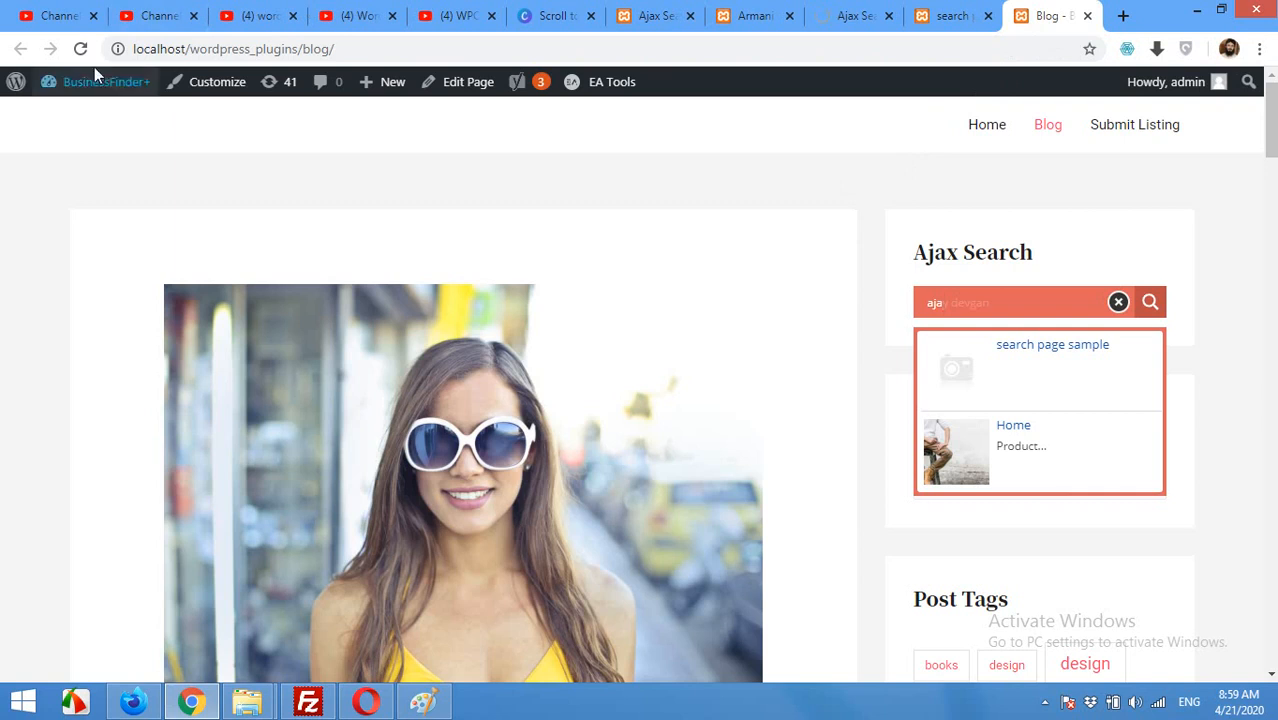
{"action": "left_click", "coordinate": [1118, 302]}
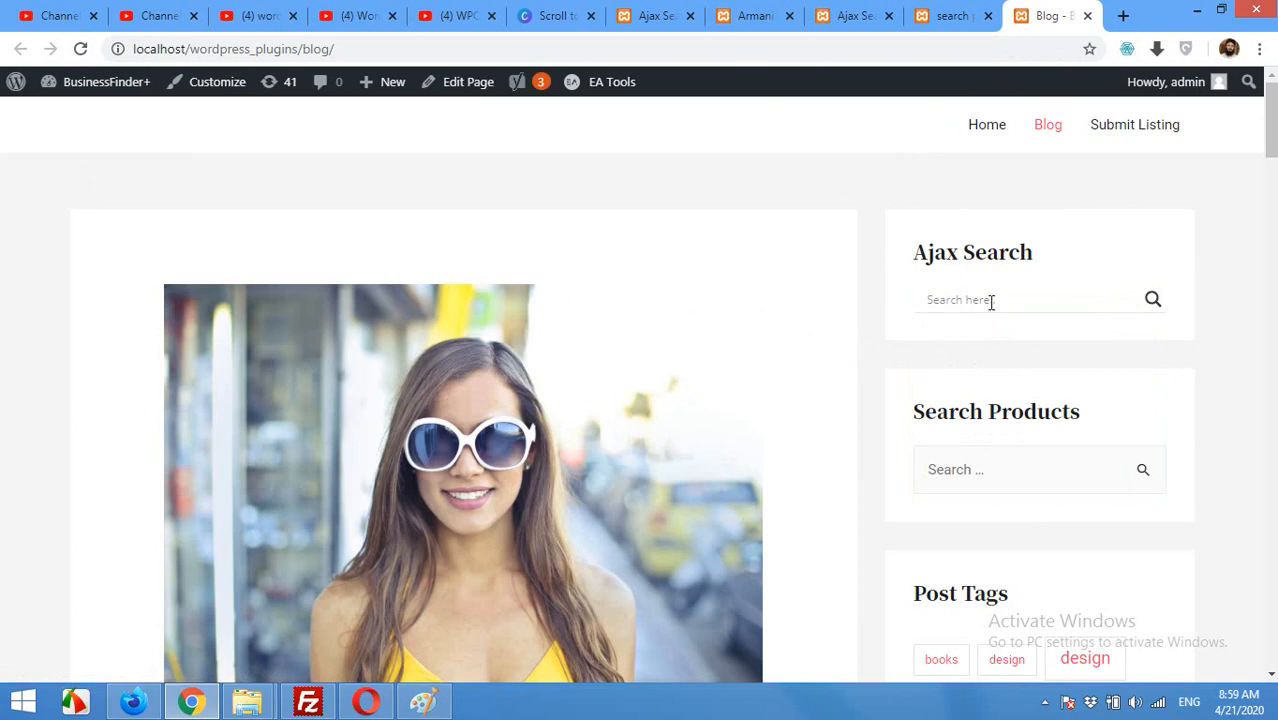
{"action": "left_click", "coordinate": [1020, 300]}
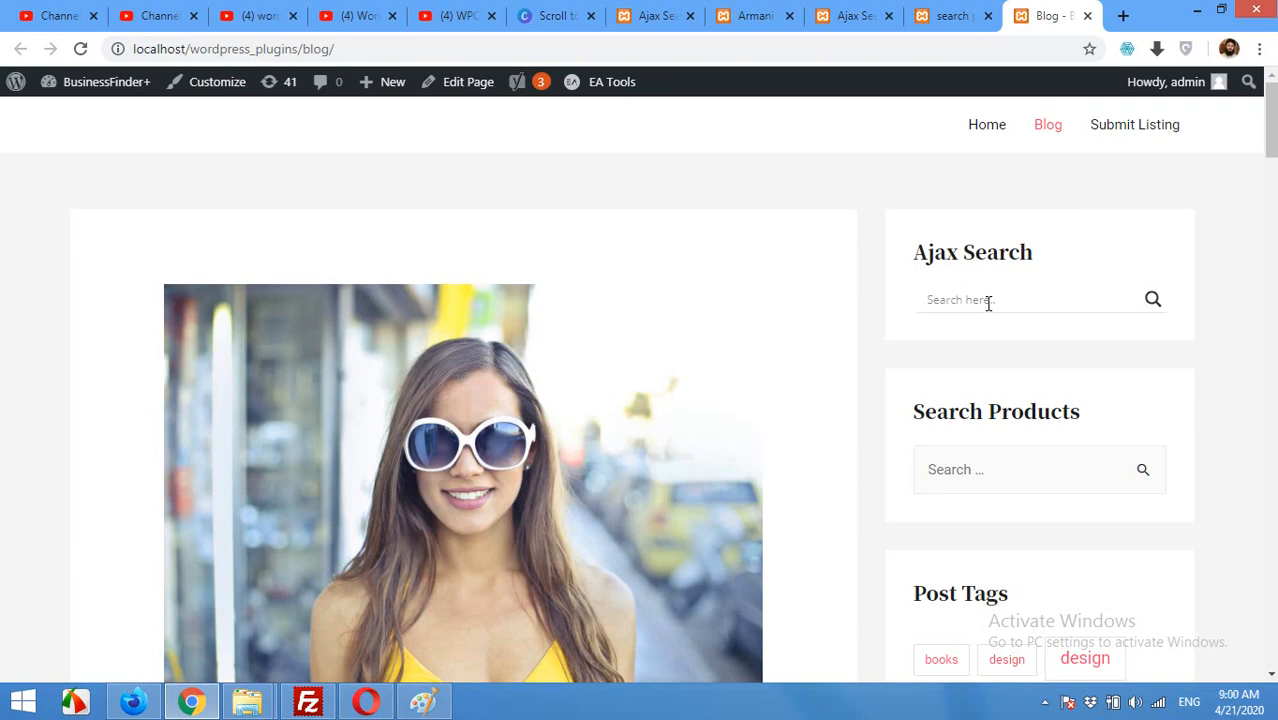
{"action": "left_click", "coordinate": [1020, 300]}
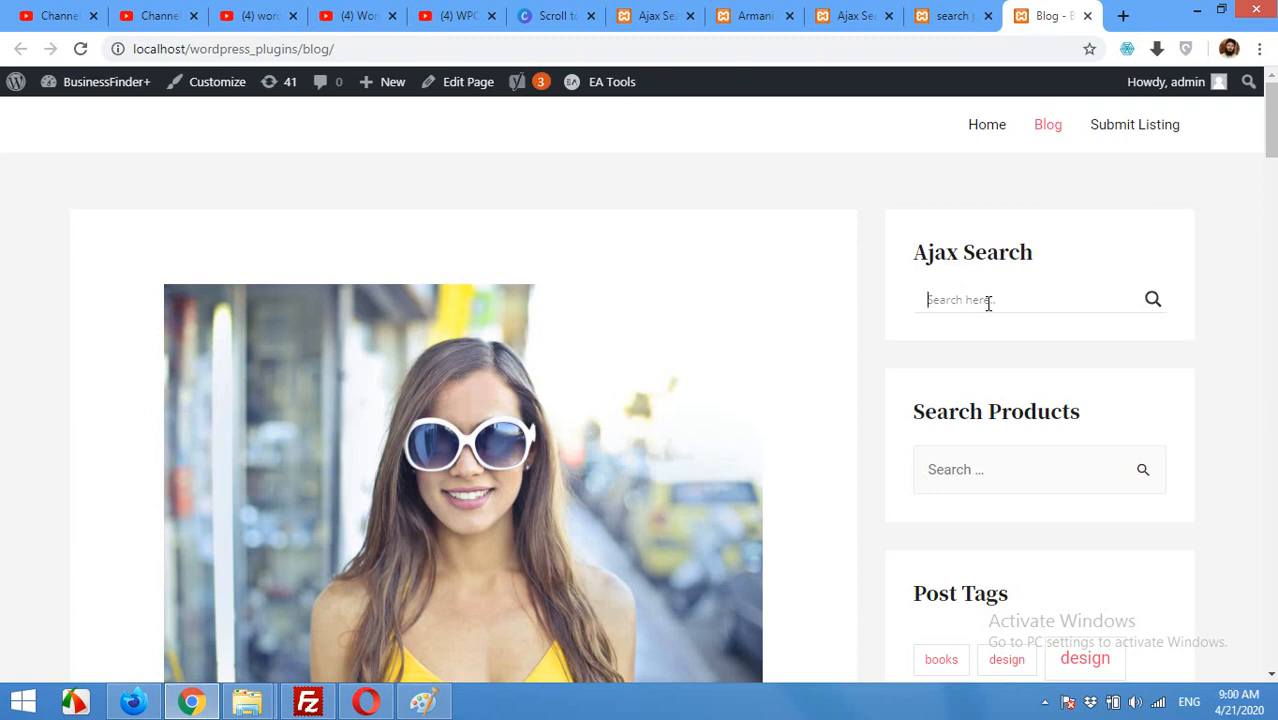
Reach the Sources & Basics settings under Ajax Search Lite's General Options
{"action": "left_click", "coordinate": [852, 16]}
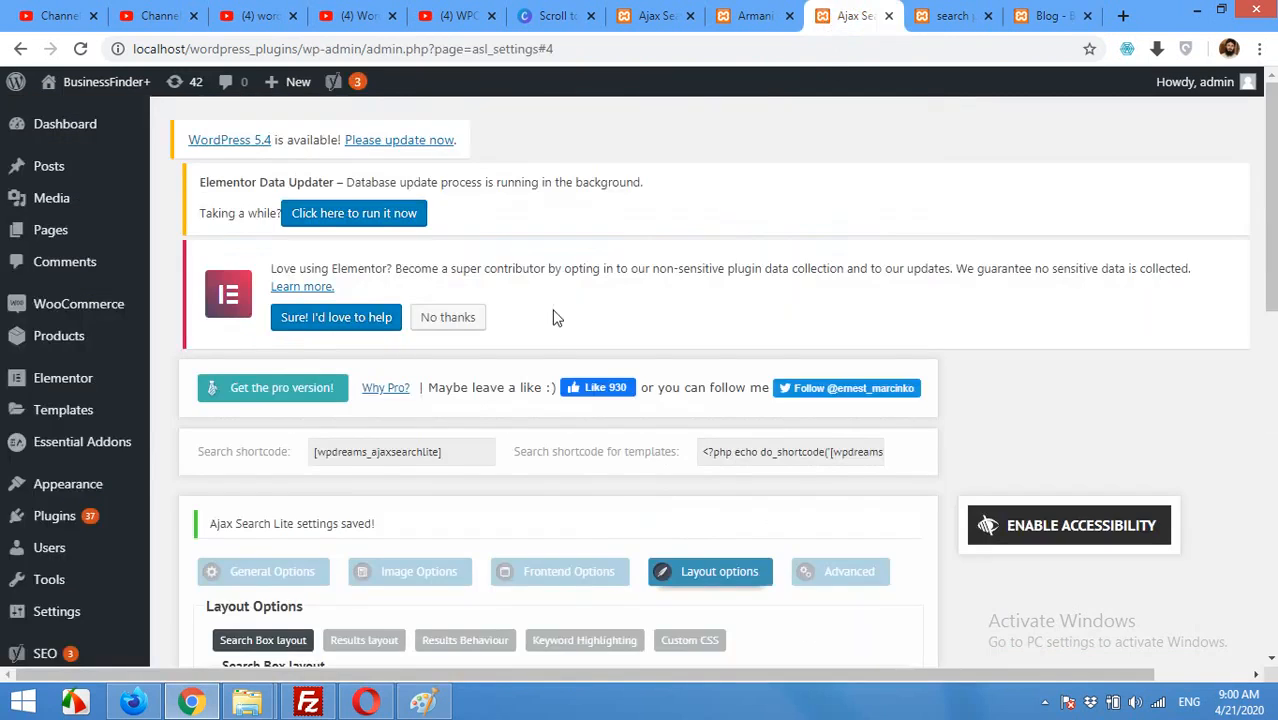
{"action": "scroll", "scroll_direction": "down", "scroll_amount": 3}
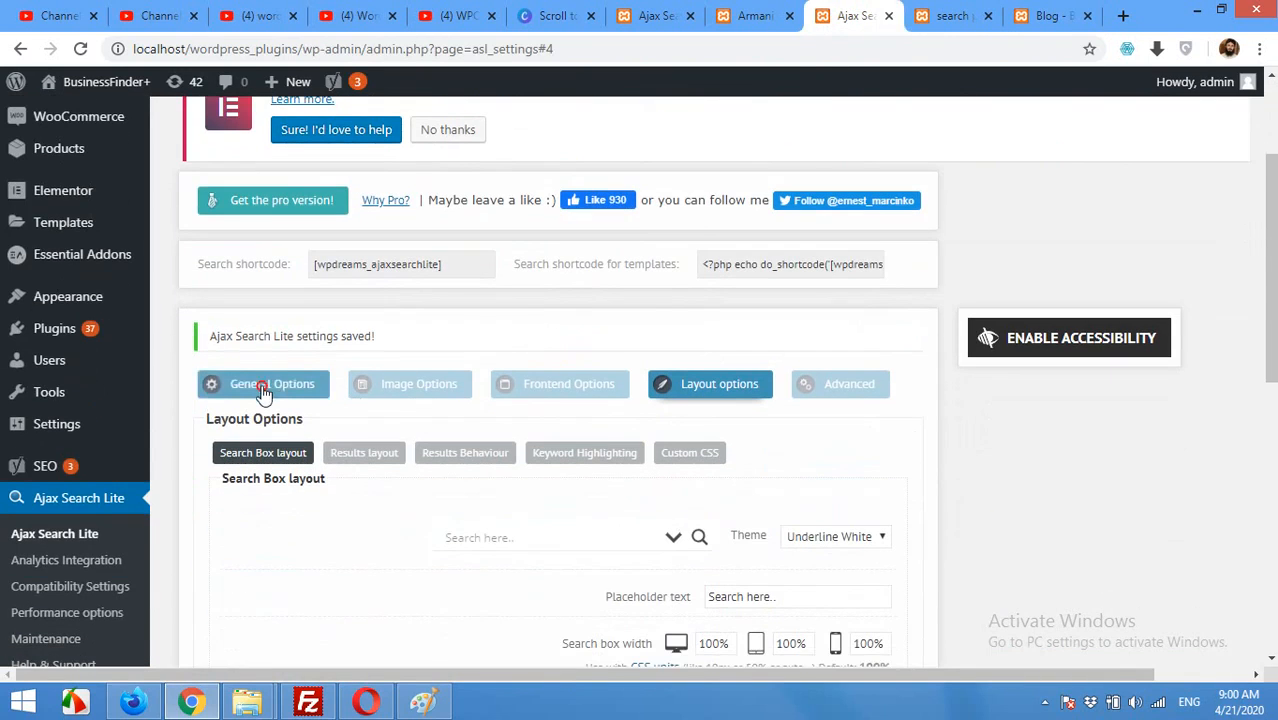
{"action": "left_click", "coordinate": [272, 384]}
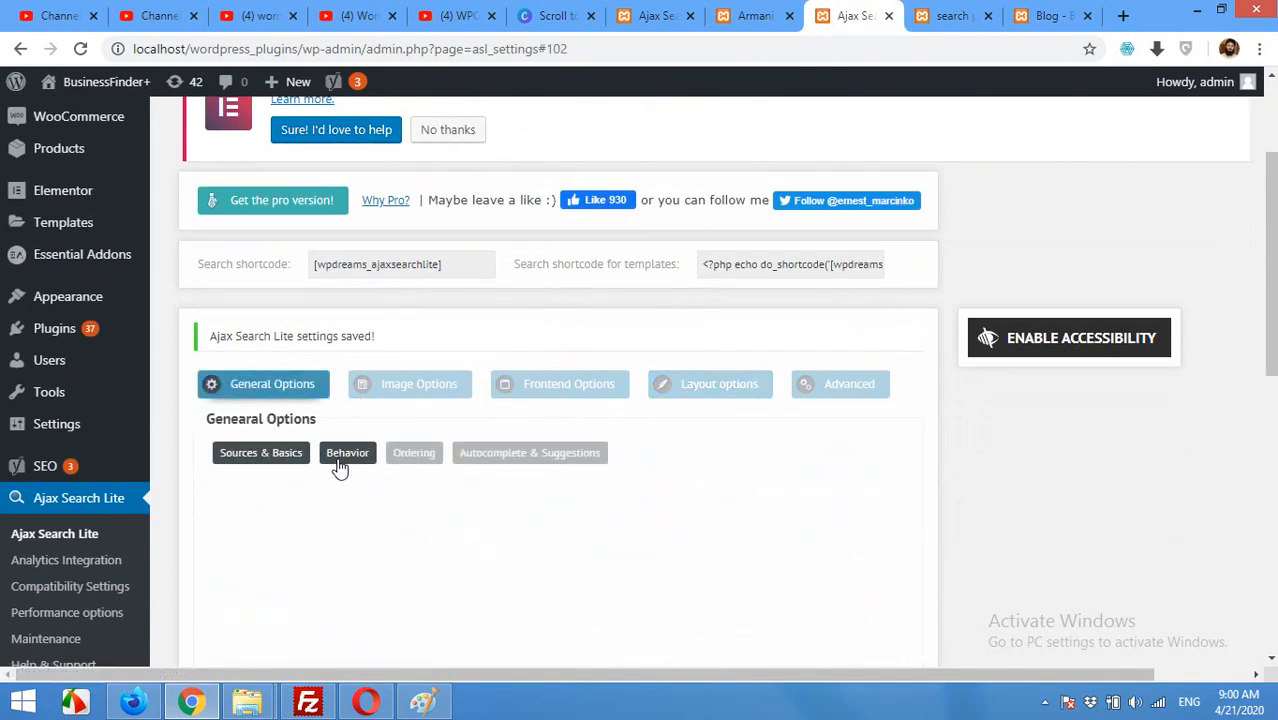
{"action": "left_click", "coordinate": [260, 452]}
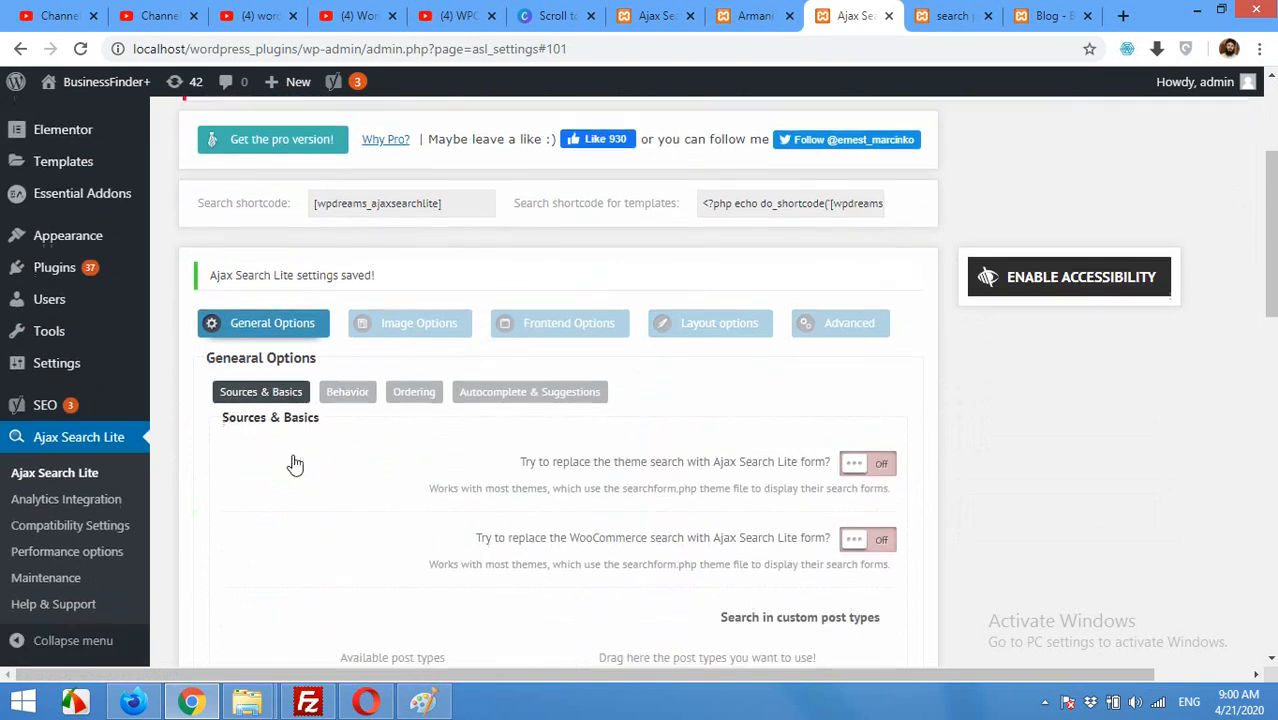
{"action": "scroll", "scroll_direction": "down", "scroll_amount": 3}
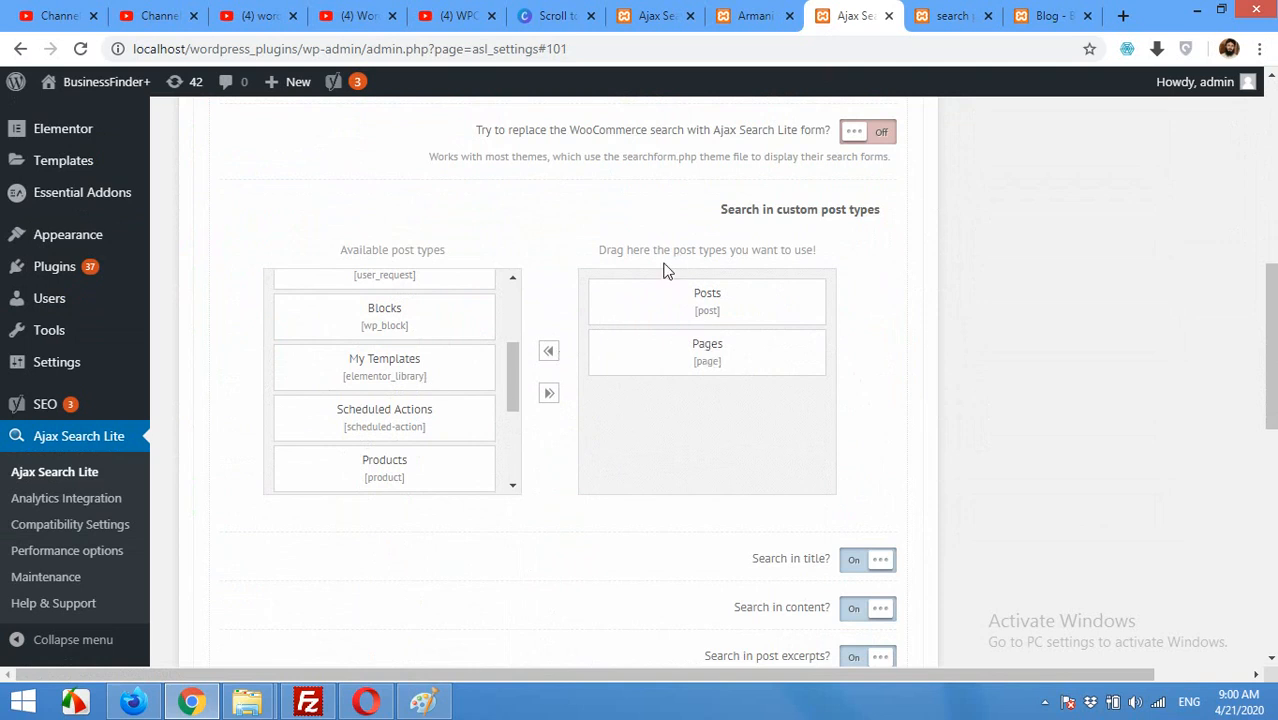
{"action": "scroll", "scroll_direction": "down", "scroll_amount": 3}
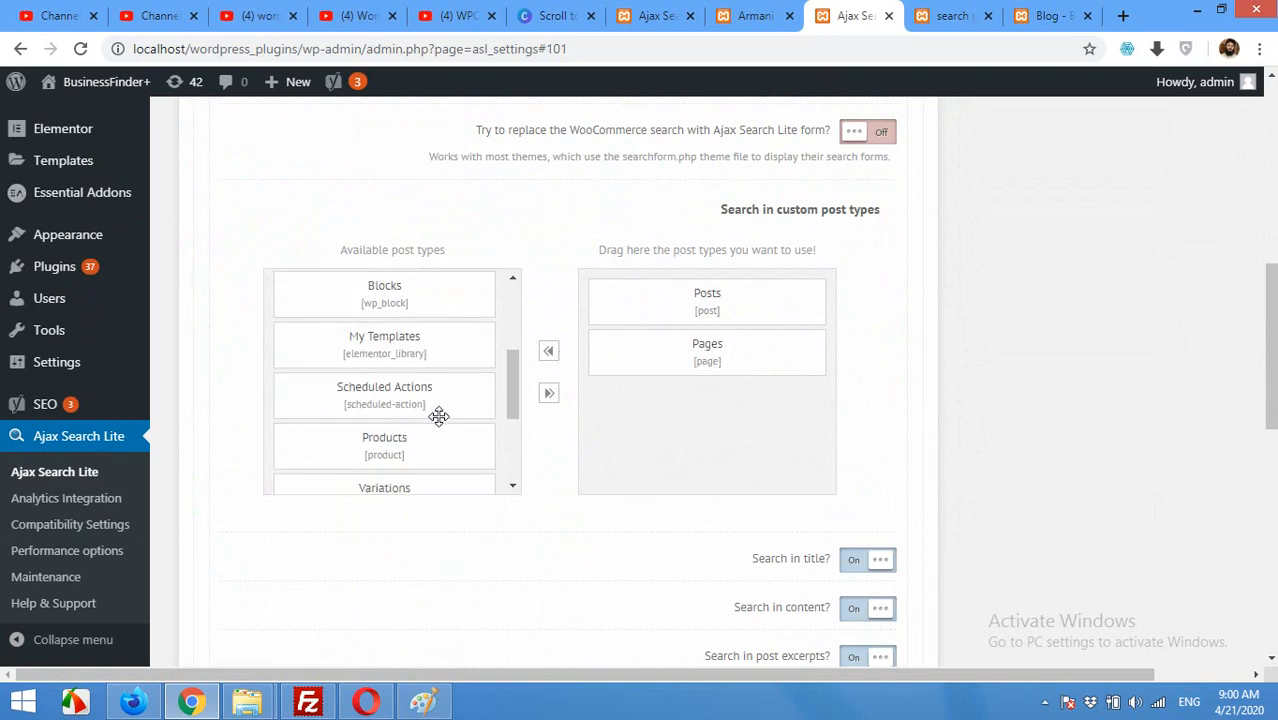
{"action": "scroll", "scroll_direction": "down", "scroll_amount": 3}
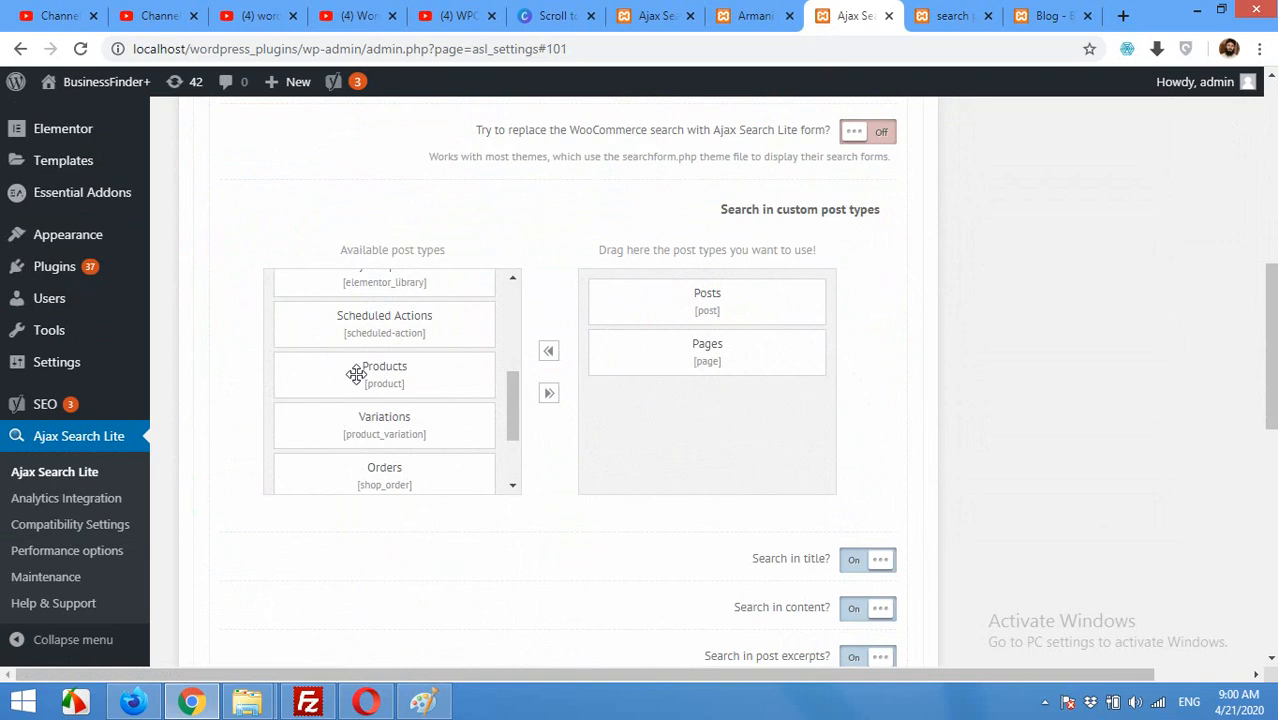
{"action": "mouse_move", "coordinate": [68, 234]}
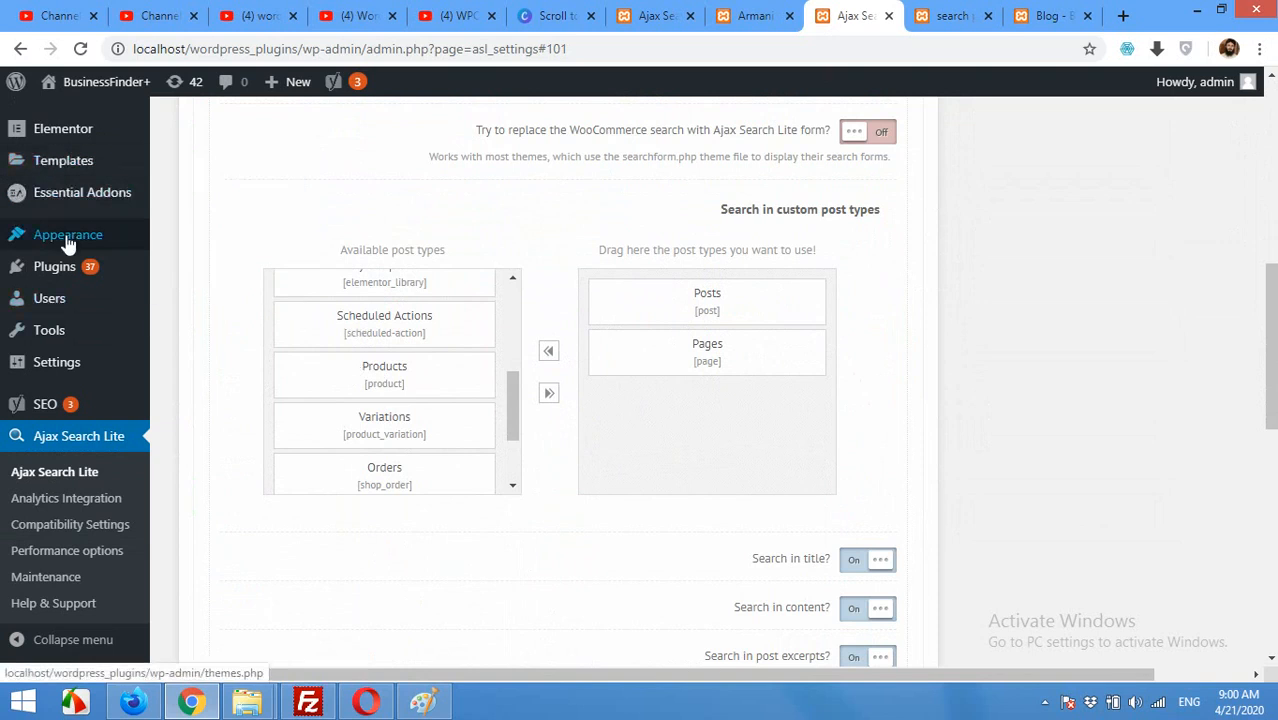
Add Products to the searched post types alongside Posts and Pages
{"action": "left_click_drag", "start_coordinate": [384, 376], "coordinate": [672, 408]}
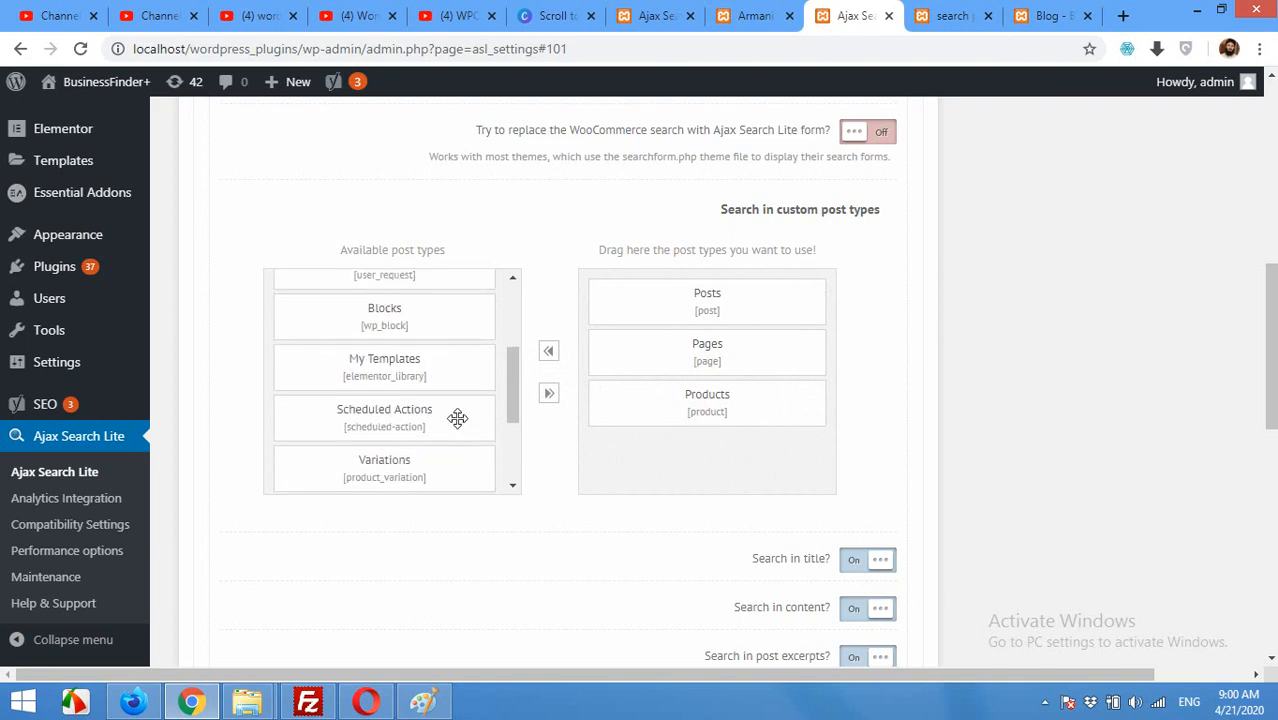
{"action": "scroll", "scroll_direction": "up", "scroll_amount": 3}
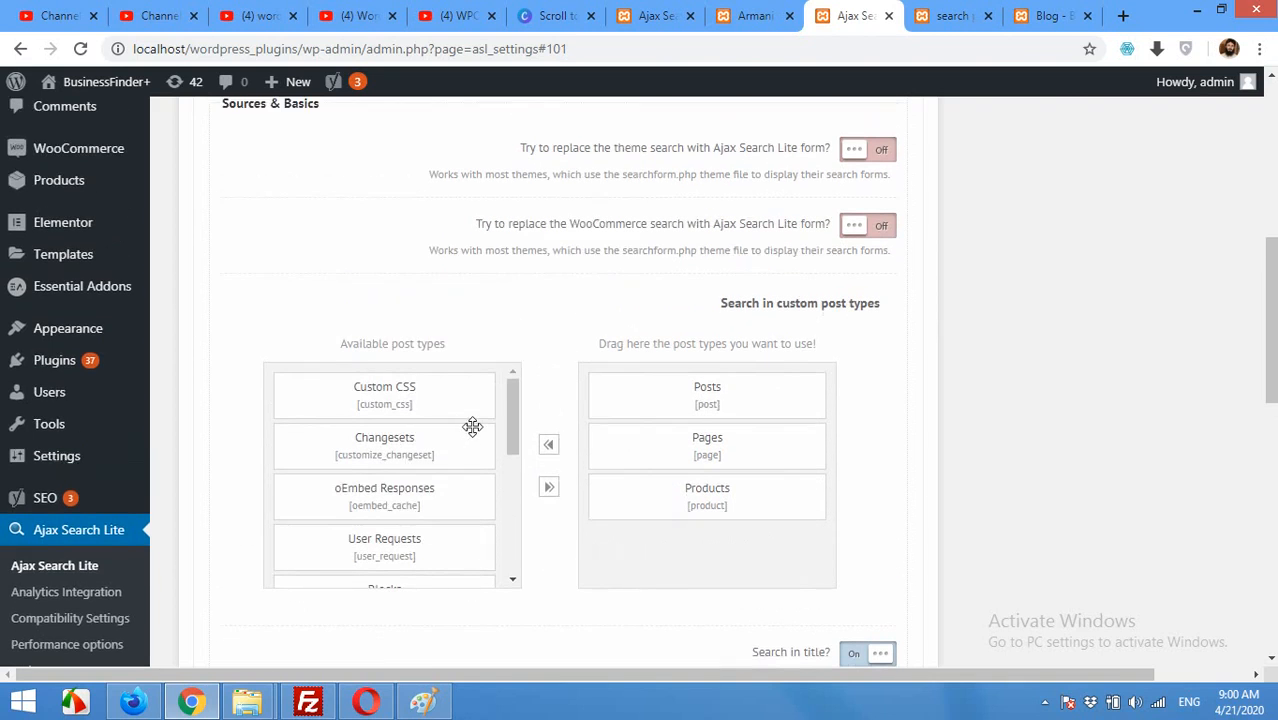
{"action": "scroll", "scroll_direction": "down", "scroll_amount": 3}
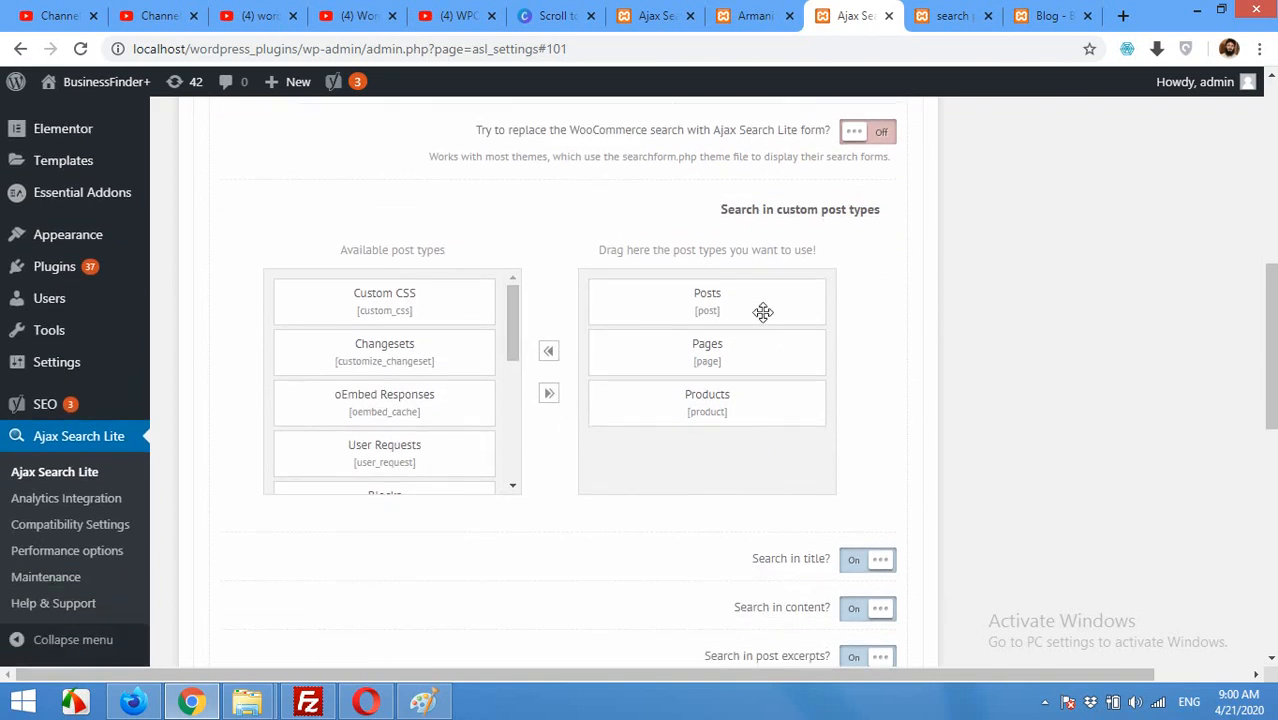
{"action": "mouse_move", "coordinate": [964, 388]}
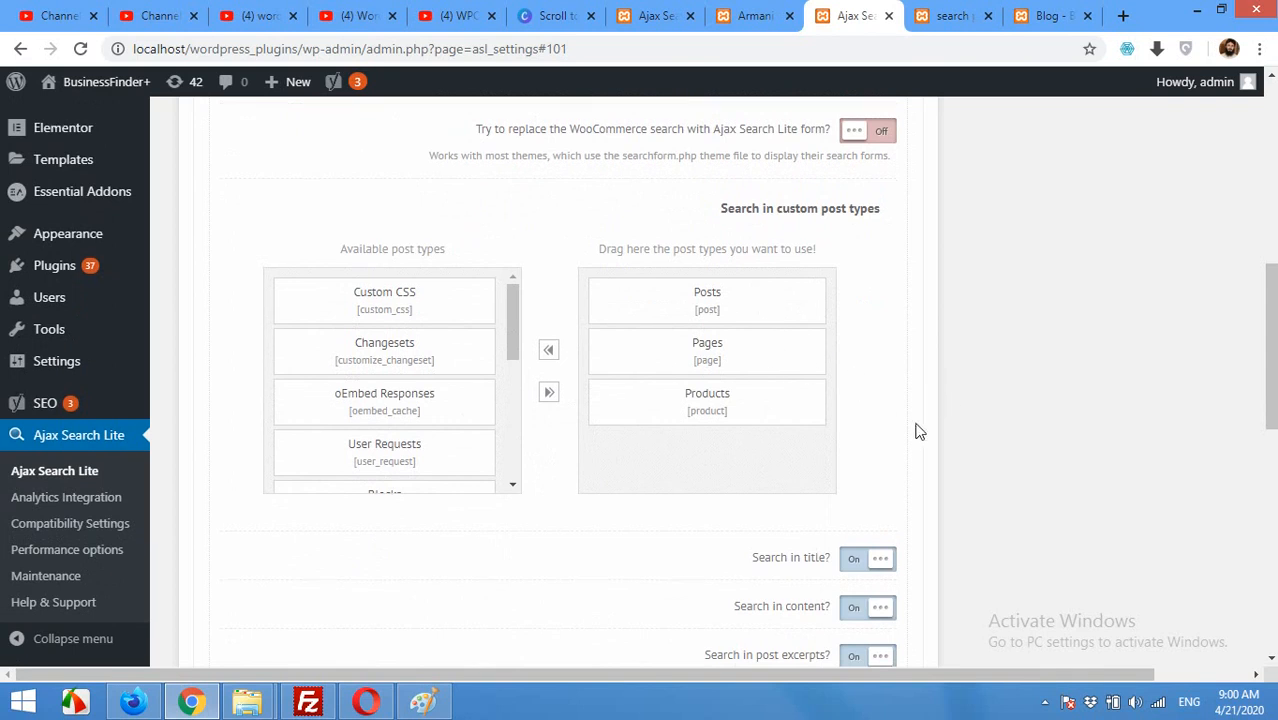
{"action": "scroll", "scroll_direction": "down", "scroll_amount": 3}
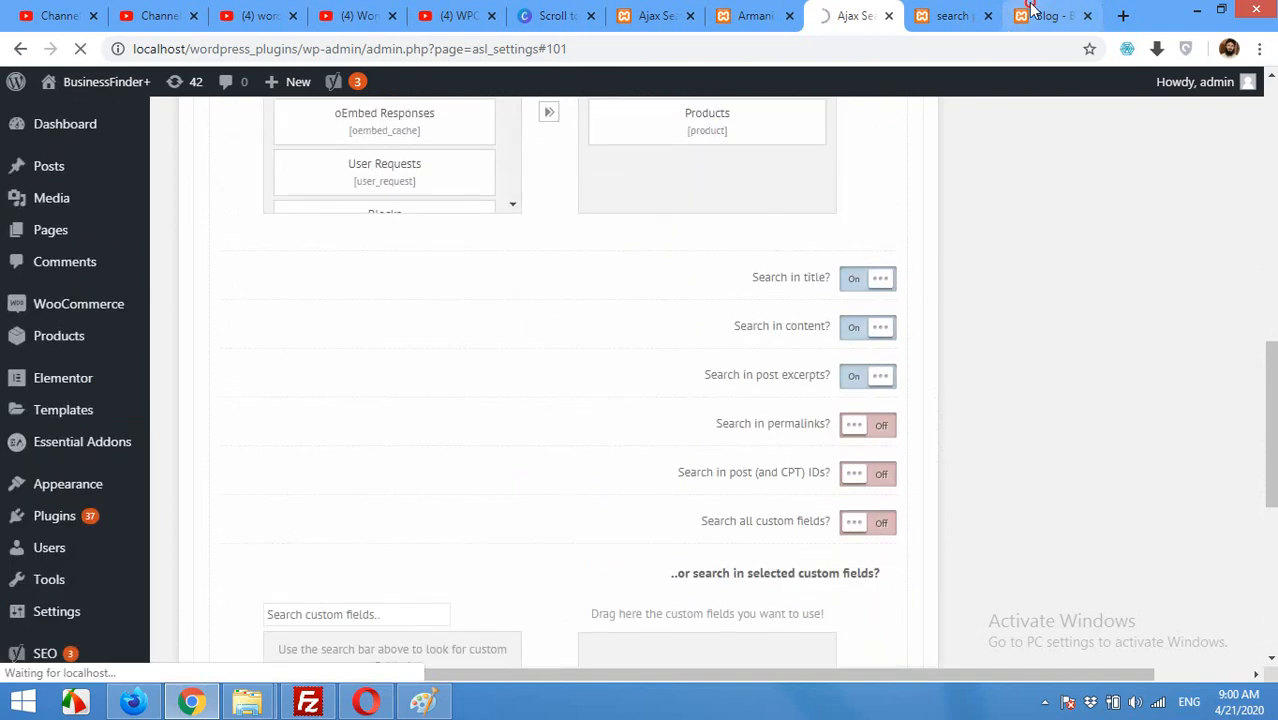
Search 'aj' in the blog sidebar Ajax Search and review the live post, page and product results
{"action": "left_click", "coordinate": [1044, 16]}
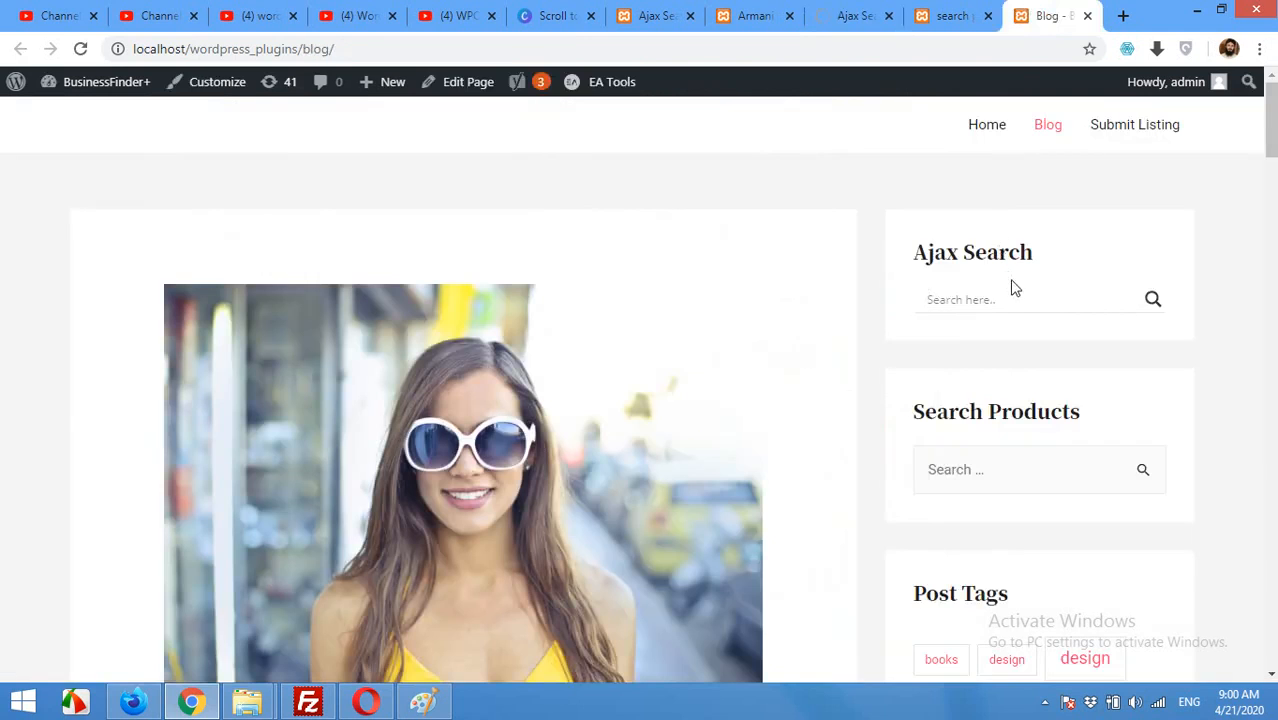
{"action": "left_click", "coordinate": [1010, 300]}
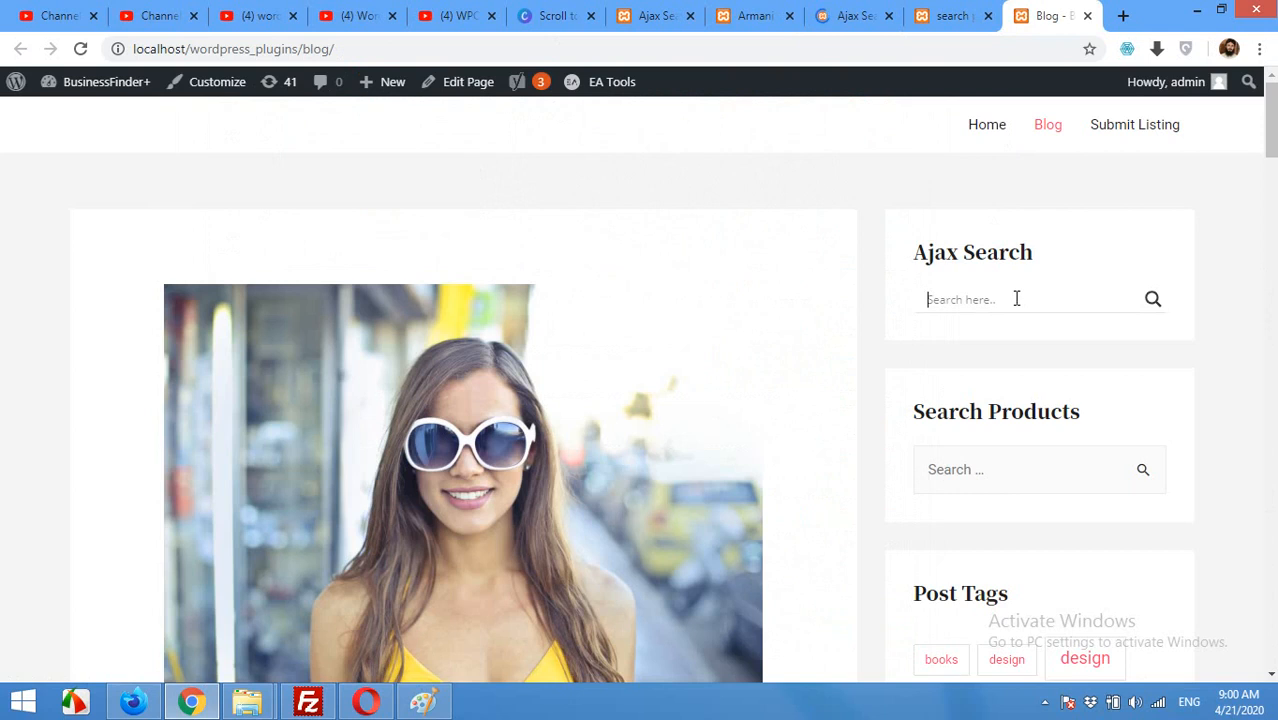
{"action": "type", "text": "aj"}
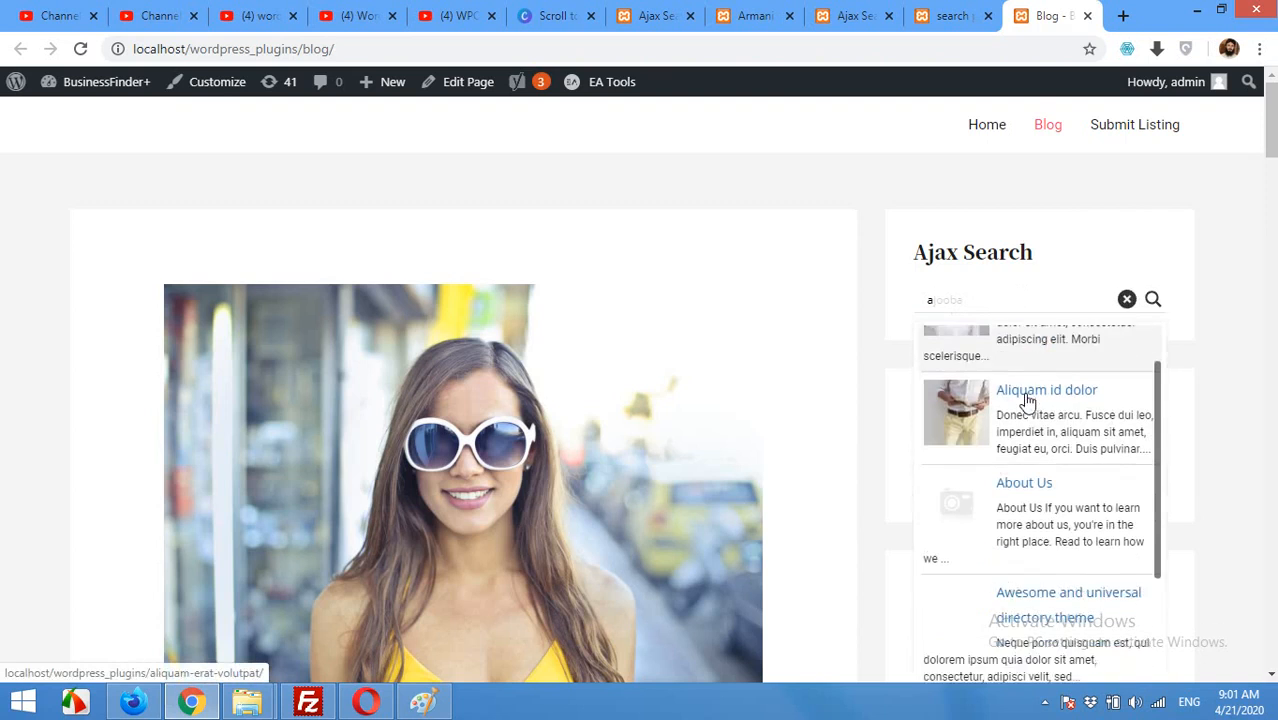
{"action": "scroll", "scroll_direction": "down", "scroll_amount": 3}
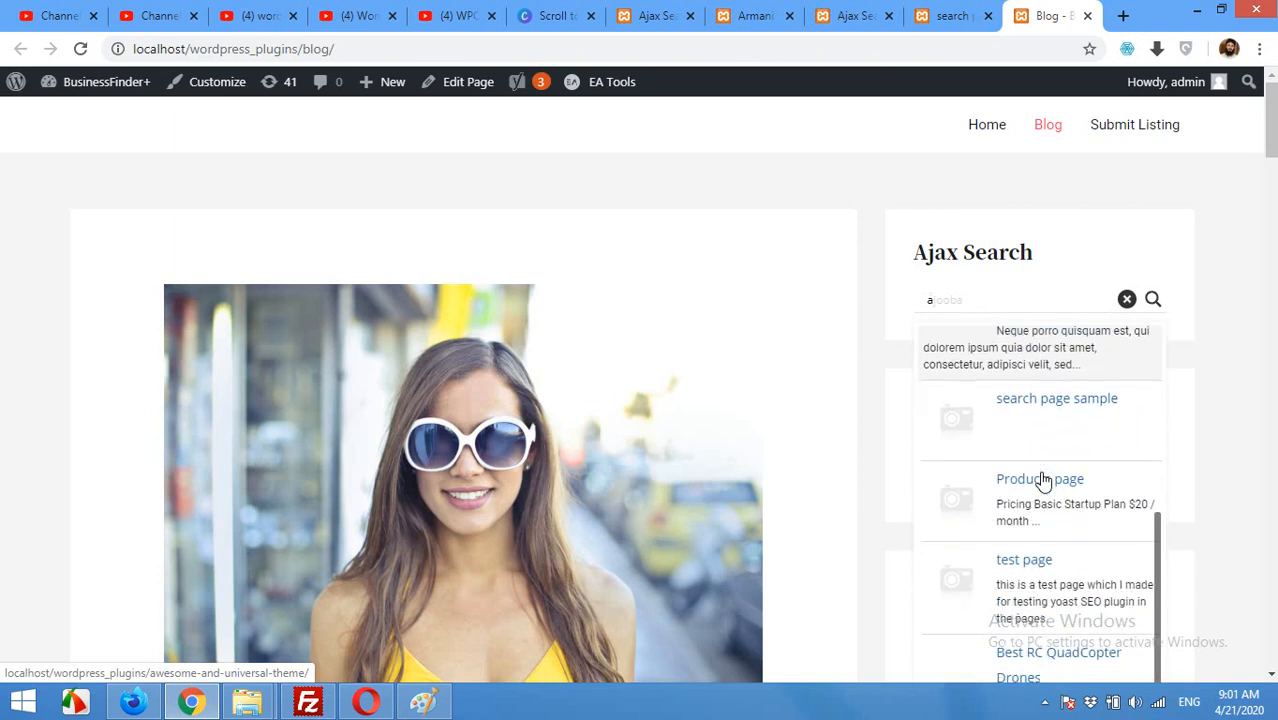
{"action": "scroll", "scroll_direction": "down", "scroll_amount": 3}
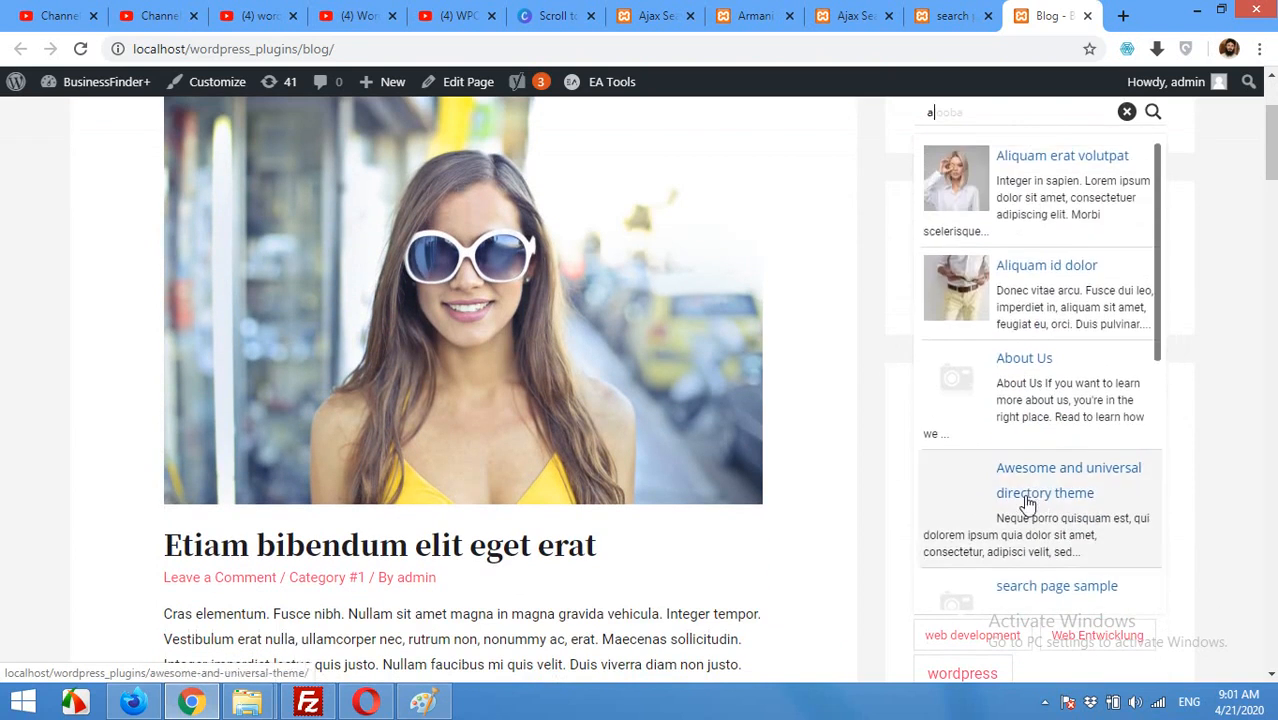
{"action": "scroll", "scroll_direction": "up", "scroll_amount": 3}
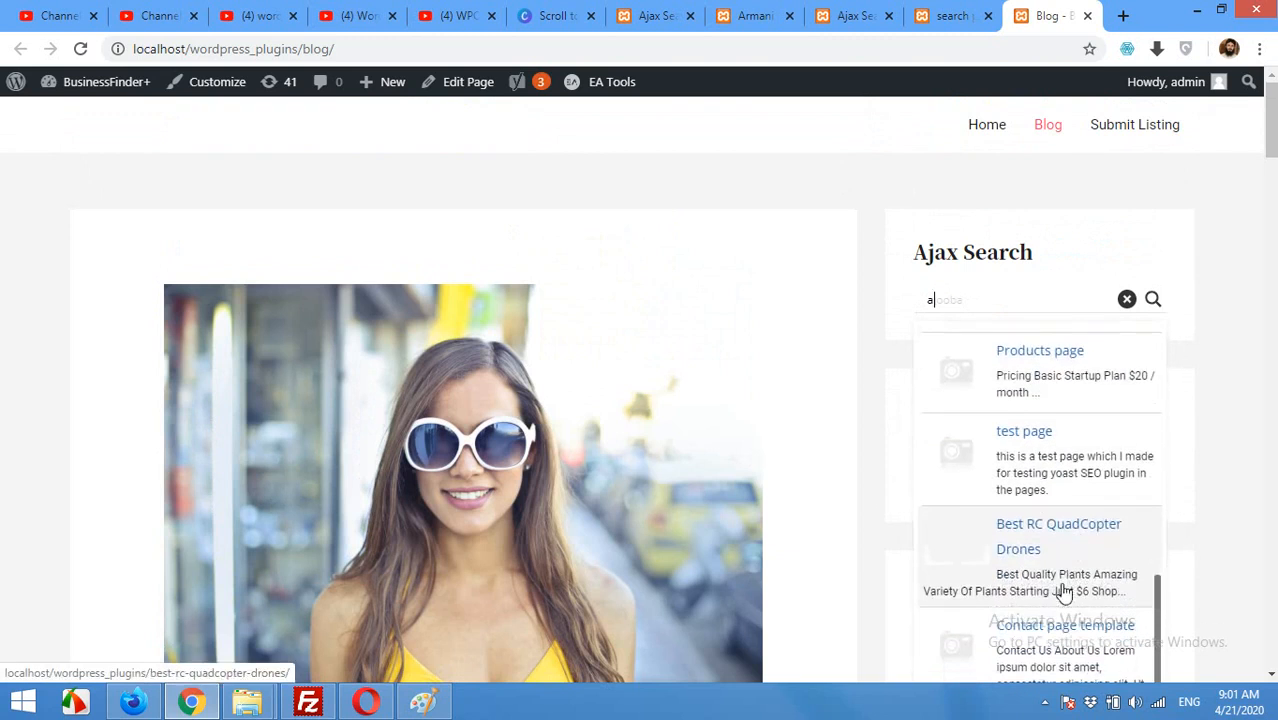
{"action": "scroll", "scroll_direction": "down", "scroll_amount": 3}
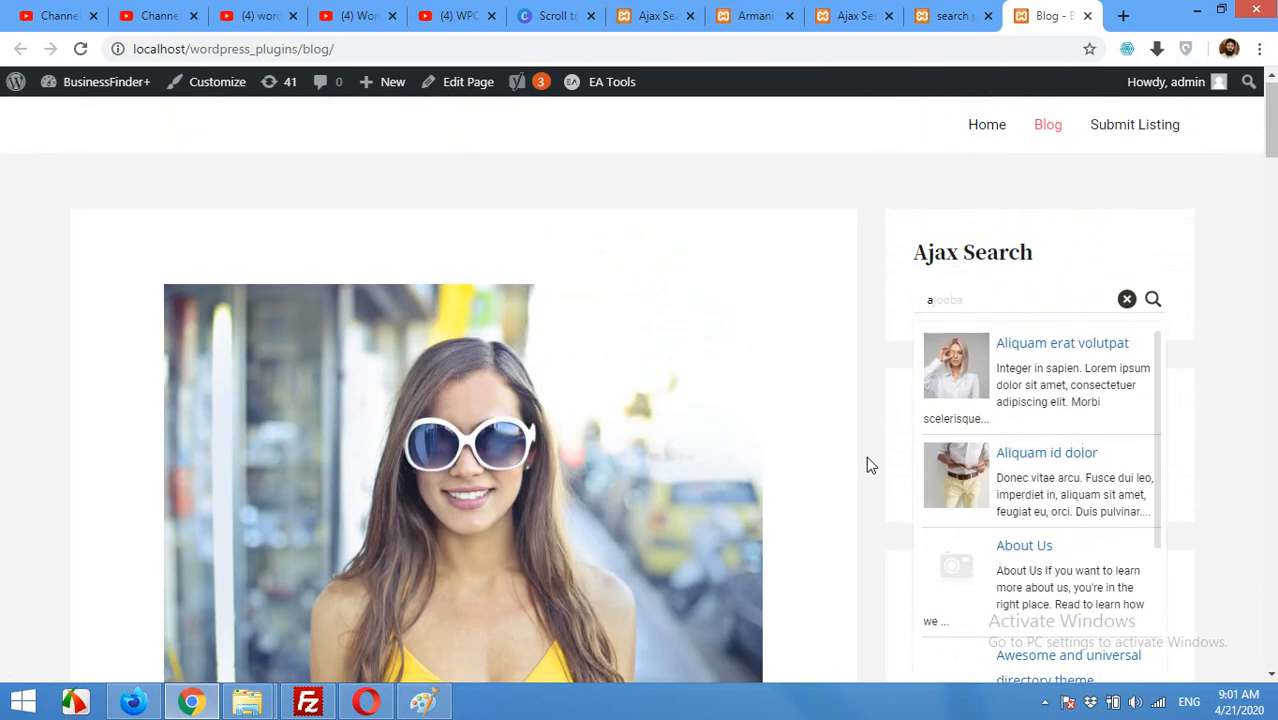
{"action": "mouse_move", "coordinate": [1014, 264]}
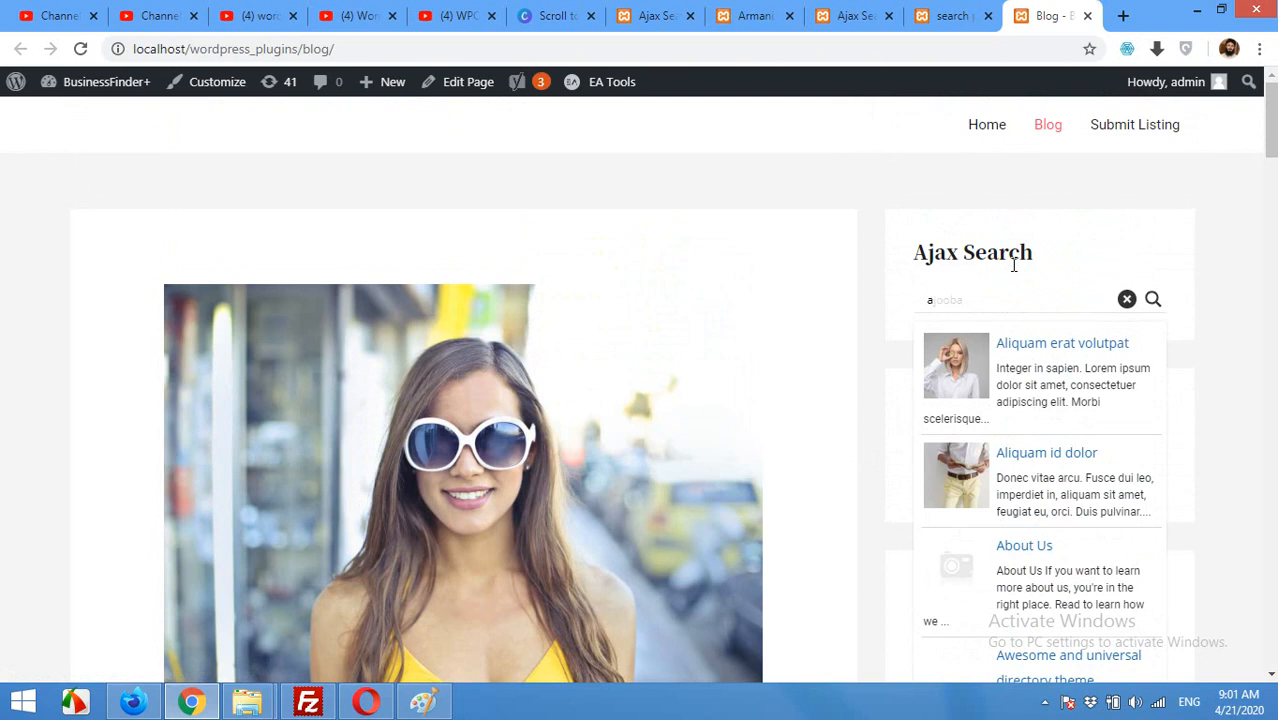
{"action": "mouse_move", "coordinate": [1022, 516]}
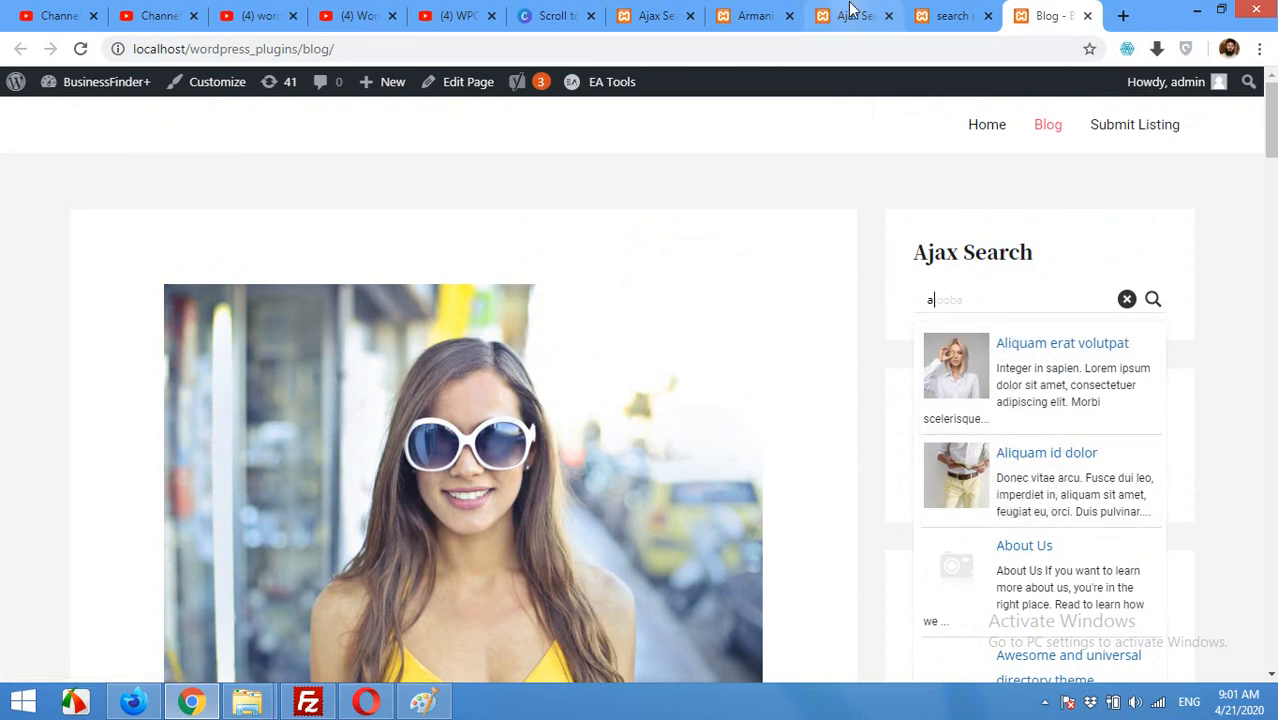
Set Ajax Search Lite's Max. results to 20 in Behavior and save the options
{"action": "left_click", "coordinate": [850, 16]}
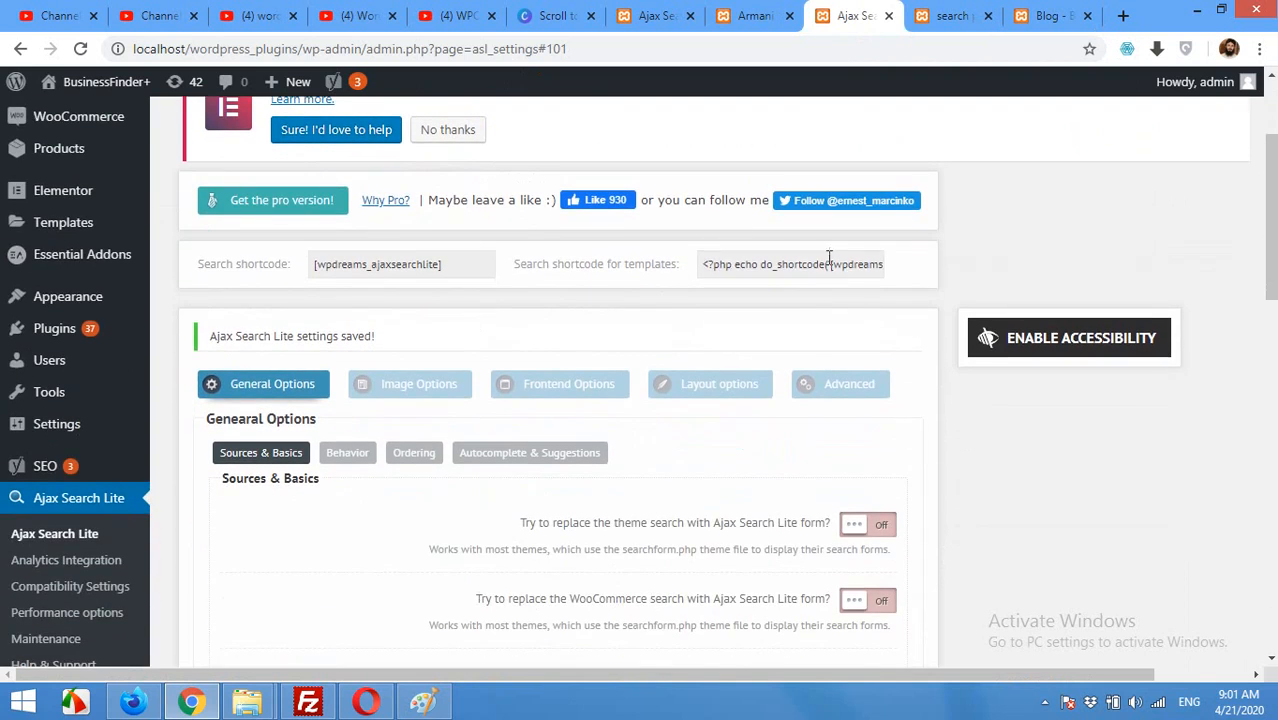
{"action": "left_click", "coordinate": [262, 384]}
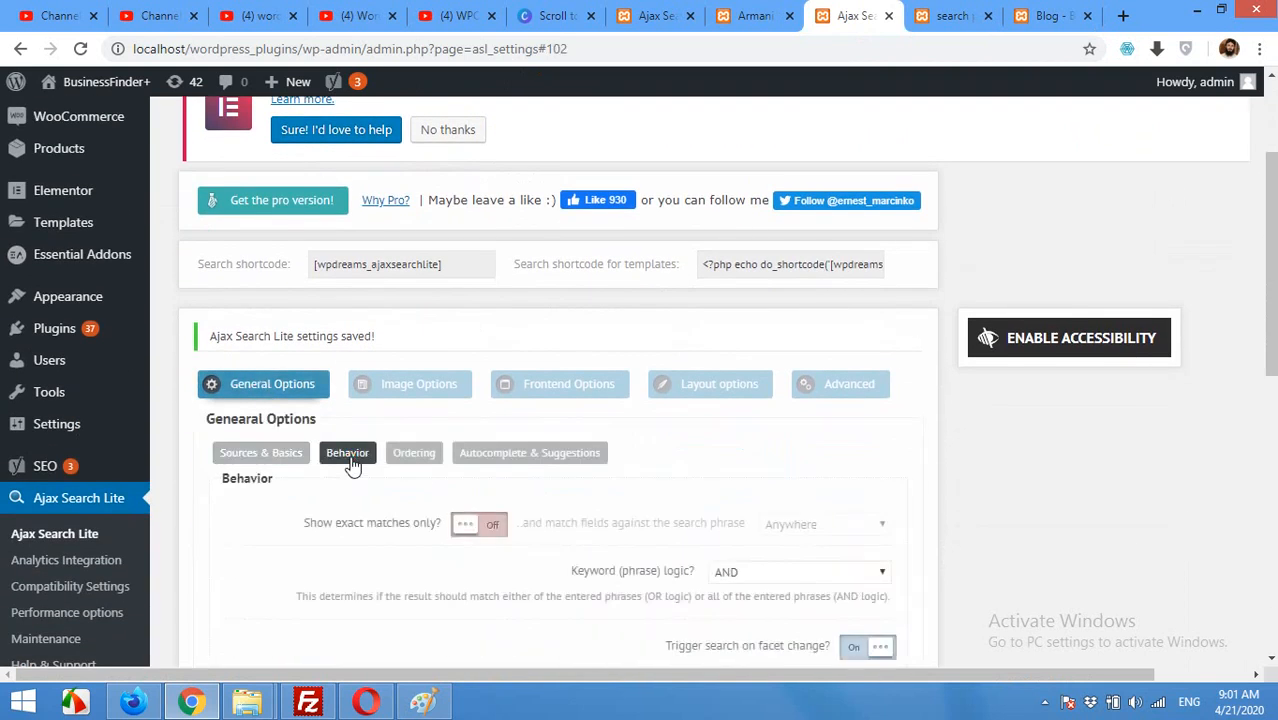
{"action": "scroll", "scroll_direction": "down", "scroll_amount": 3}
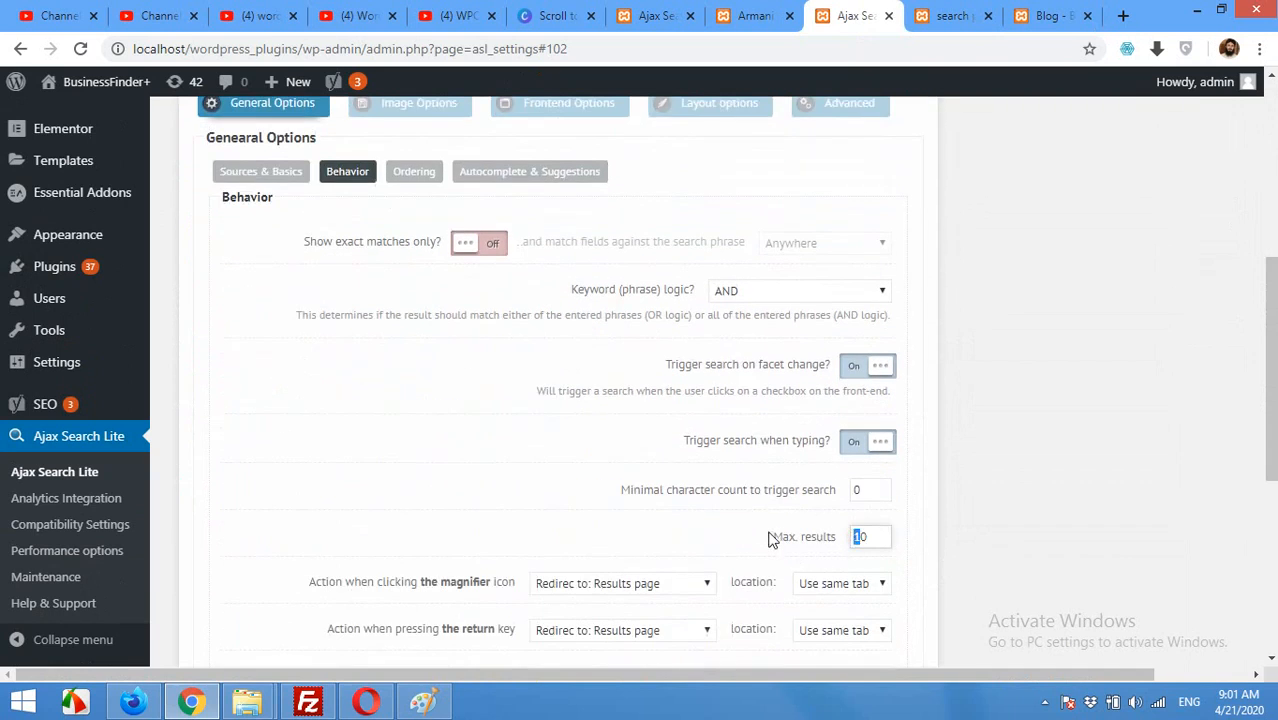
{"action": "type", "text": "20"}
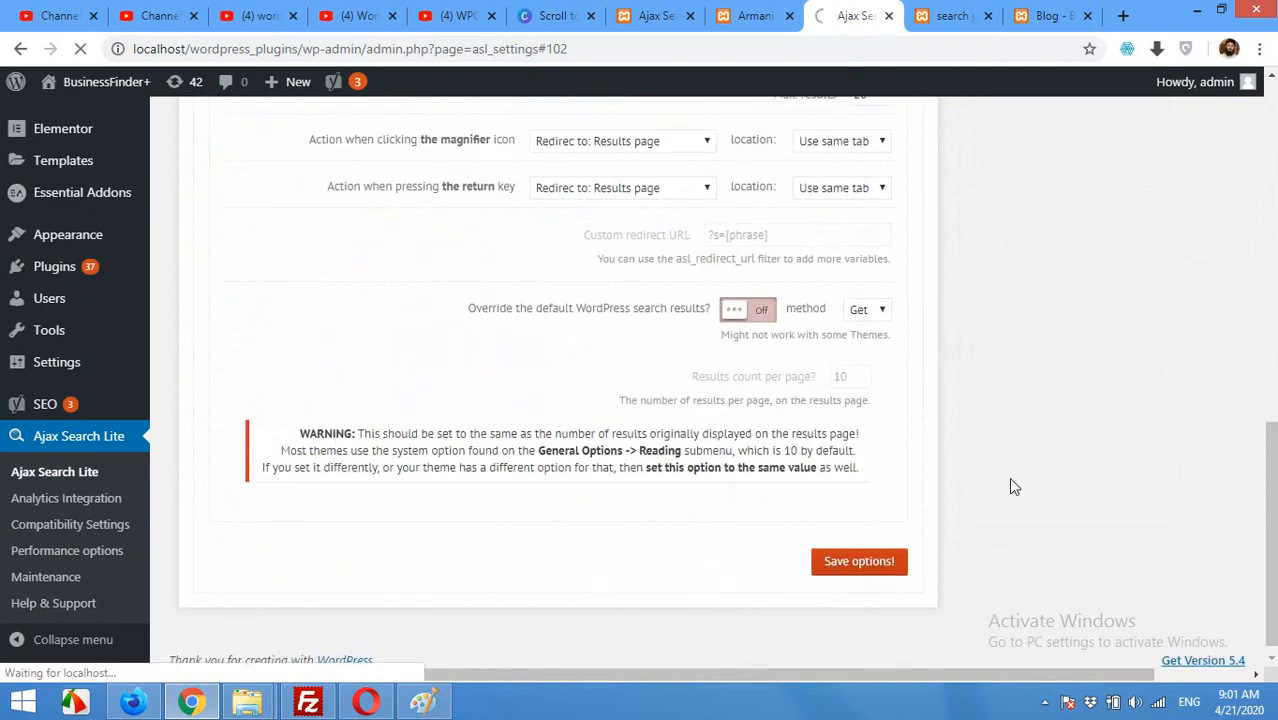
{"action": "left_click", "coordinate": [858, 560]}
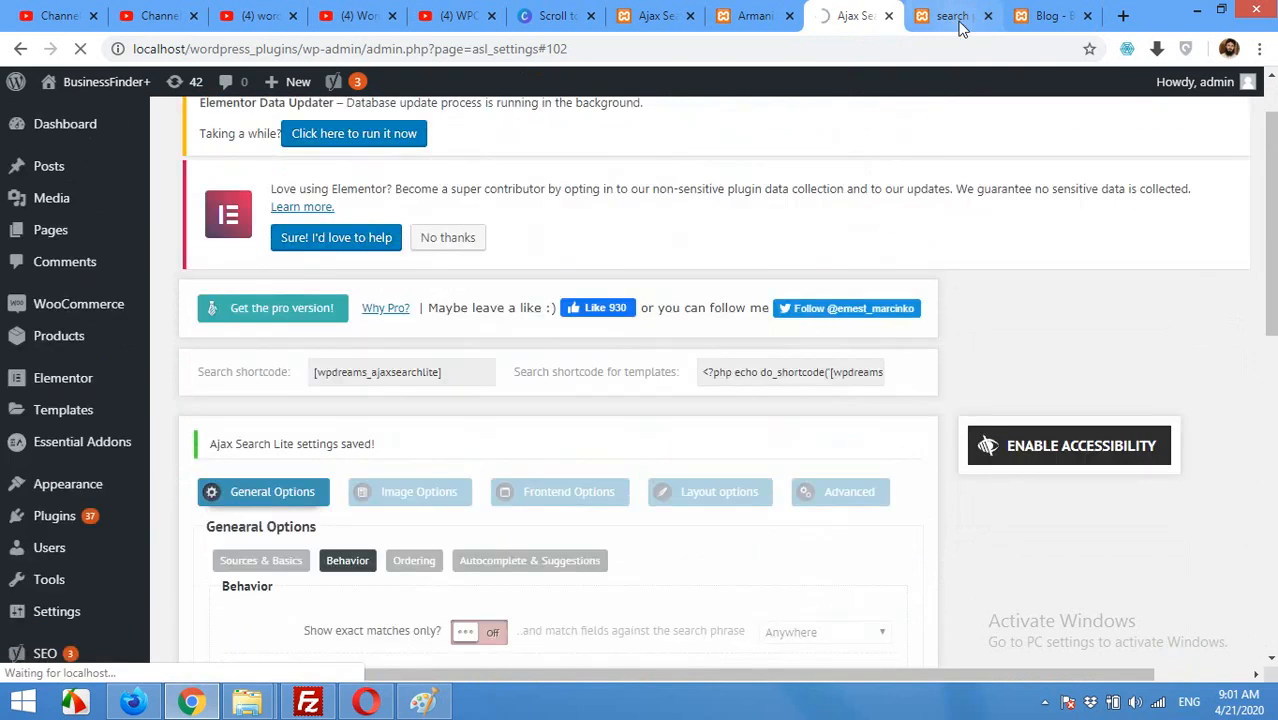
Retype the sidebar query and scroll the longer results list showing Contact, My account and Cart
{"action": "left_click", "coordinate": [1048, 16]}
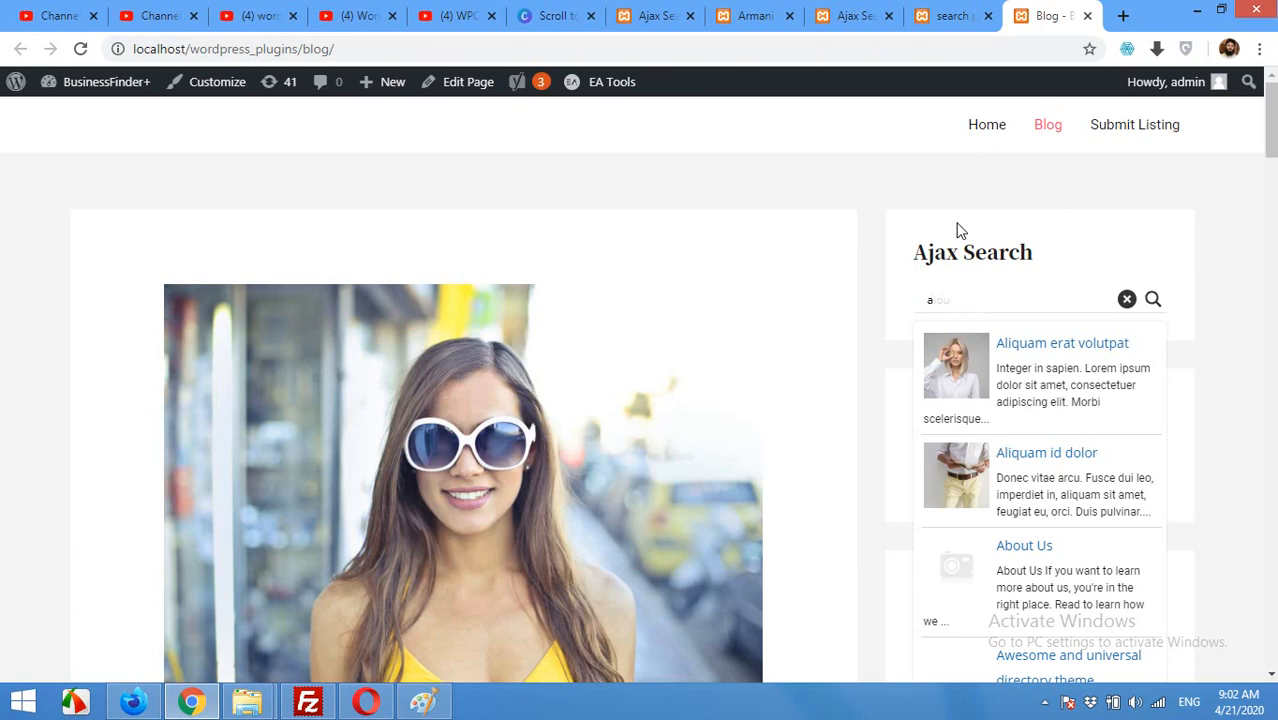
{"action": "type", "text": "s"}
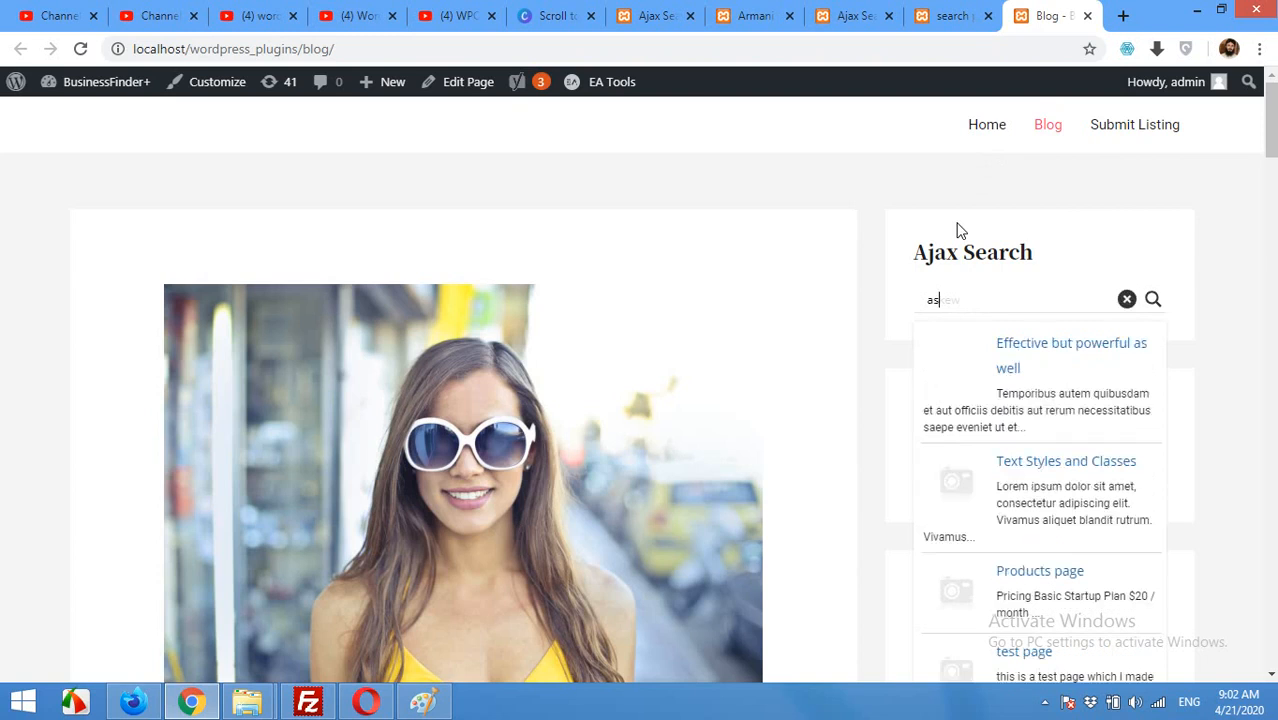
{"action": "key", "text": "Backspace"}
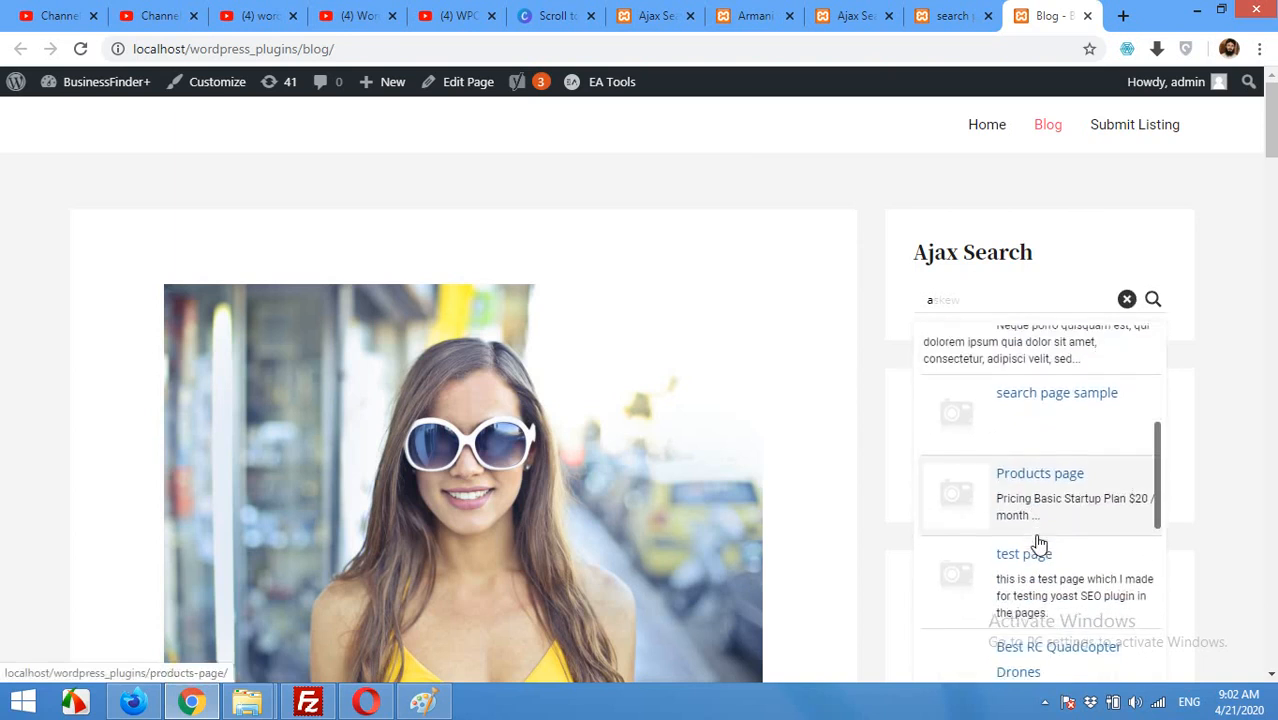
{"action": "scroll", "scroll_direction": "up", "scroll_amount": 3}
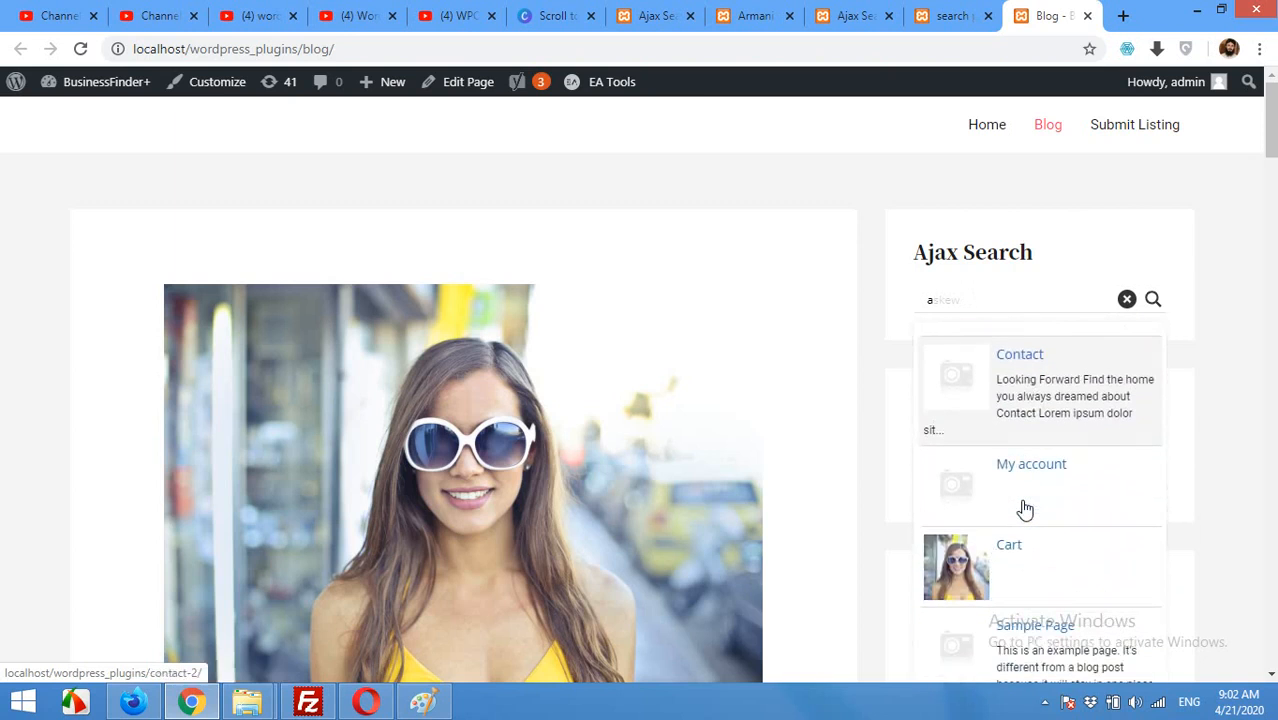
{"action": "scroll", "scroll_direction": "down", "scroll_amount": 3}
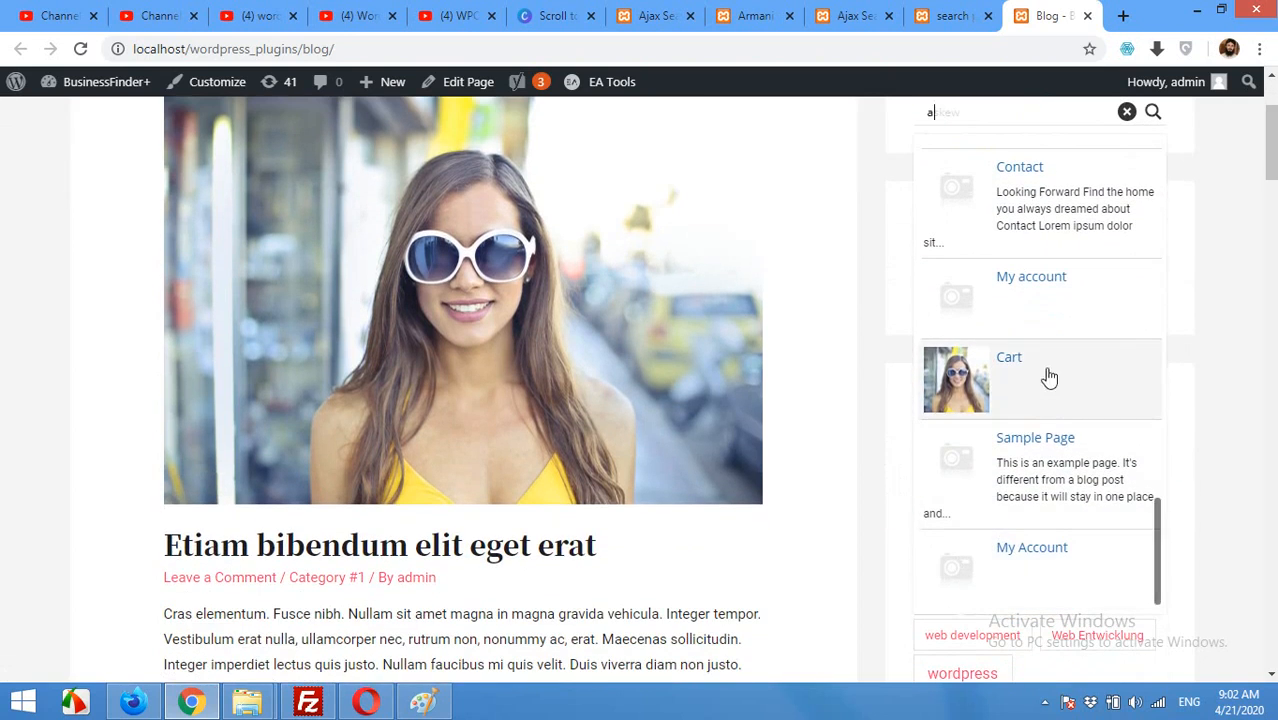